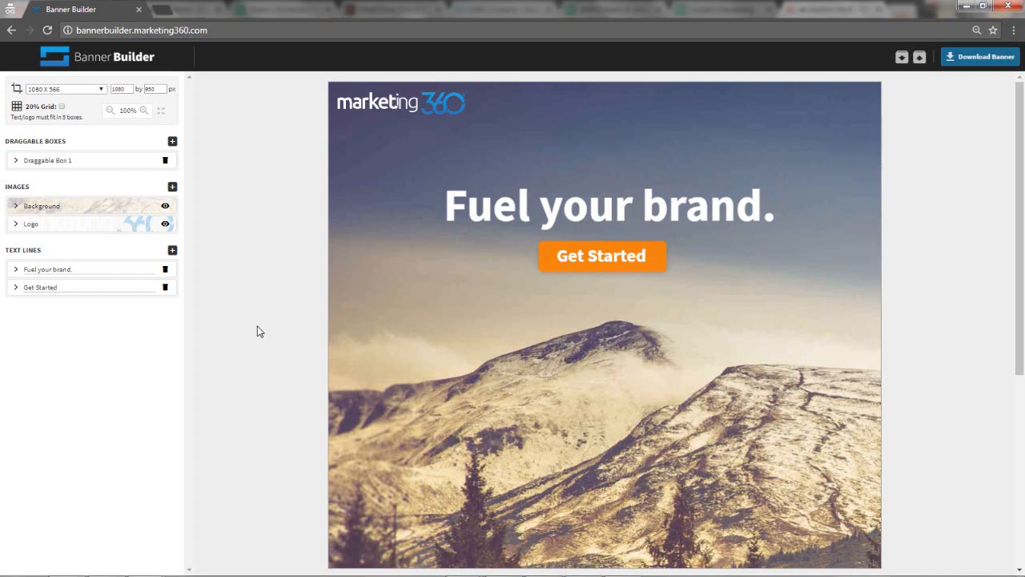
{"action": "mouse_move", "coordinate": [501, 219]}
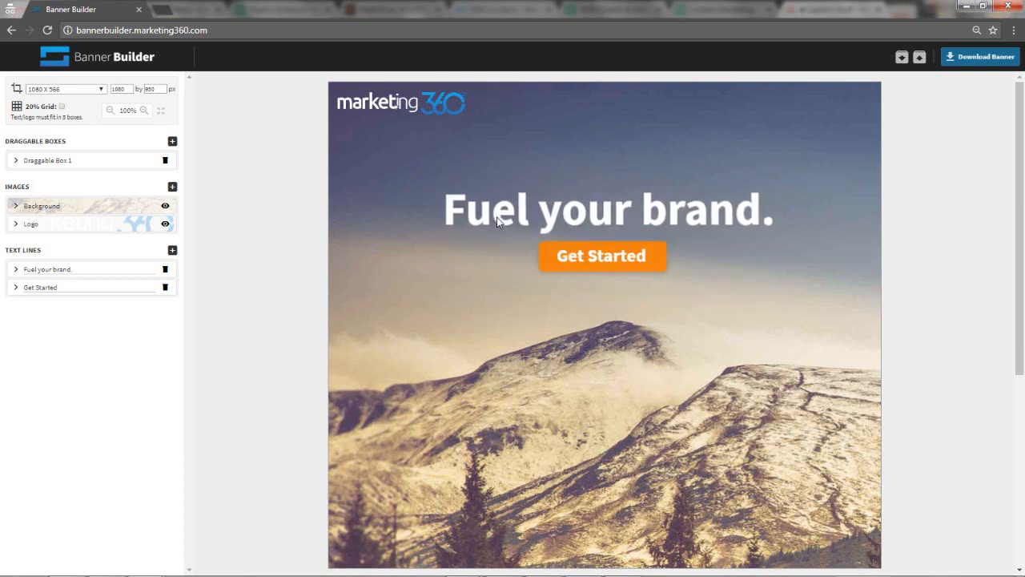
{"action": "mouse_move", "coordinate": [413, 227]}
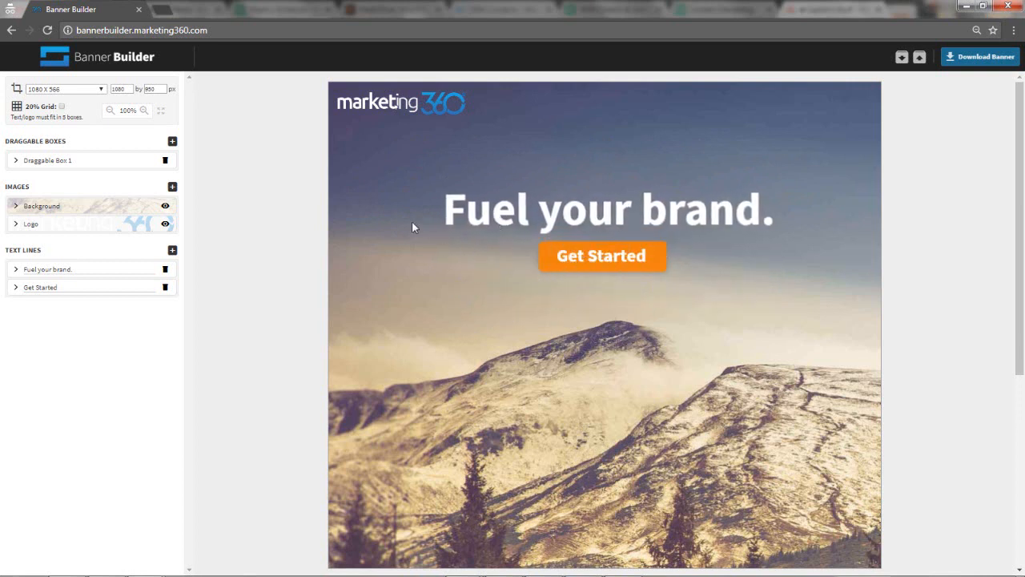
Step: Set the banner canvas size to 1080 by 950 px
{"action": "left_click", "coordinate": [141, 30]}
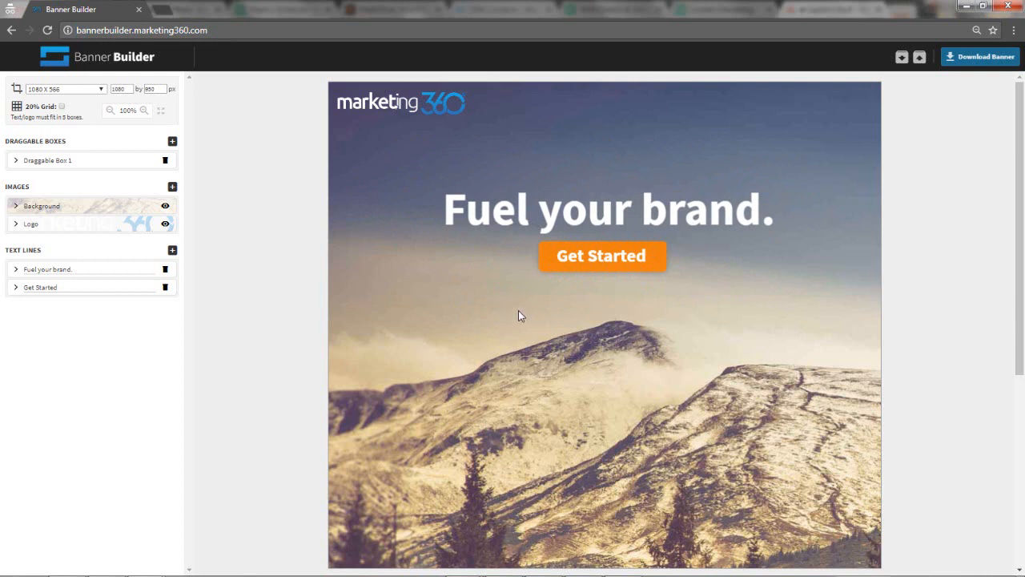
{"action": "mouse_move", "coordinate": [617, 246]}
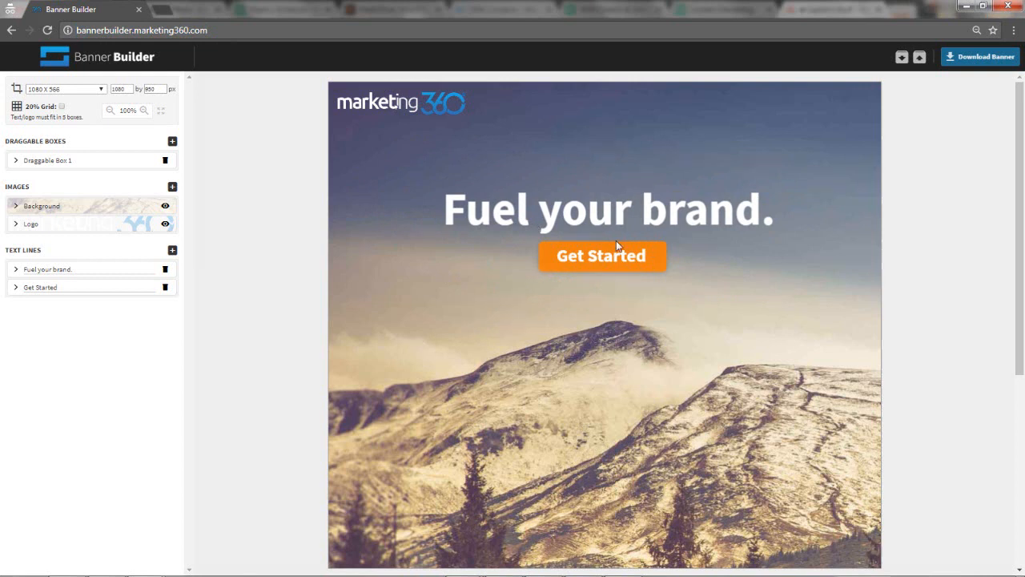
{"action": "left_click_drag", "start_coordinate": [400, 102], "coordinate": [766, 124]}
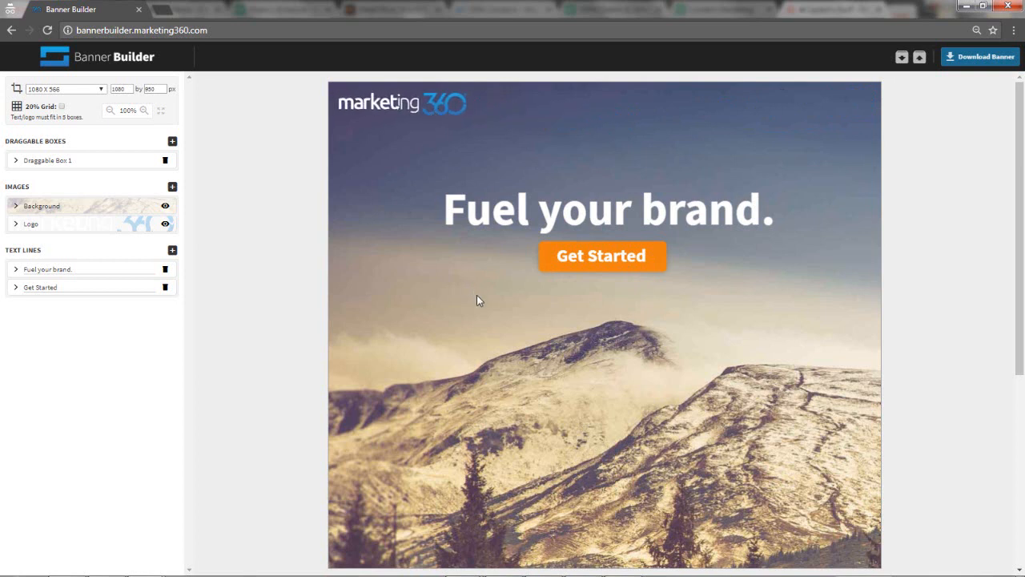
{"action": "mouse_move", "coordinate": [492, 320]}
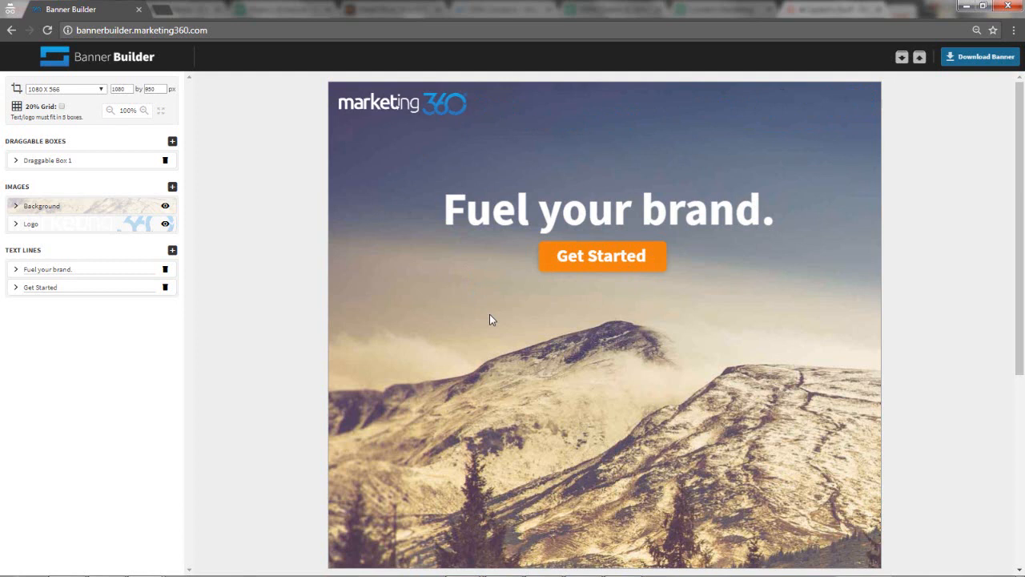
{"action": "mouse_move", "coordinate": [512, 333]}
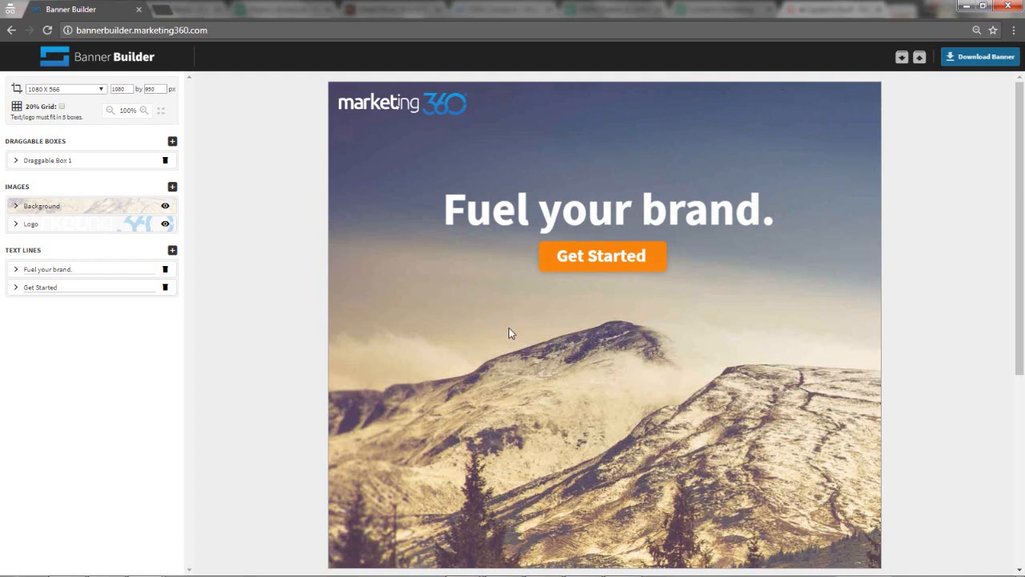
{"action": "mouse_move", "coordinate": [336, 256]}
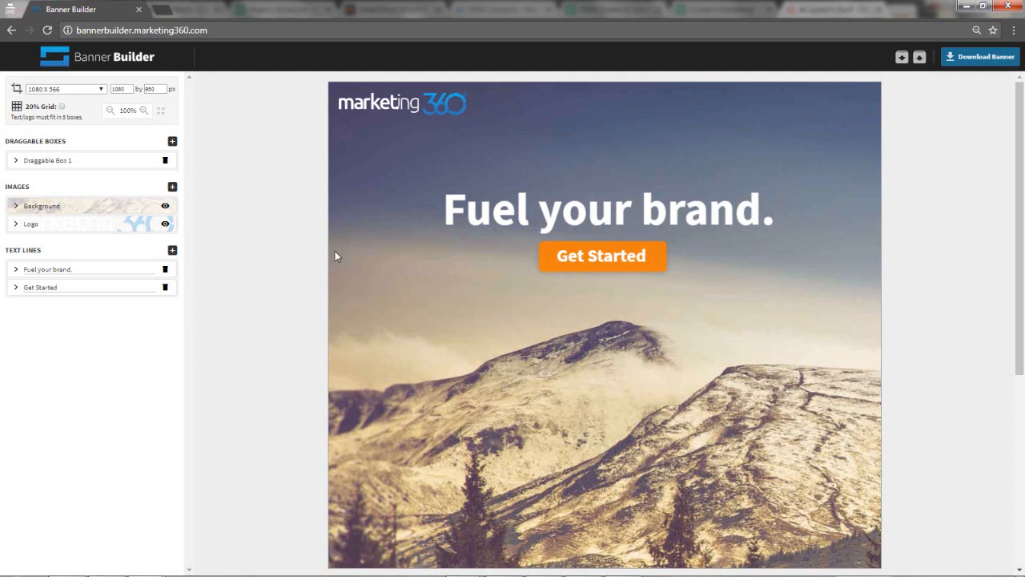
{"action": "mouse_move", "coordinate": [575, 266]}
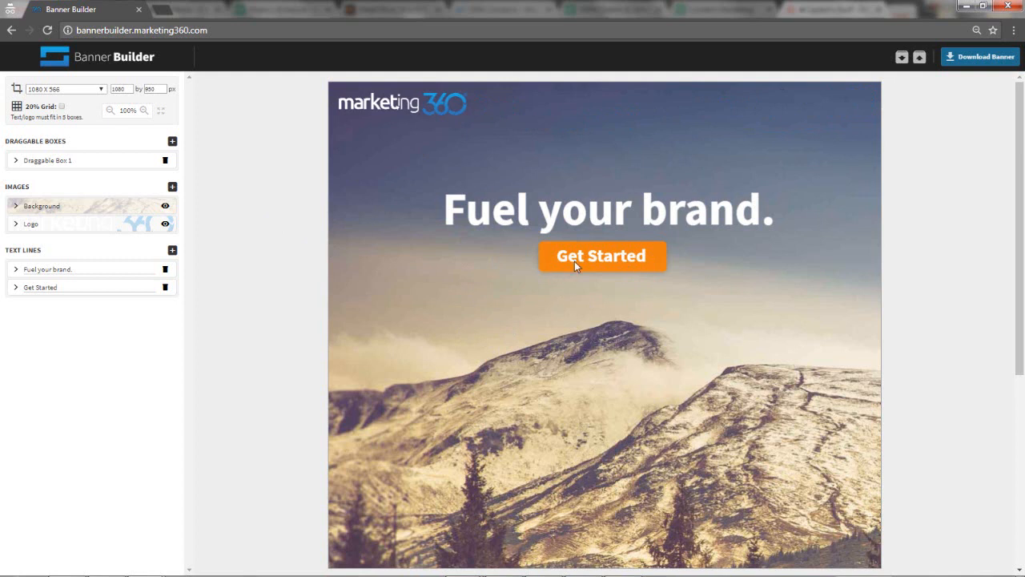
{"action": "mouse_move", "coordinate": [534, 319]}
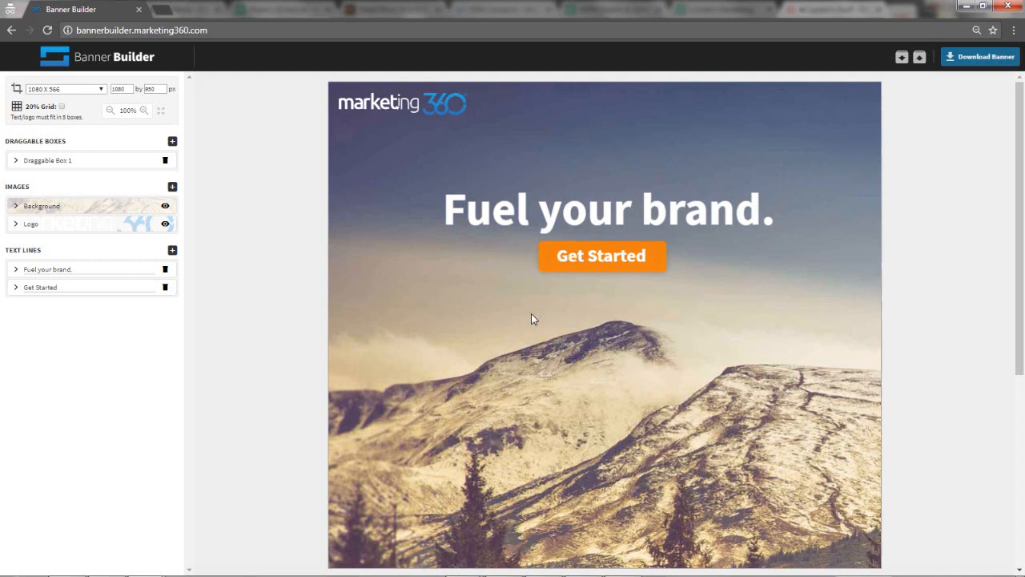
{"action": "mouse_move", "coordinate": [137, 34]}
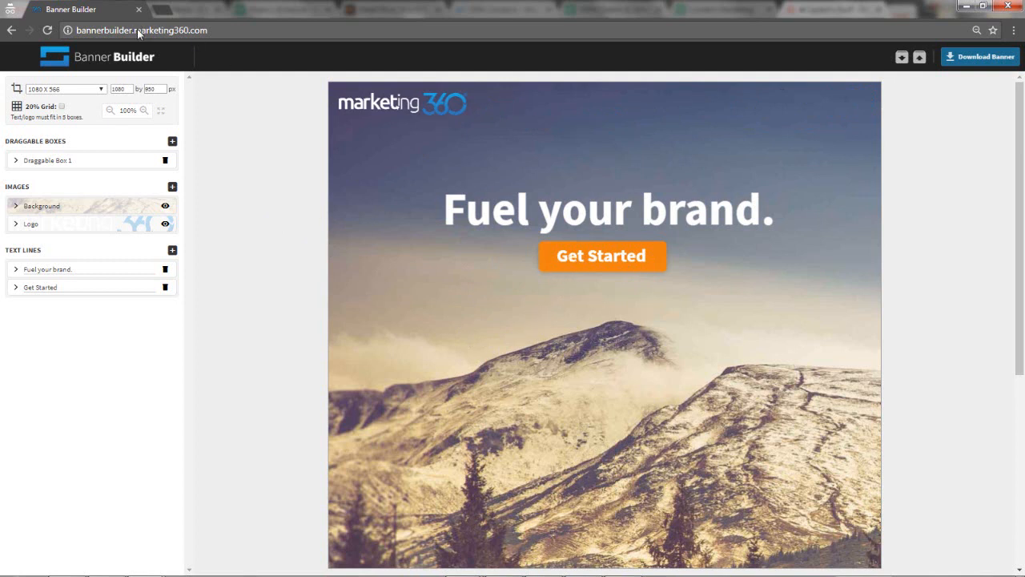
{"action": "left_click", "coordinate": [142, 30]}
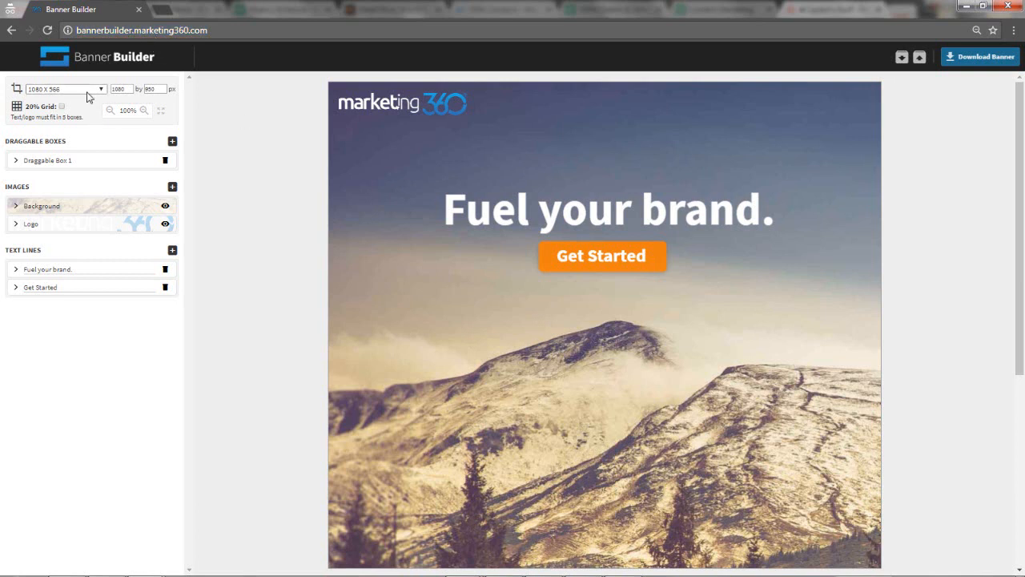
{"action": "mouse_move", "coordinate": [484, 249]}
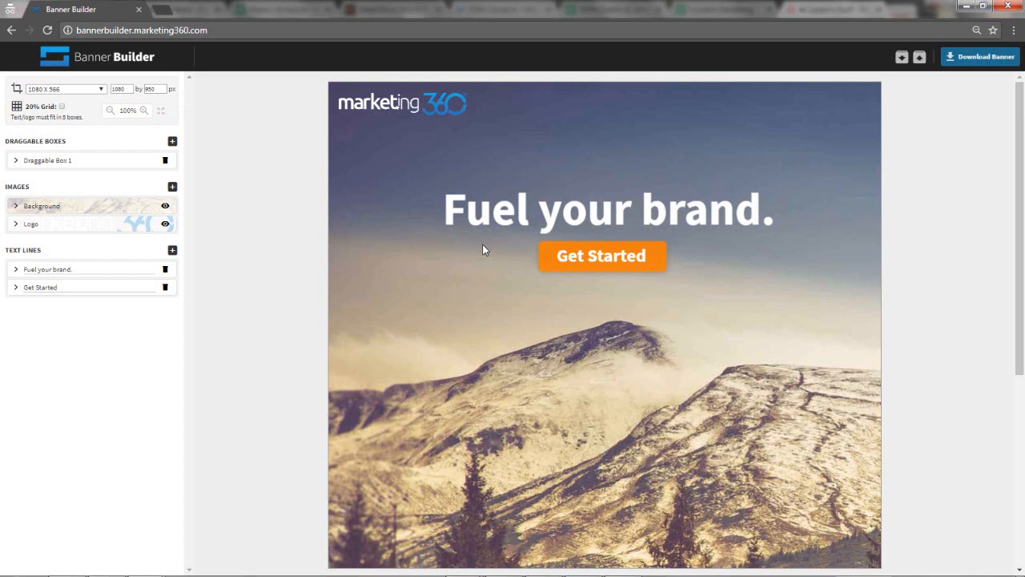
{"action": "mouse_move", "coordinate": [480, 248]}
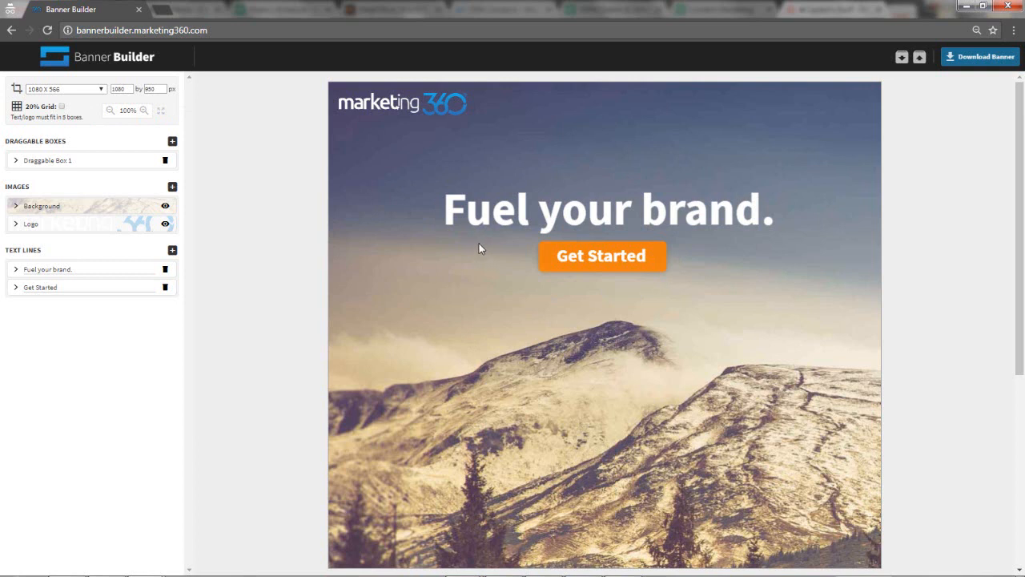
{"action": "mouse_move", "coordinate": [68, 184]}
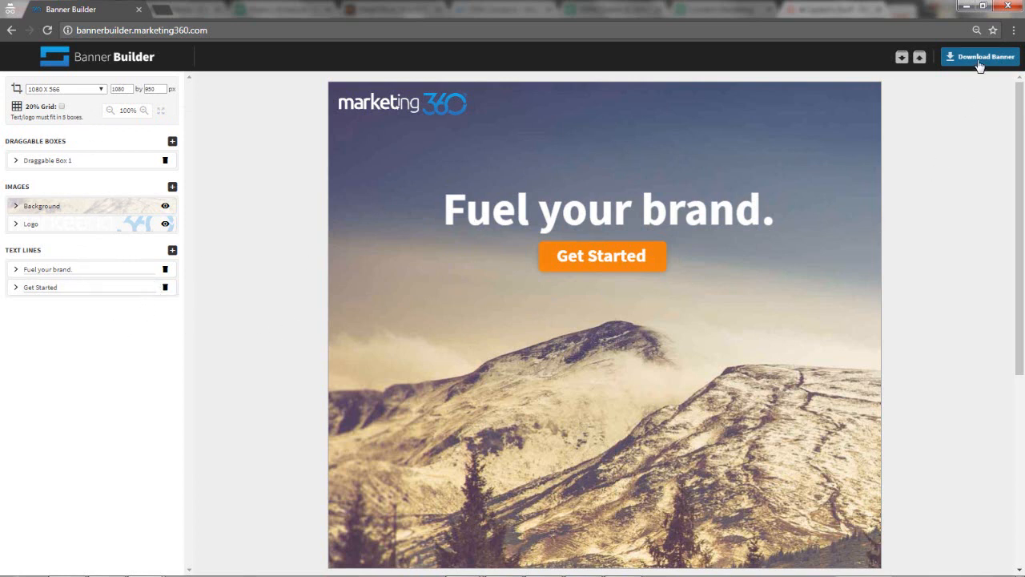
{"action": "mouse_move", "coordinate": [981, 57]}
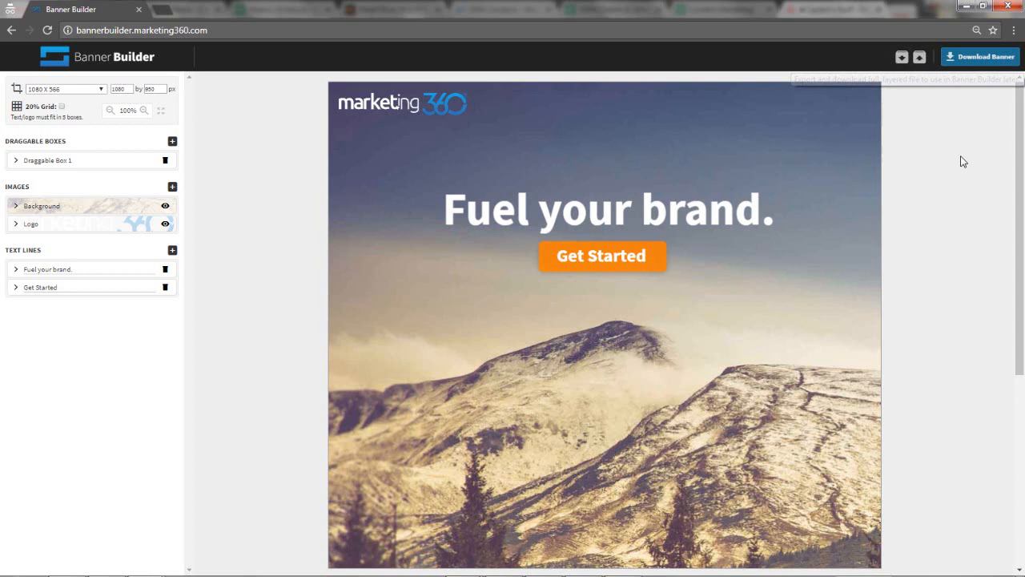
{"action": "mouse_move", "coordinate": [934, 199]}
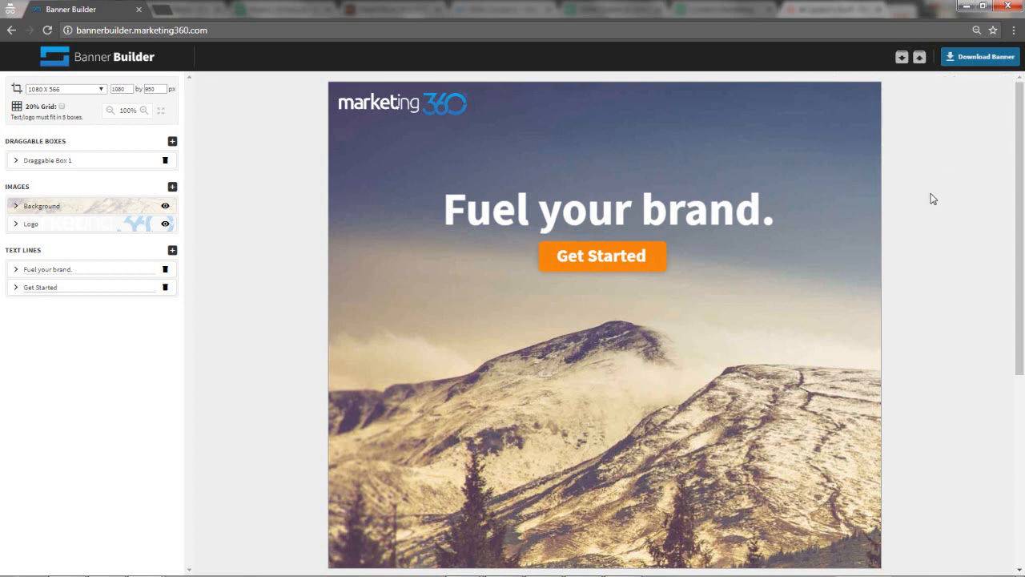
{"action": "mouse_move", "coordinate": [539, 285]}
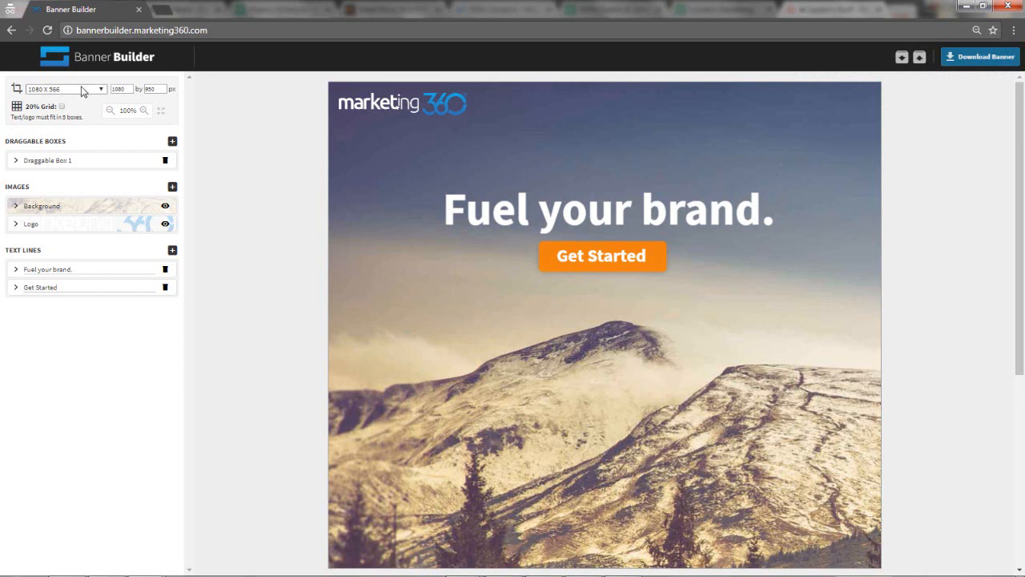
{"action": "left_click", "coordinate": [64, 89]}
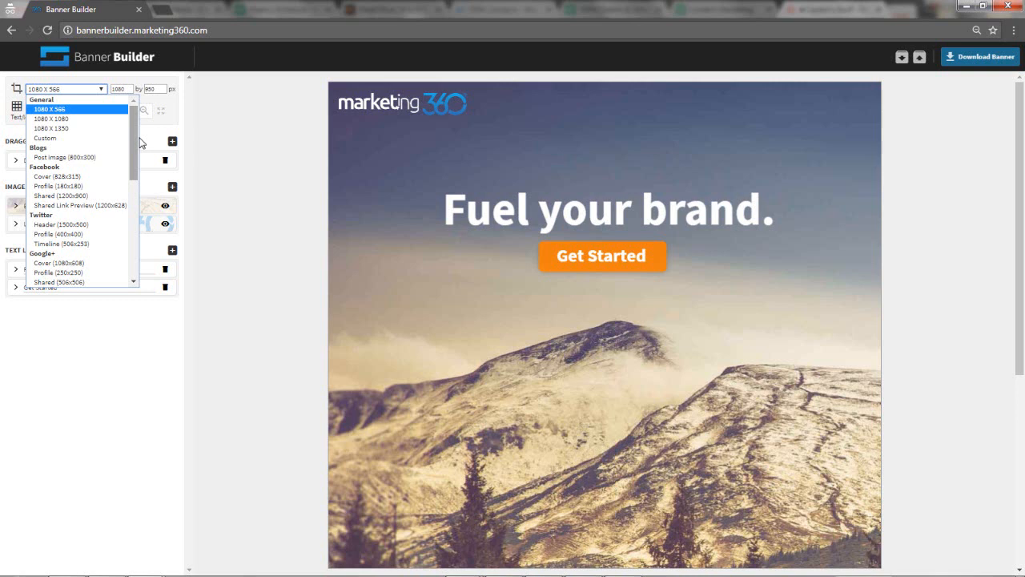
{"action": "scroll", "scroll_direction": "down", "scroll_amount": 3}
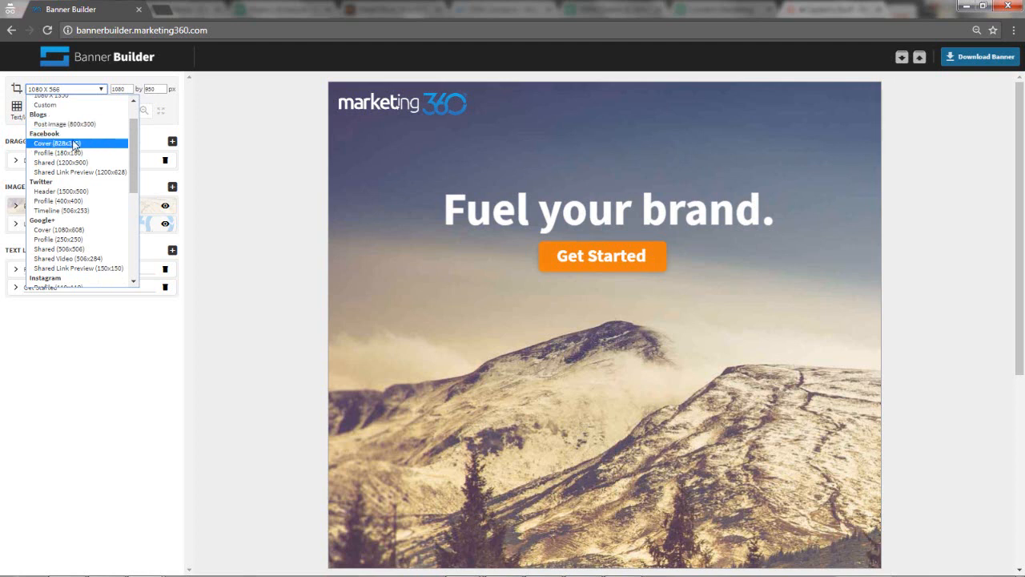
{"action": "scroll", "scroll_direction": "down", "scroll_amount": 3}
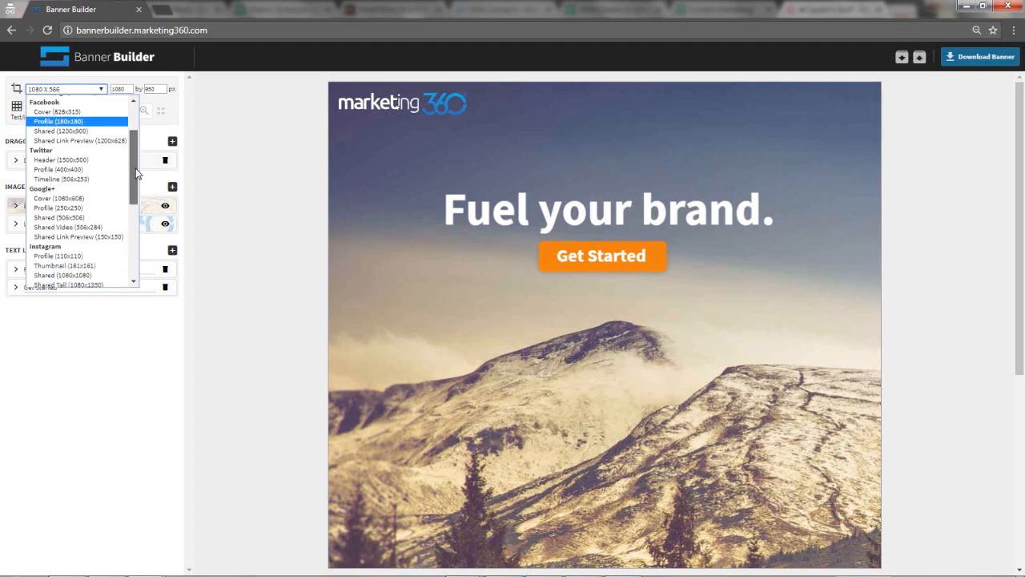
{"action": "scroll", "scroll_direction": "down", "scroll_amount": 3}
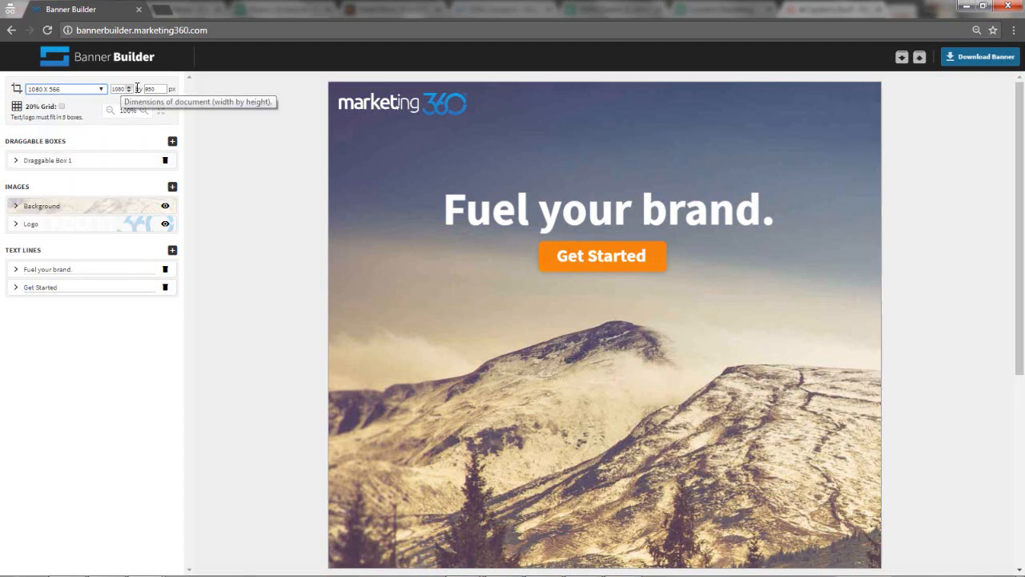
{"action": "mouse_move", "coordinate": [267, 217]}
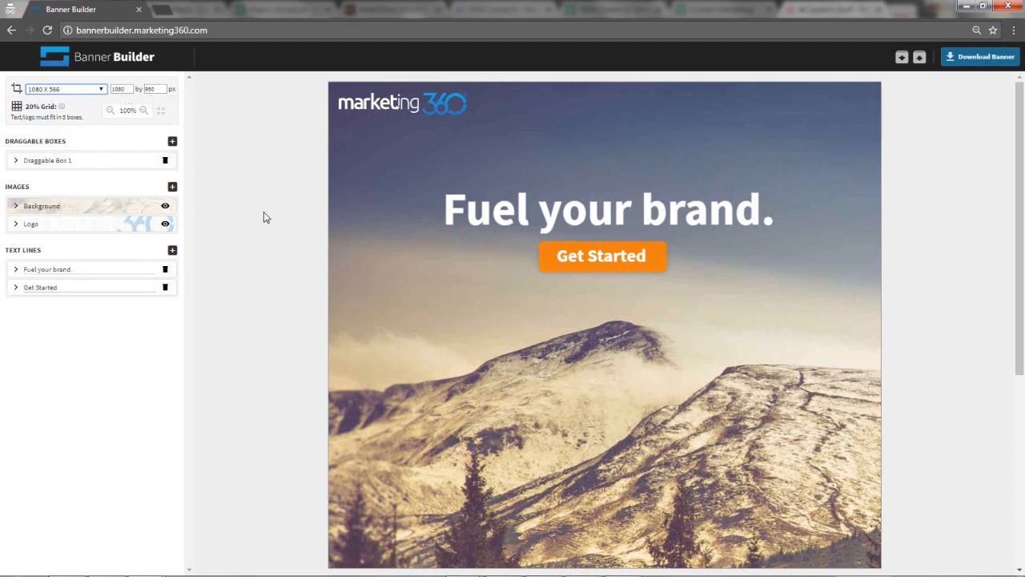
{"action": "mouse_move", "coordinate": [257, 231]}
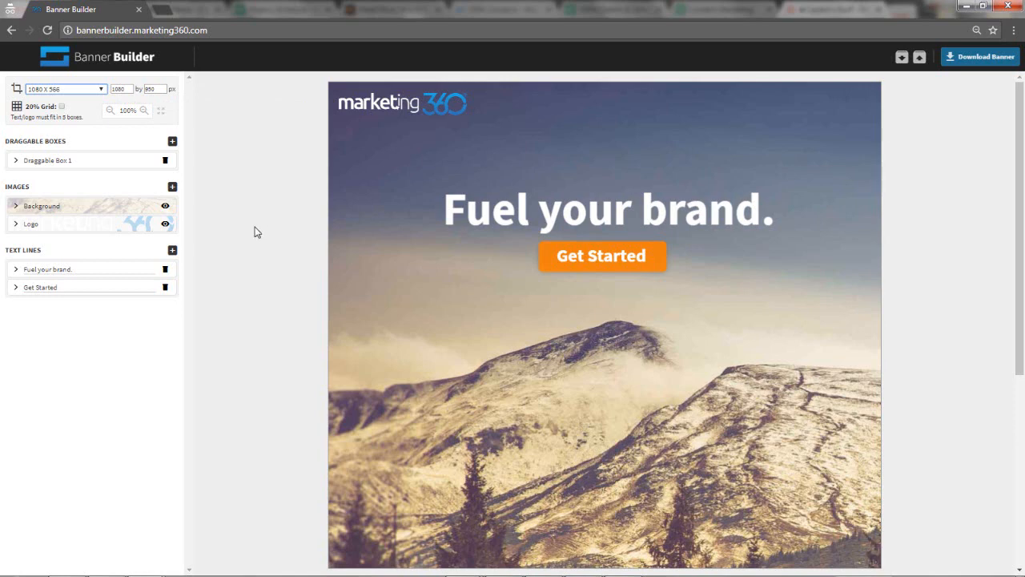
{"action": "mouse_move", "coordinate": [160, 110]}
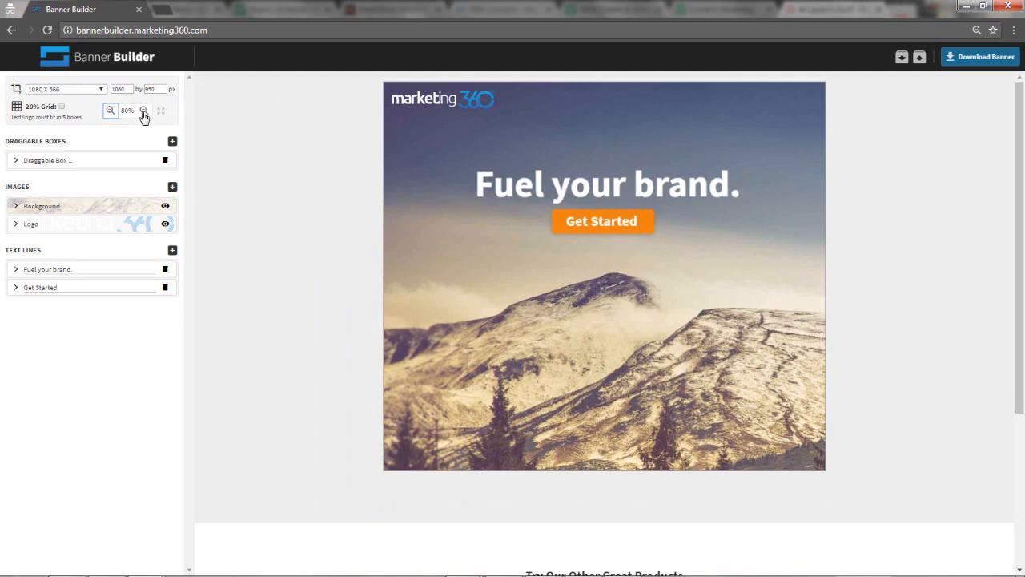
Step: Zoom the canvas back to full size and switch off the 20% Grid overlay
{"action": "left_click", "coordinate": [143, 111]}
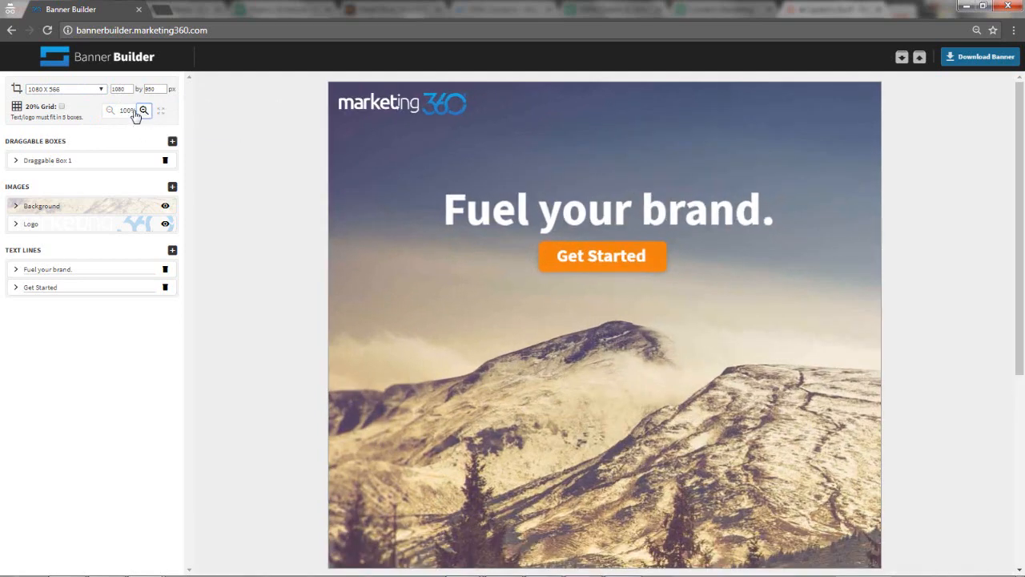
{"action": "left_click", "coordinate": [143, 111]}
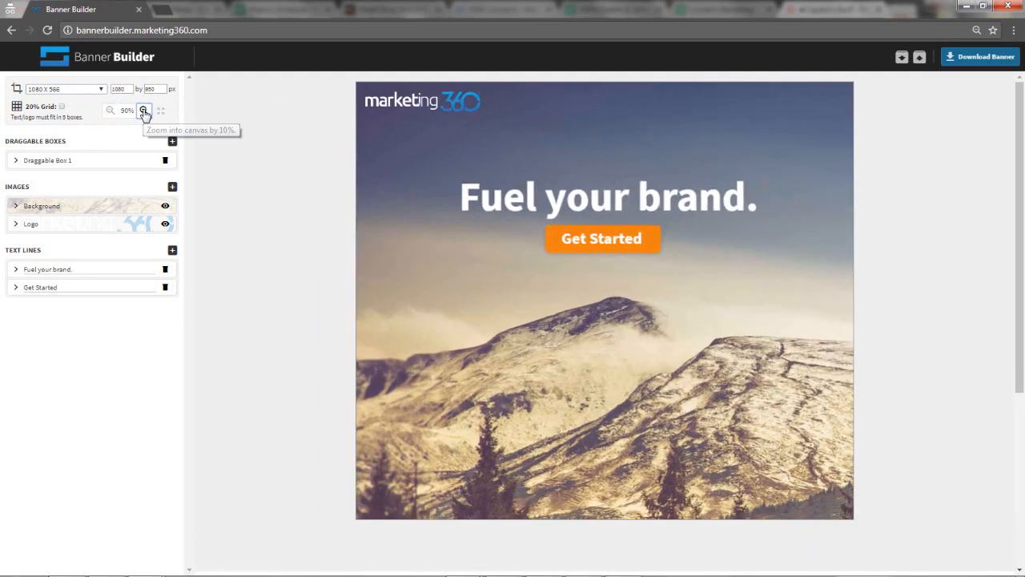
{"action": "left_click", "coordinate": [143, 110]}
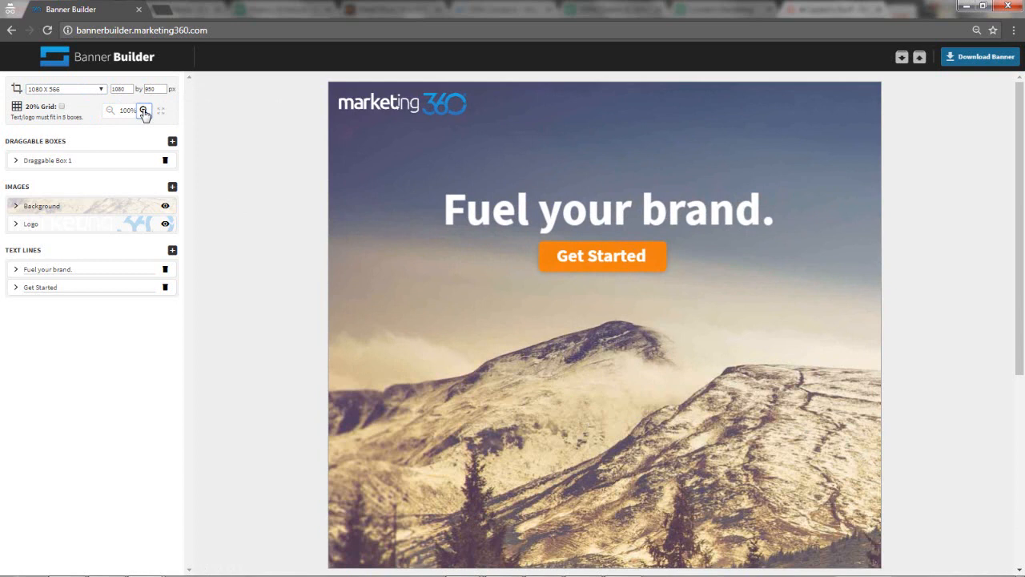
{"action": "left_click", "coordinate": [63, 107]}
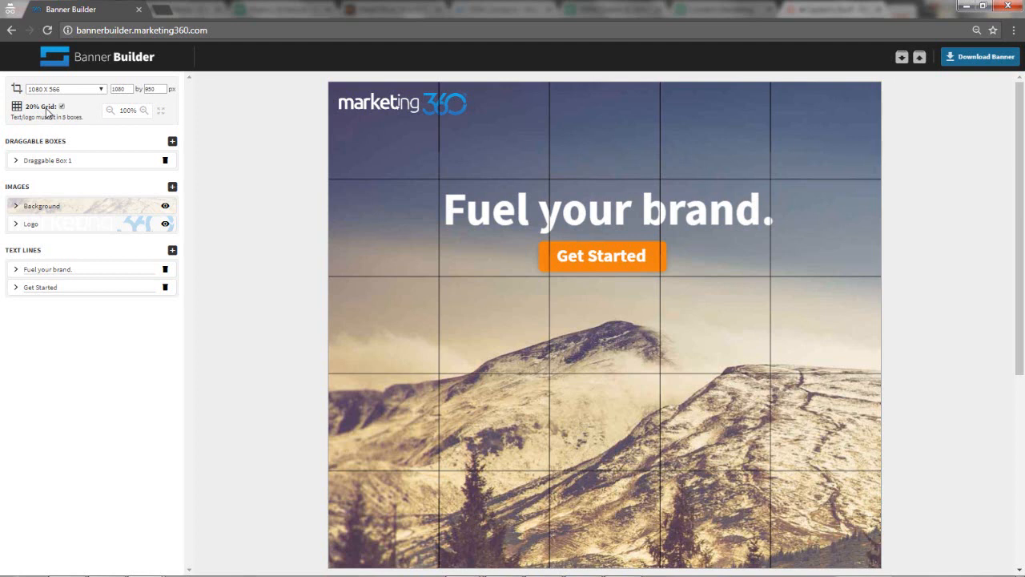
{"action": "mouse_move", "coordinate": [254, 194]}
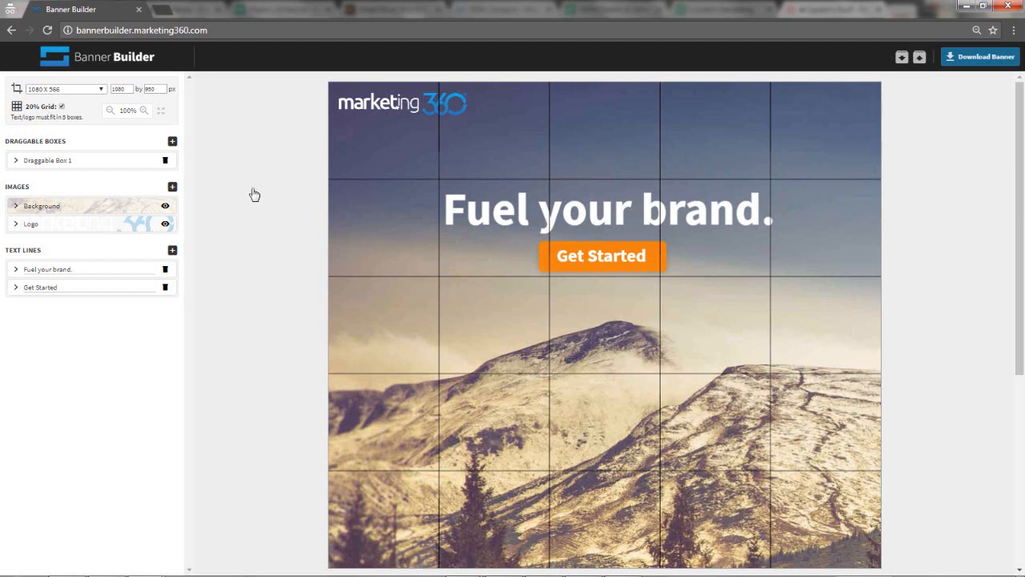
{"action": "mouse_move", "coordinate": [90, 142]}
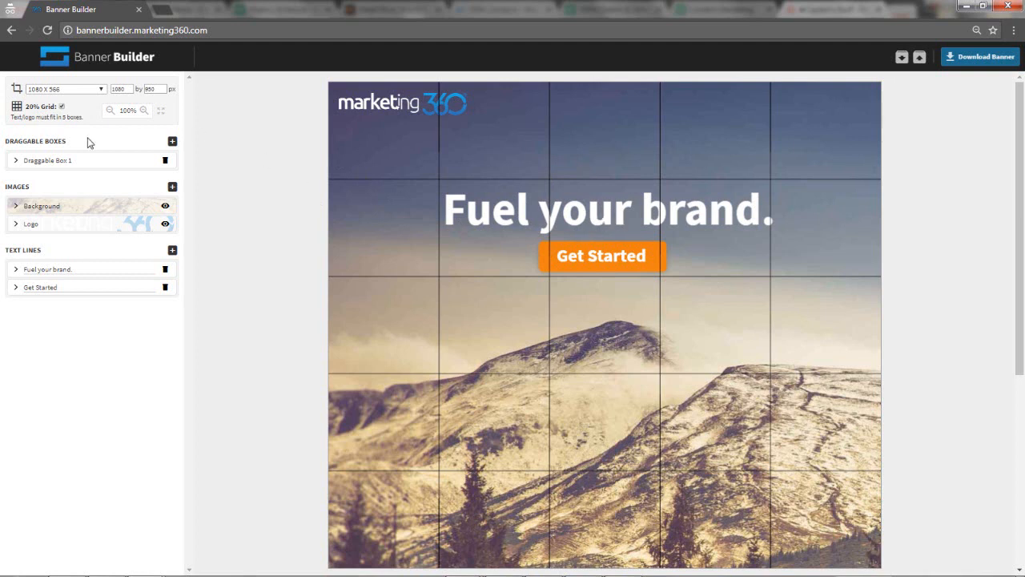
{"action": "mouse_move", "coordinate": [612, 271]}
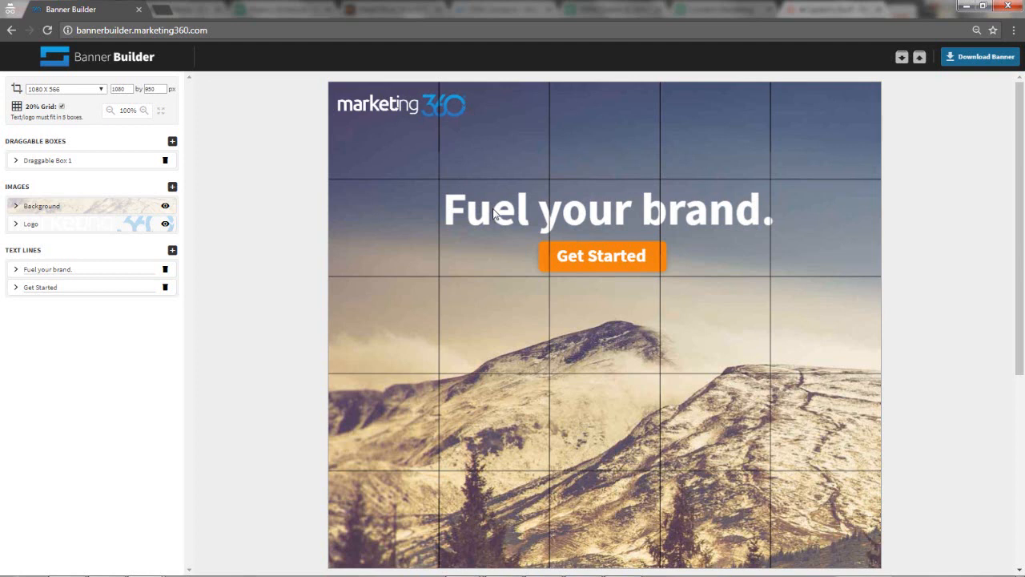
{"action": "mouse_move", "coordinate": [699, 222]}
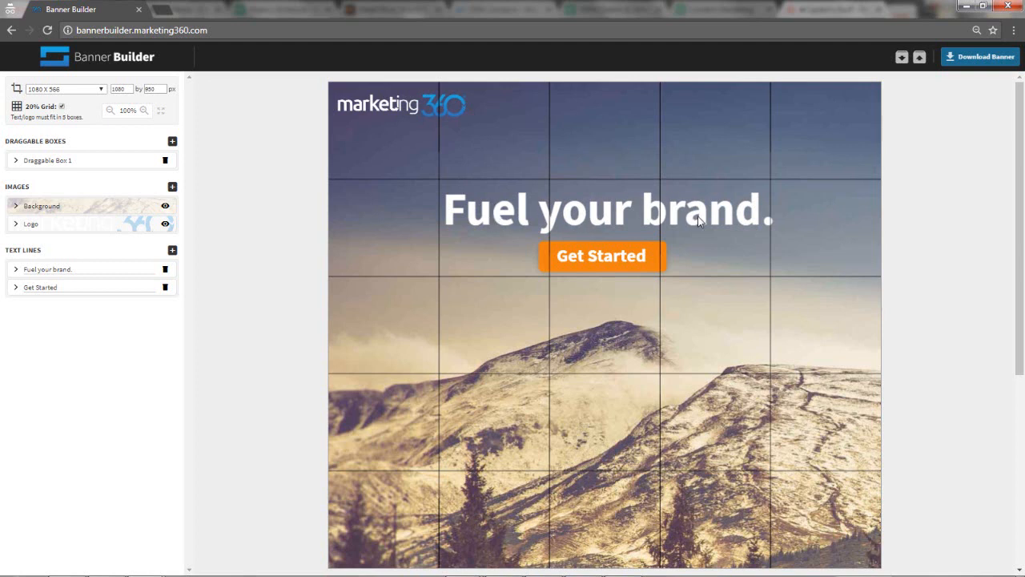
{"action": "mouse_move", "coordinate": [592, 243]}
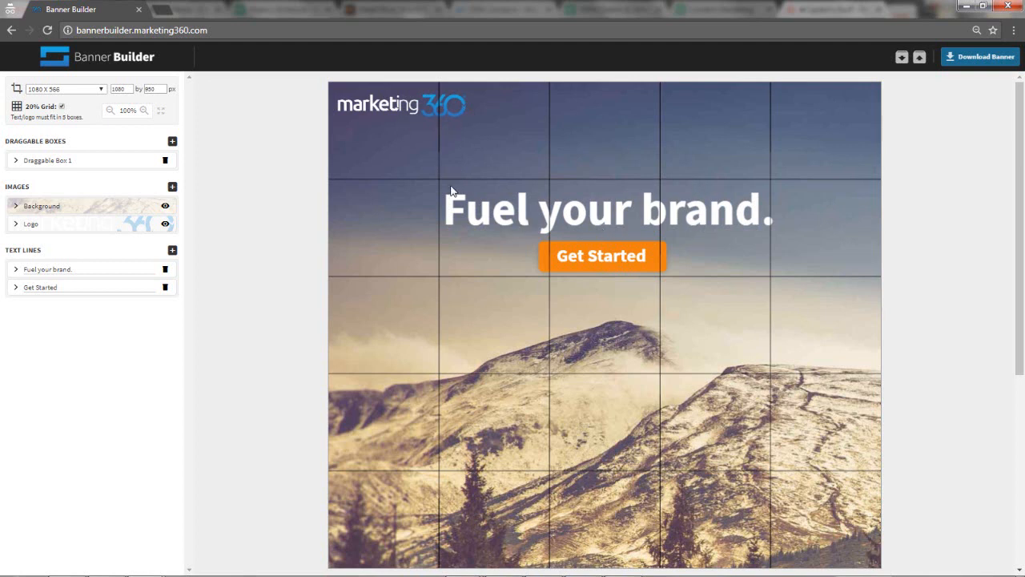
{"action": "mouse_move", "coordinate": [415, 273]}
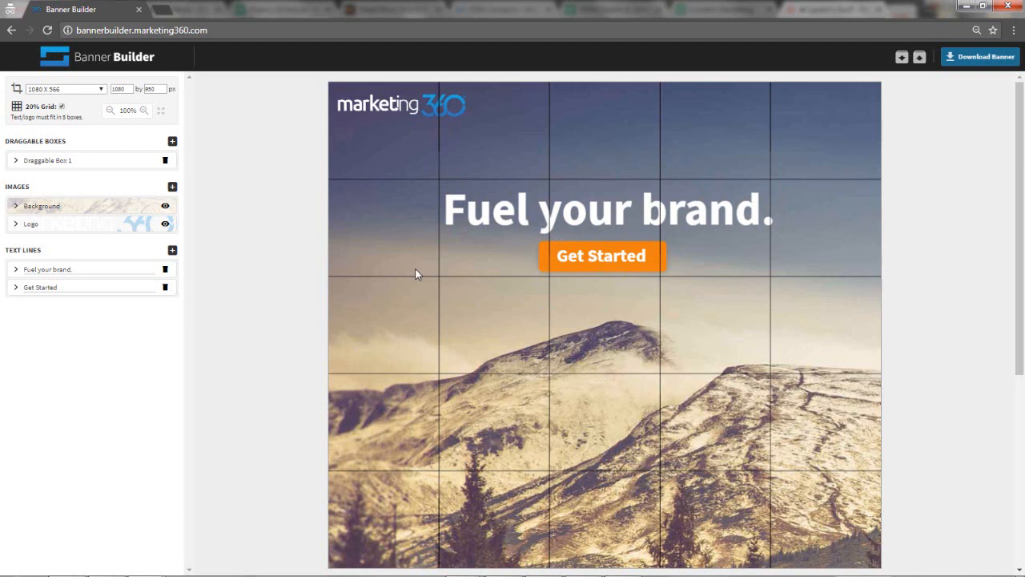
{"action": "mouse_move", "coordinate": [63, 109]}
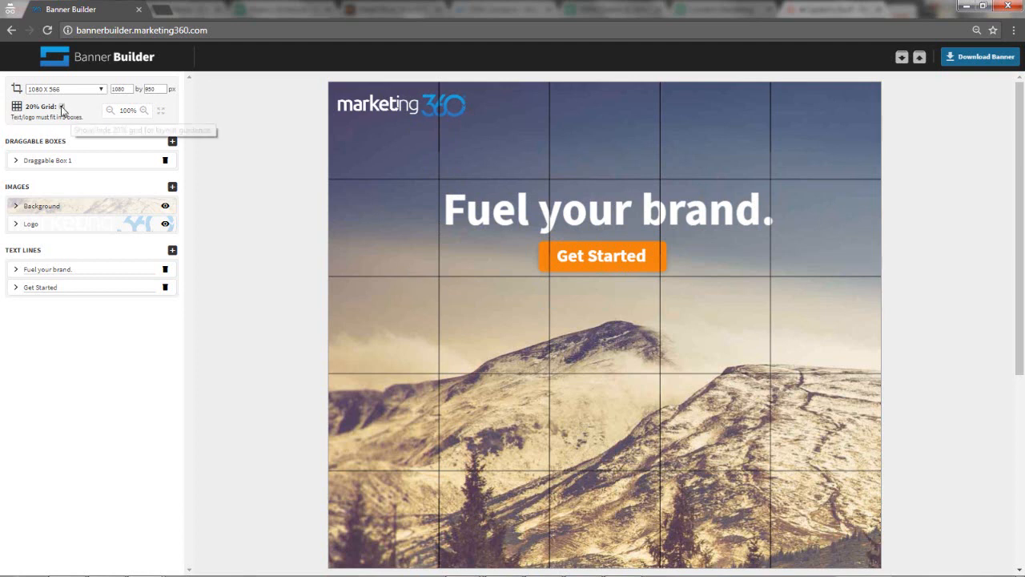
{"action": "left_click", "coordinate": [62, 107]}
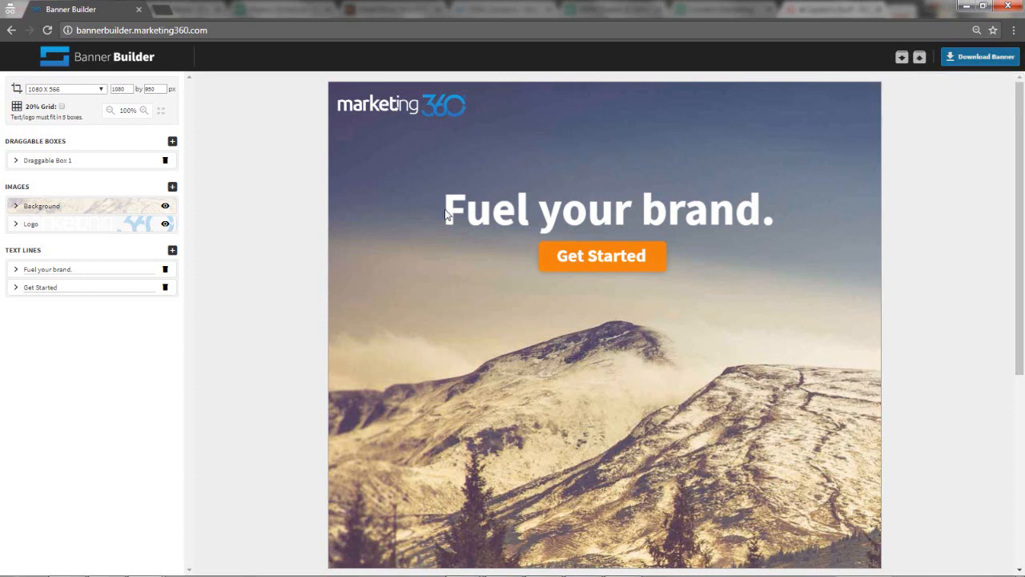
{"action": "mouse_move", "coordinate": [348, 256]}
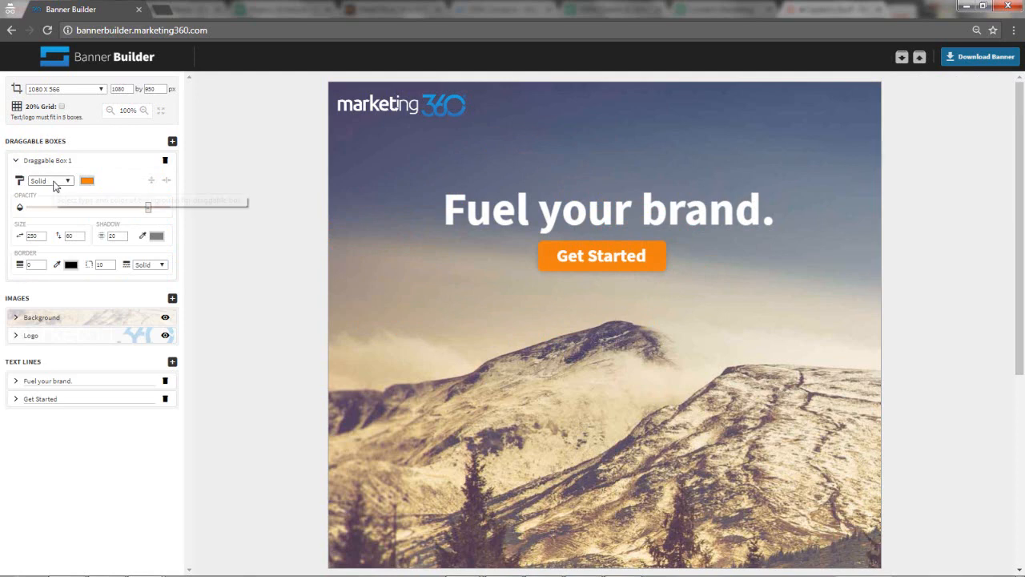
{"action": "mouse_move", "coordinate": [86, 180]}
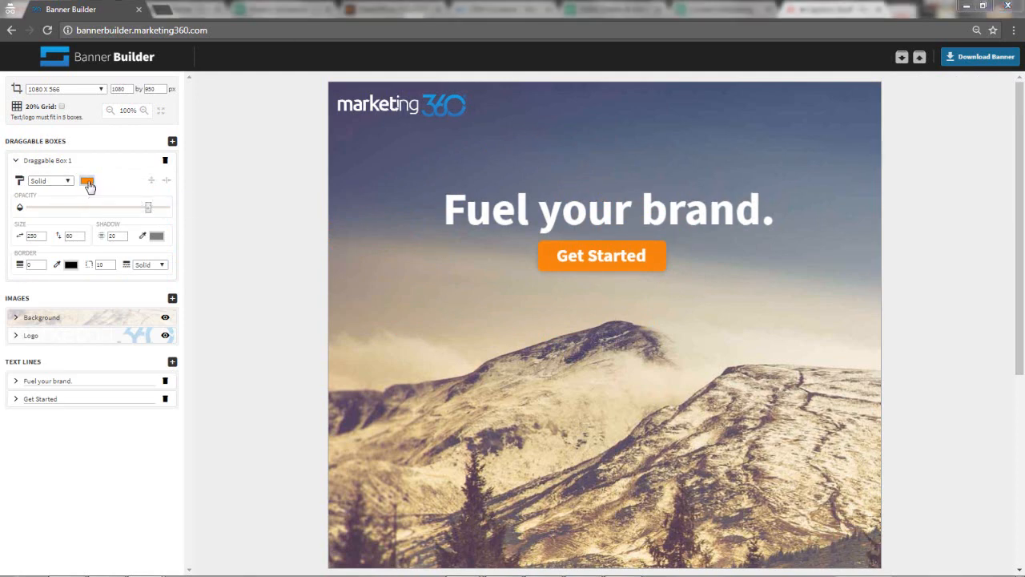
Step: Try a blue fill on the Get Started button box, then return it to orange
{"action": "left_click", "coordinate": [87, 180]}
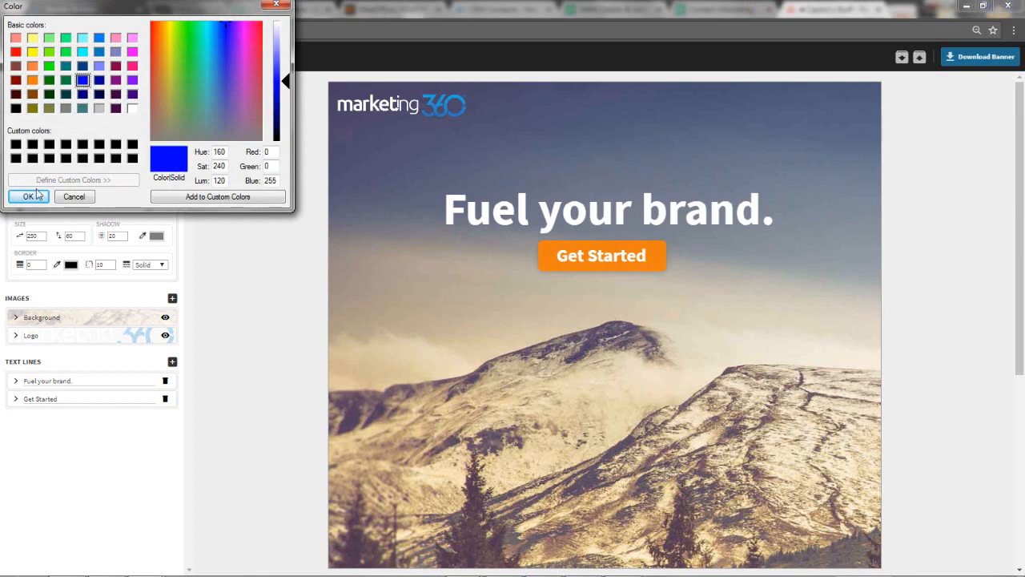
{"action": "left_click", "coordinate": [28, 197]}
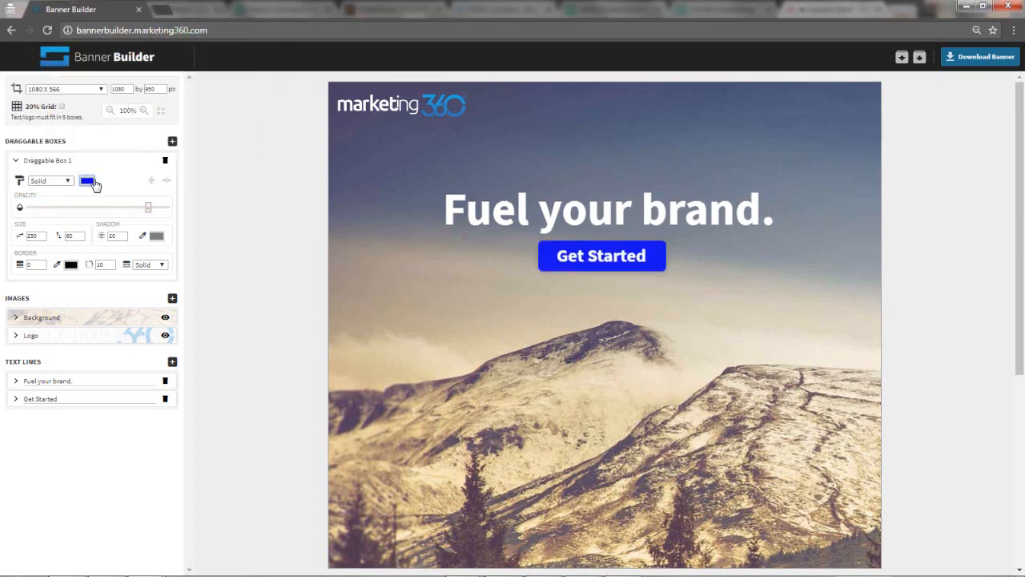
{"action": "left_click", "coordinate": [87, 181]}
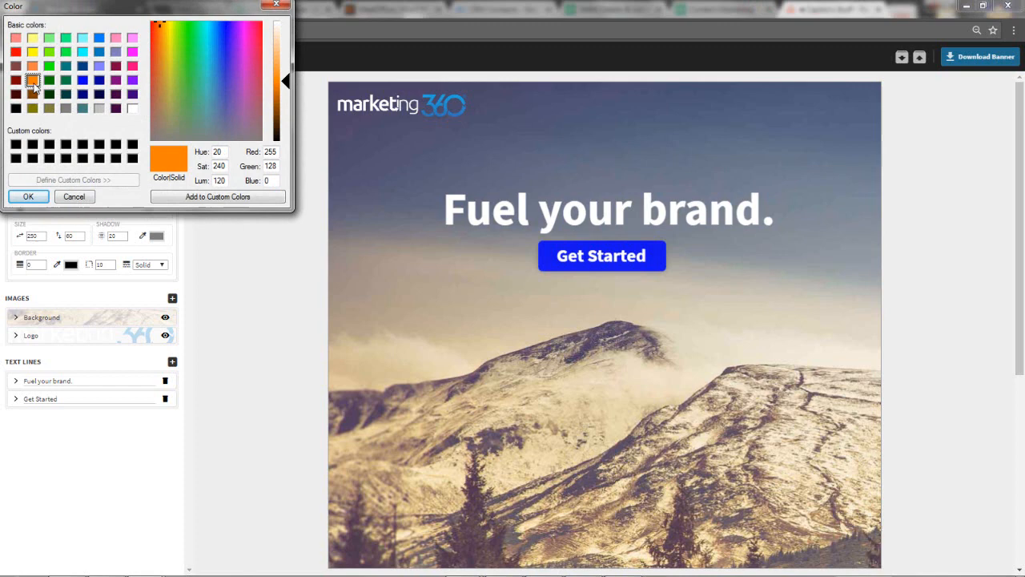
{"action": "left_click", "coordinate": [28, 197]}
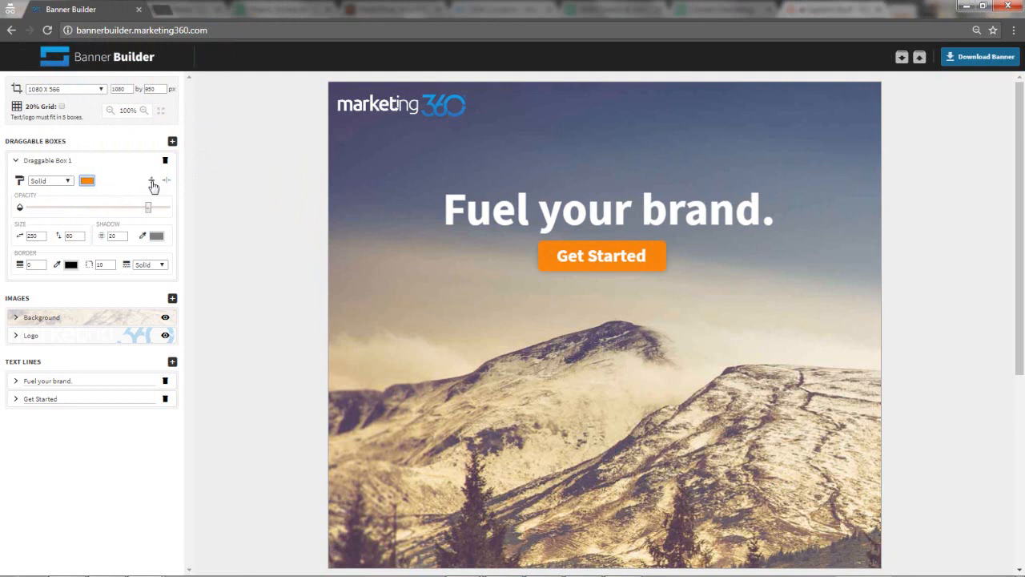
{"action": "mouse_move", "coordinate": [167, 182]}
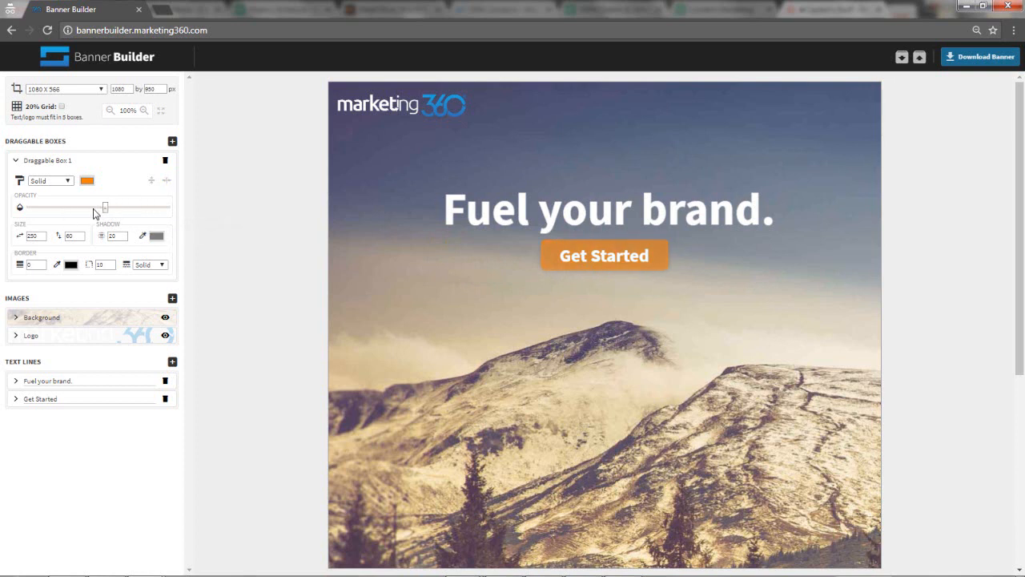
{"action": "left_click_drag", "start_coordinate": [104, 206], "coordinate": [45, 206]}
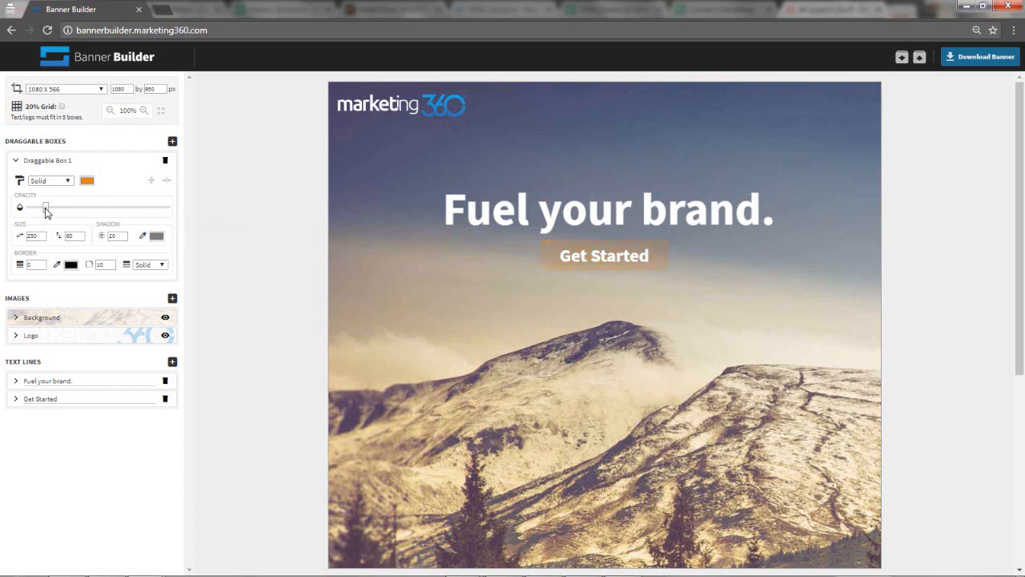
{"action": "left_click_drag", "start_coordinate": [45, 208], "coordinate": [118, 208]}
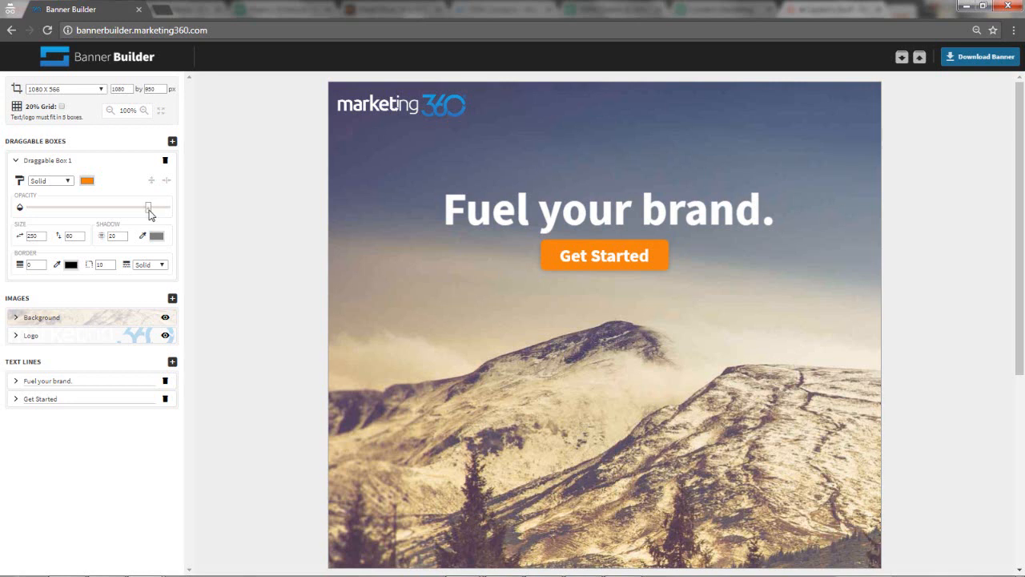
{"action": "mouse_move", "coordinate": [32, 235]}
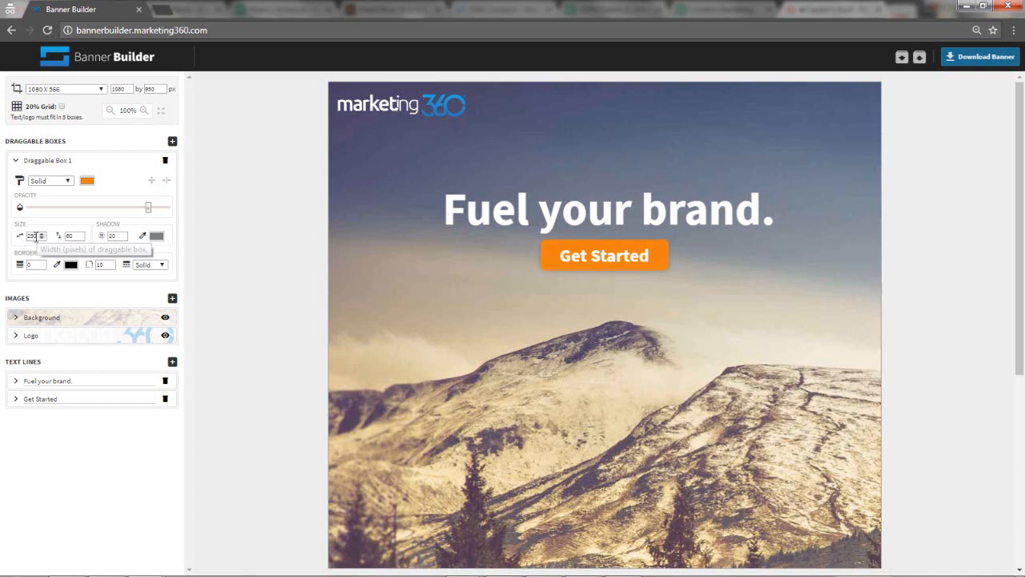
{"action": "left_click", "coordinate": [32, 236]}
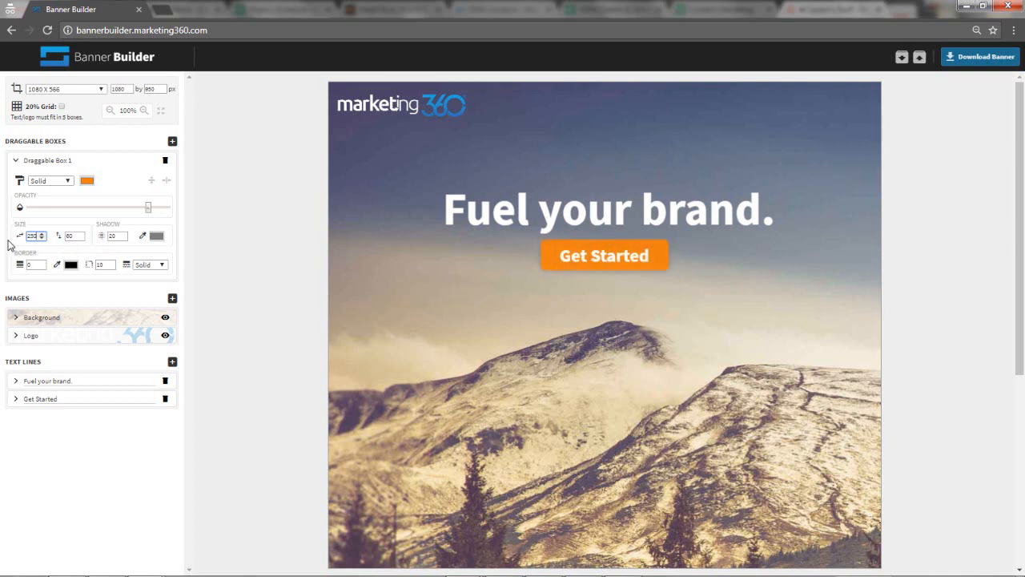
{"action": "mouse_move", "coordinate": [71, 235]}
{"action": "type", "text": "80"}
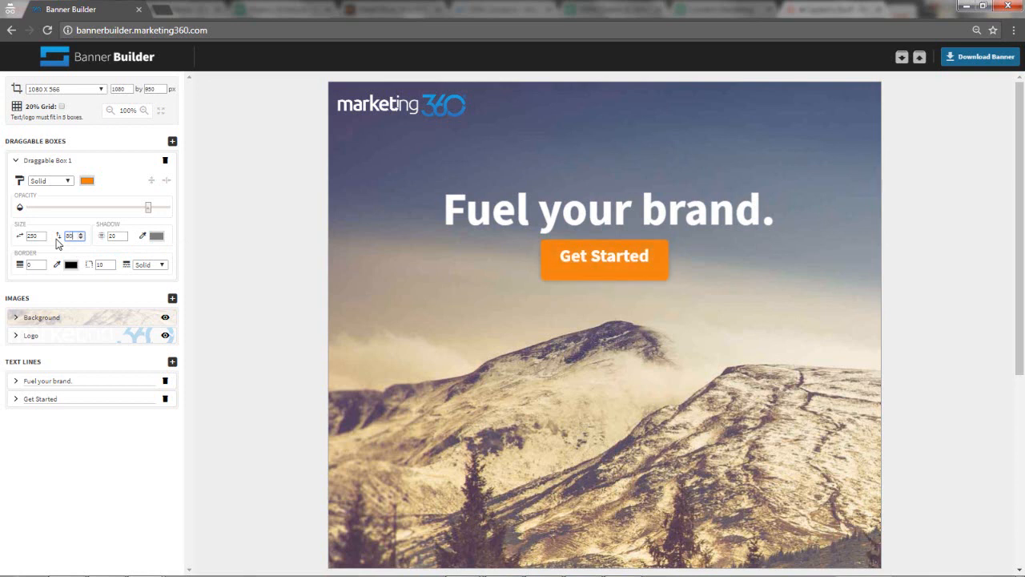
{"action": "left_click", "coordinate": [70, 235]}
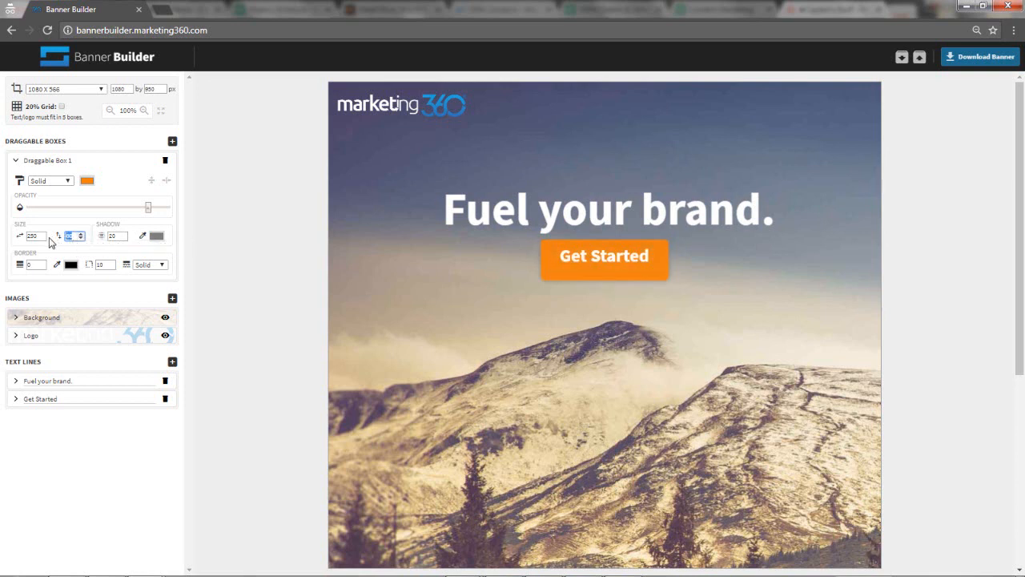
{"action": "left_click", "coordinate": [78, 233]}
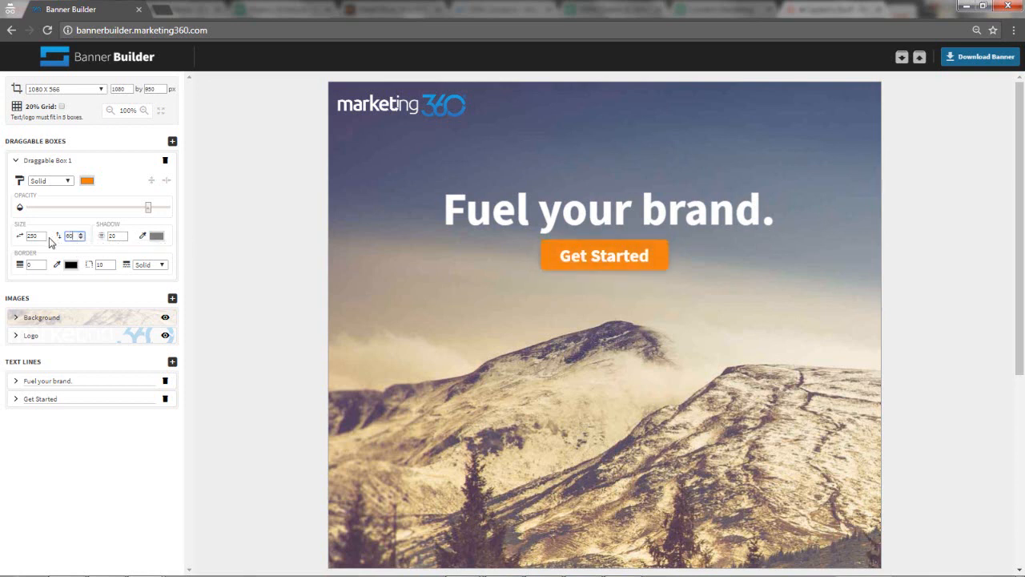
{"action": "mouse_move", "coordinate": [113, 235]}
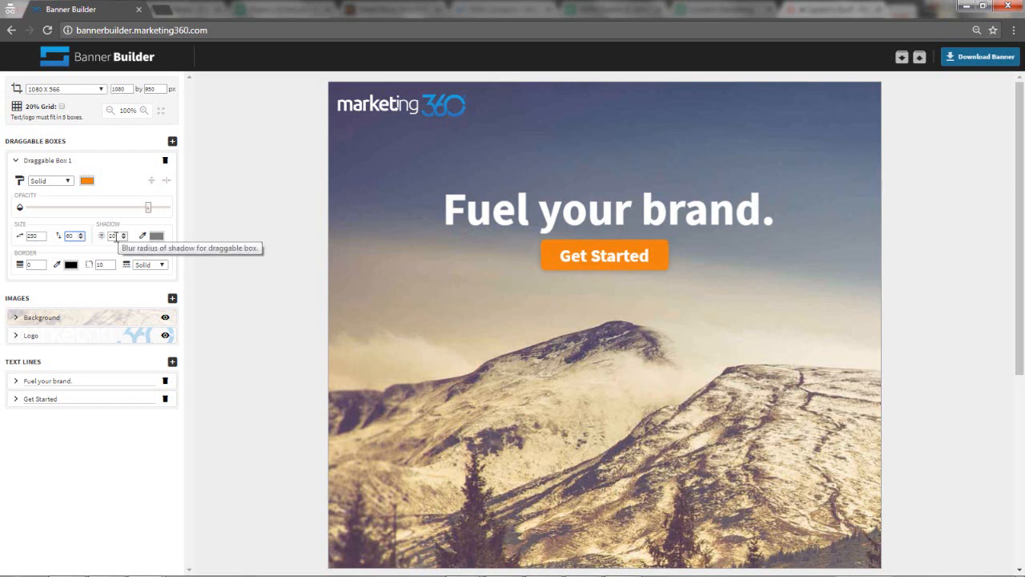
{"action": "mouse_move", "coordinate": [157, 236]}
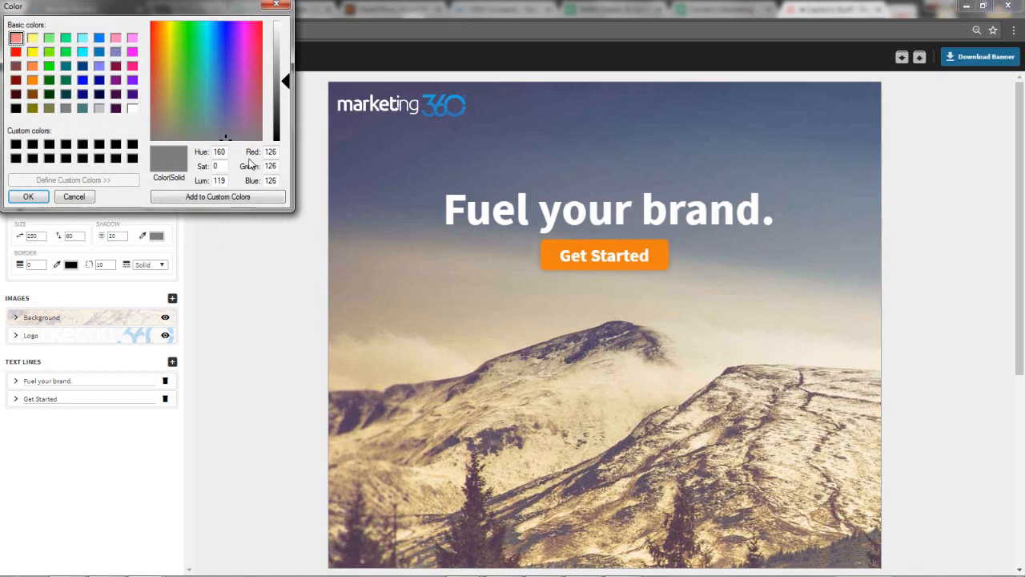
Step: Make the Get Started button shadow black, then lighten it to mid grey
{"action": "left_click_drag", "start_coordinate": [286, 80], "coordinate": [286, 140]}
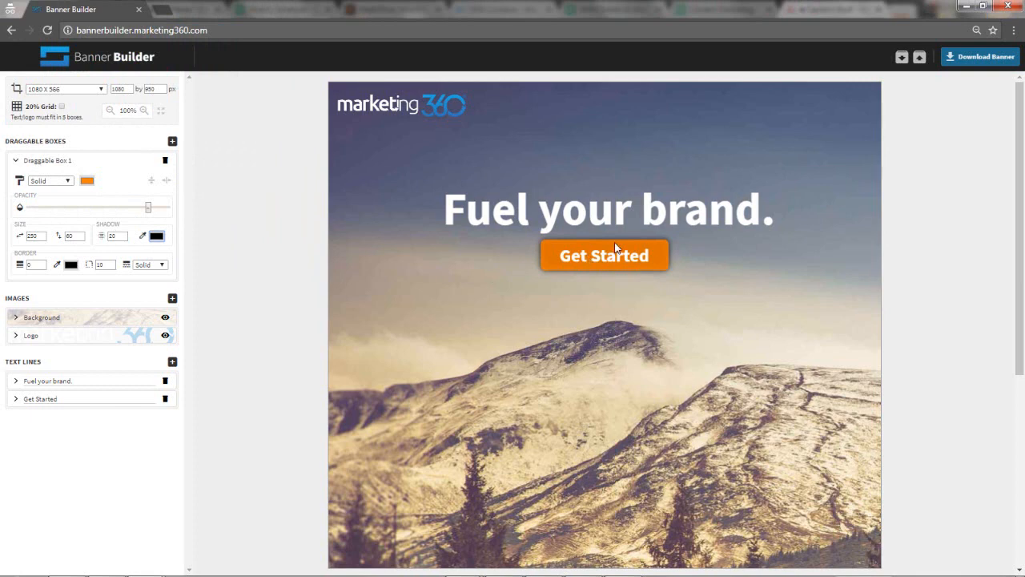
{"action": "left_click", "coordinate": [87, 180]}
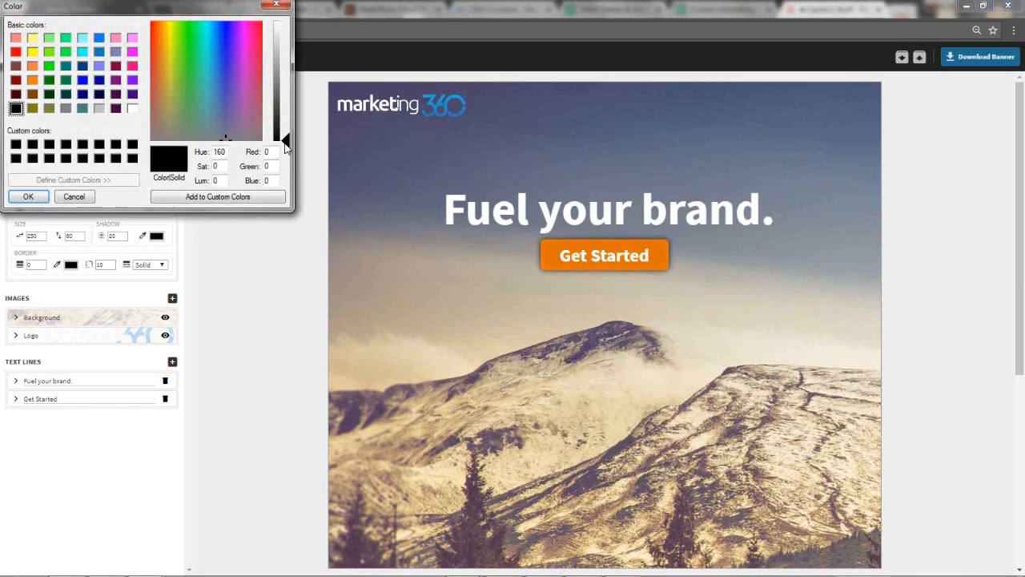
{"action": "left_click_drag", "start_coordinate": [285, 140], "coordinate": [286, 84]}
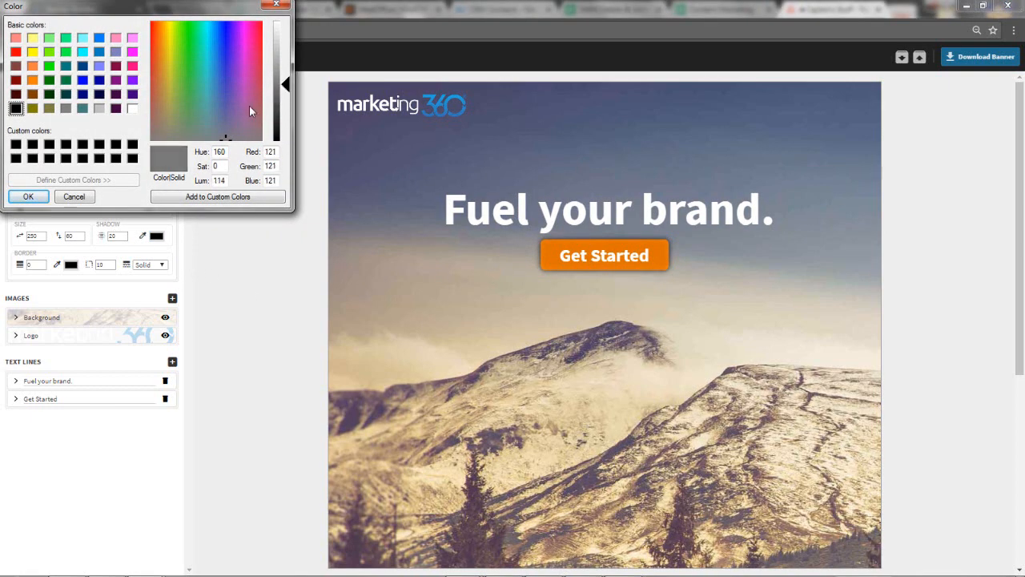
{"action": "left_click", "coordinate": [74, 196]}
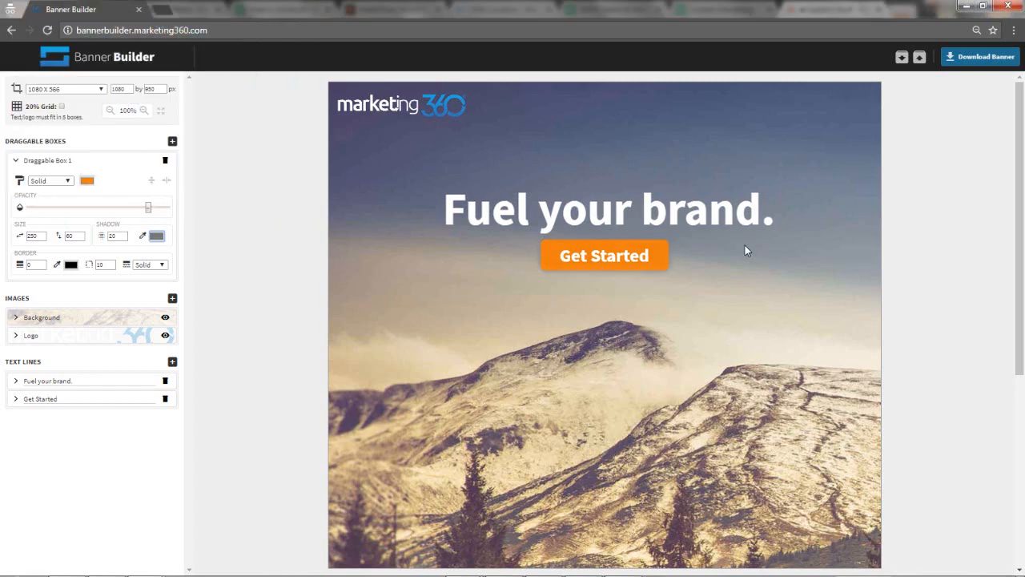
{"action": "mouse_move", "coordinate": [132, 291]}
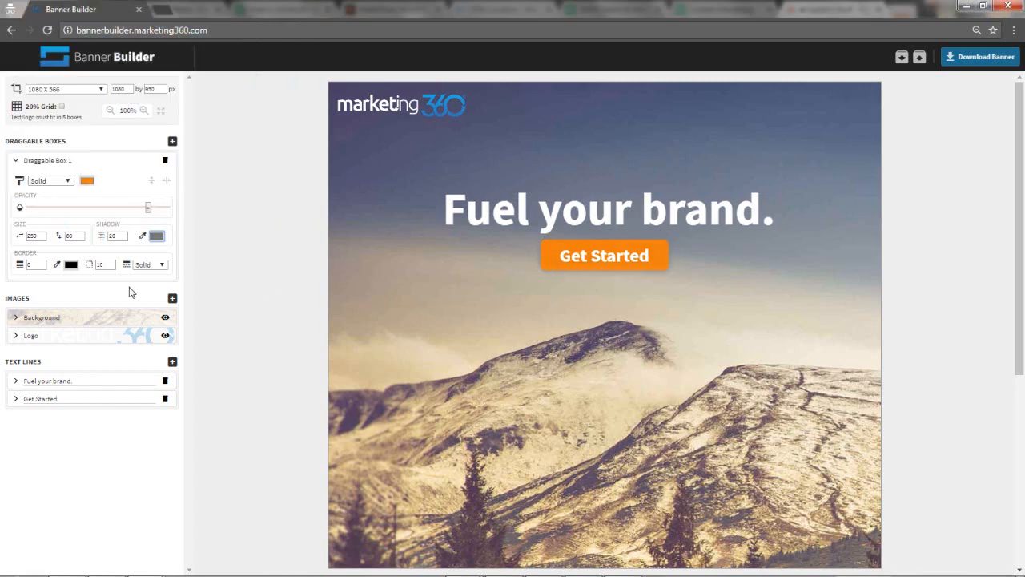
{"action": "mouse_move", "coordinate": [32, 264]}
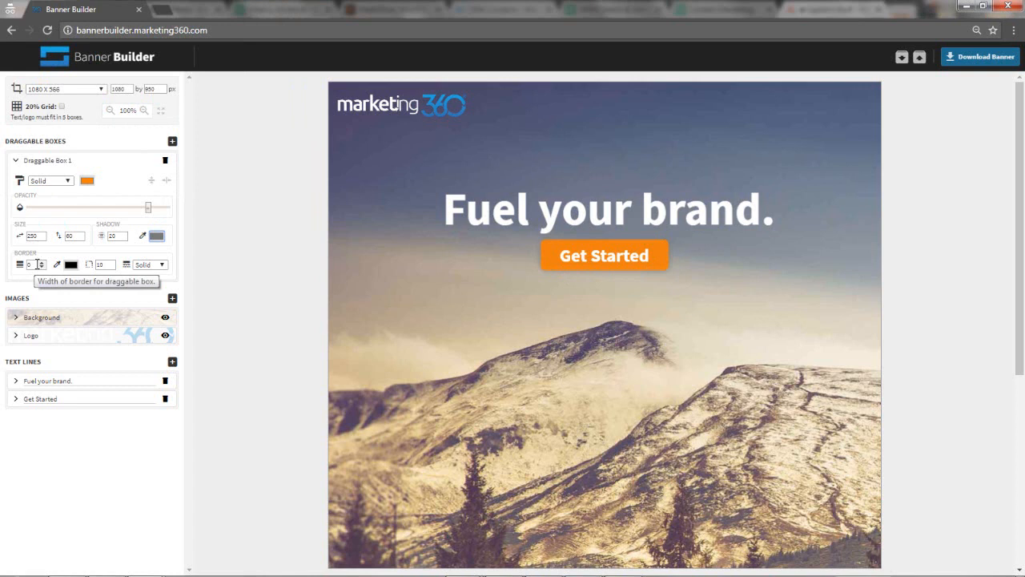
Step: Try a dark border with dashed and dotted styles on the button, ending solid with no border
{"action": "left_click", "coordinate": [29, 264]}
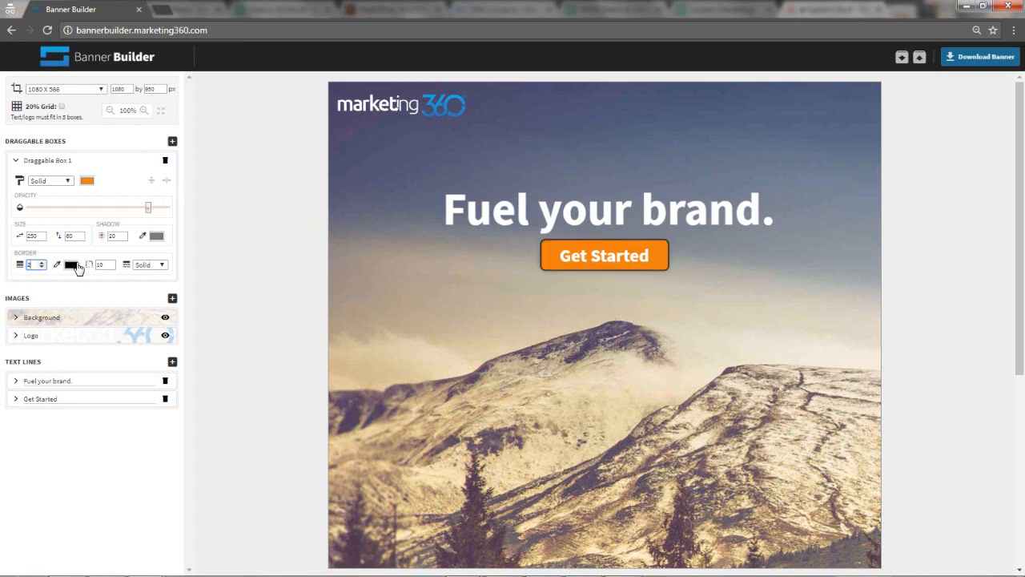
{"action": "left_click", "coordinate": [70, 265]}
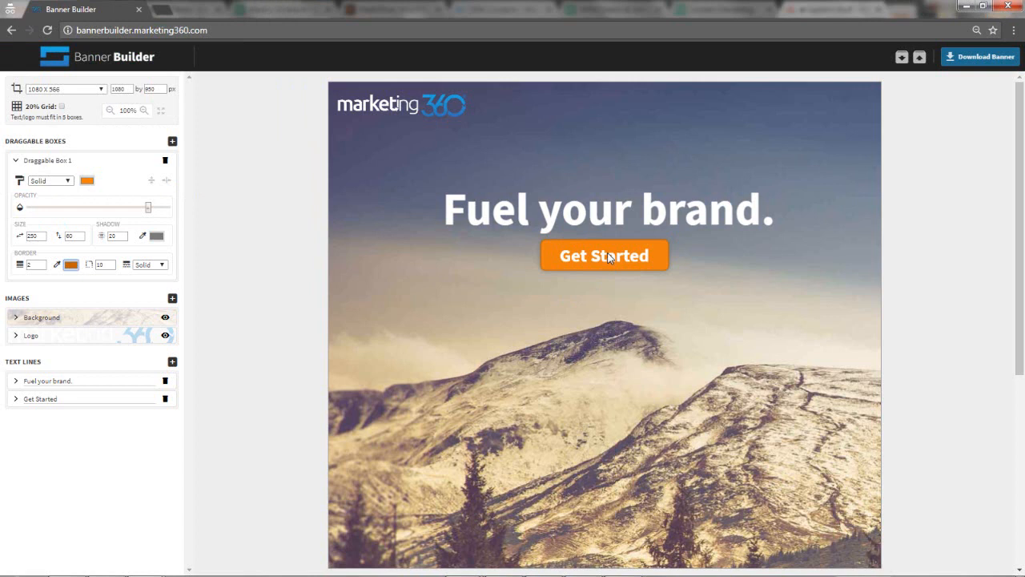
{"action": "mouse_move", "coordinate": [32, 264]}
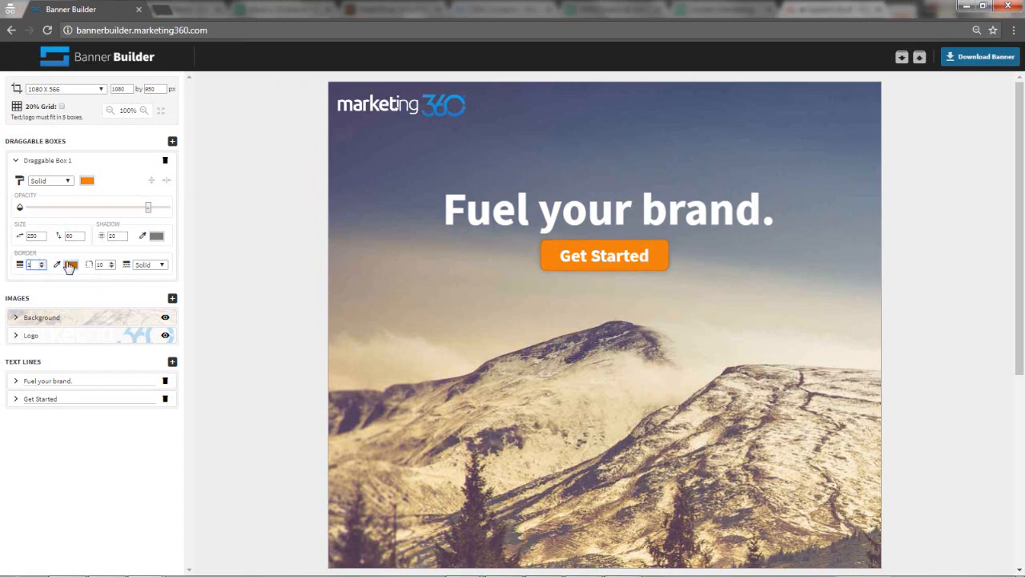
{"action": "left_click", "coordinate": [71, 265]}
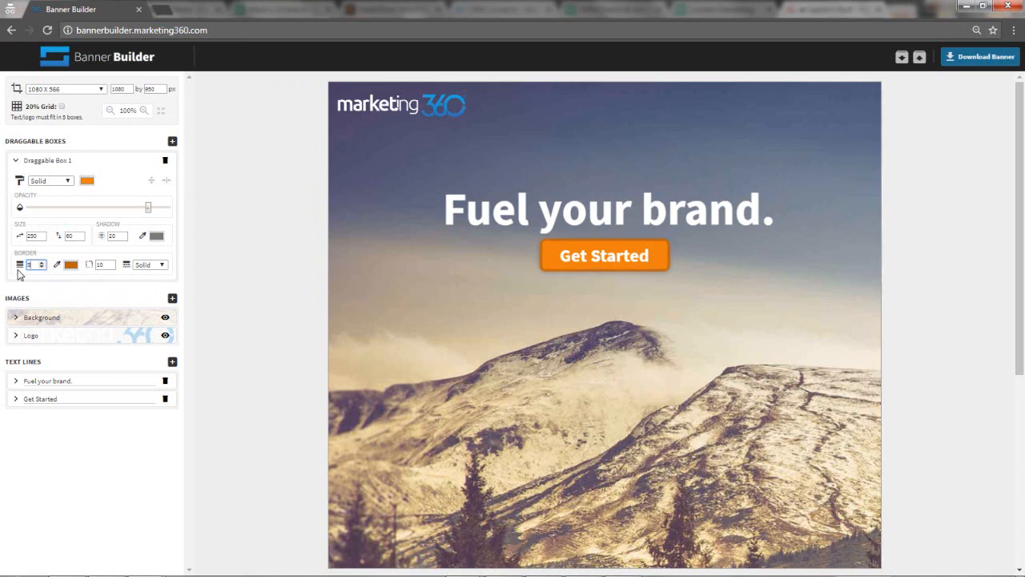
{"action": "left_click", "coordinate": [70, 265]}
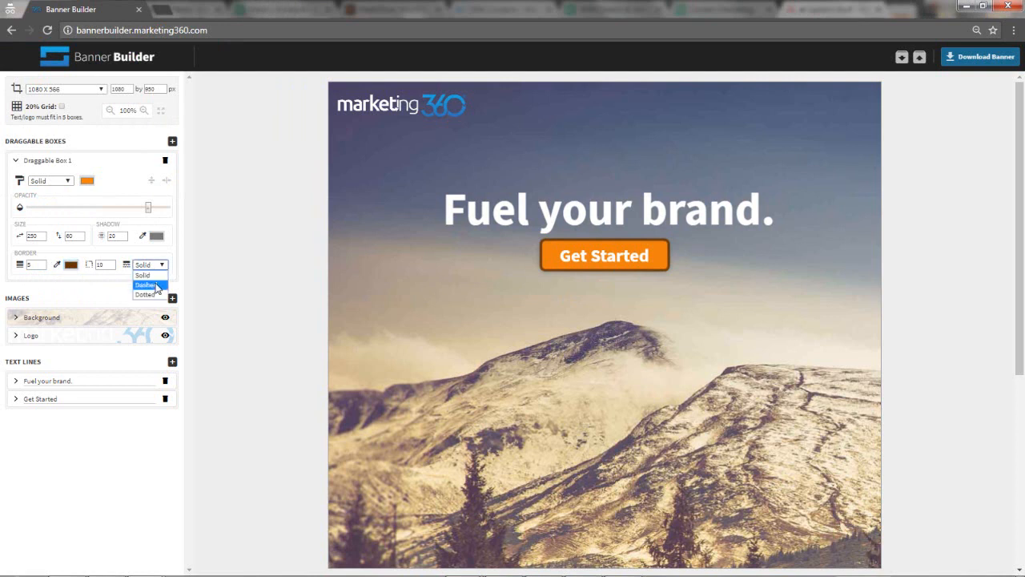
{"action": "left_click", "coordinate": [146, 284]}
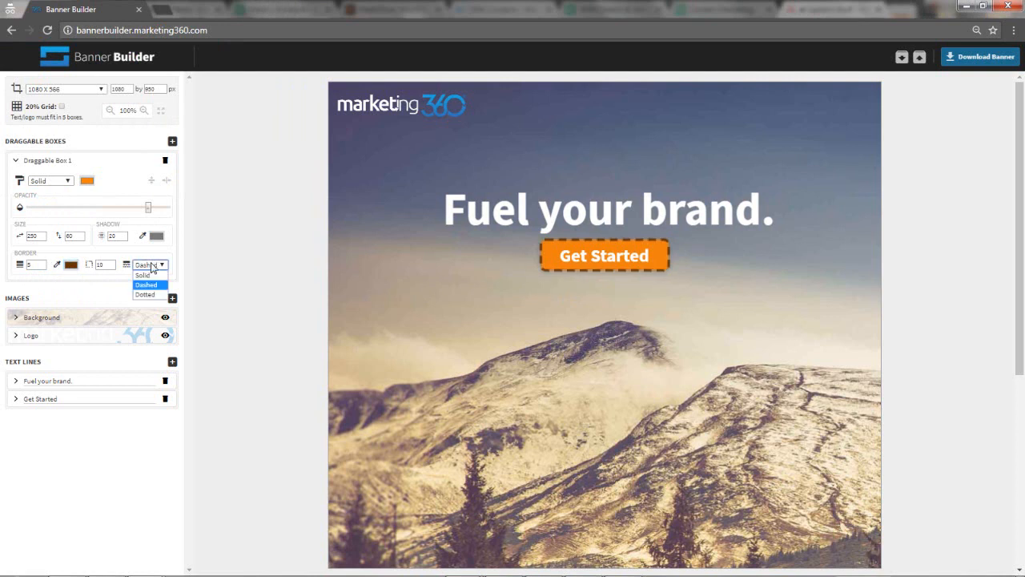
{"action": "left_click", "coordinate": [145, 294]}
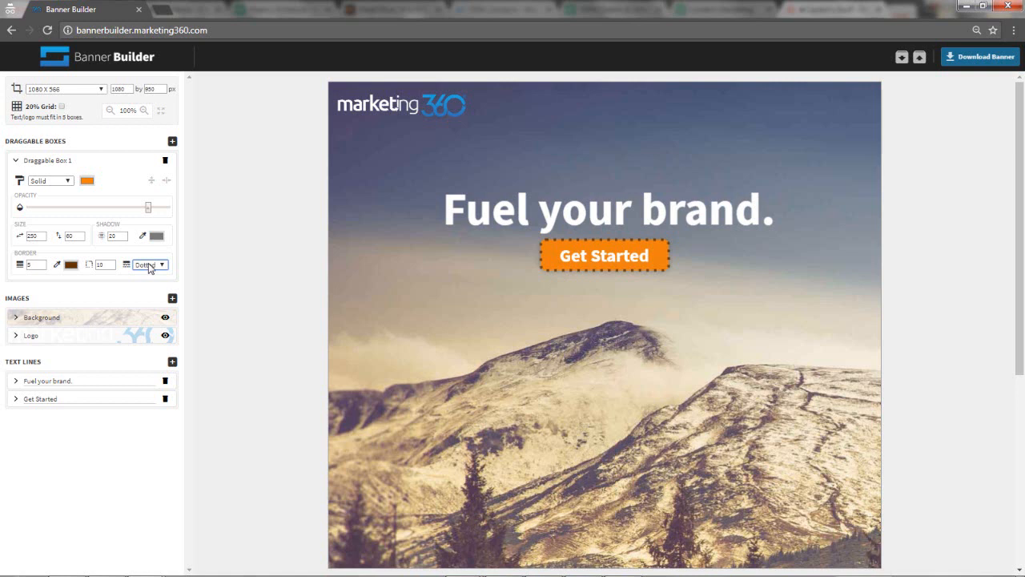
{"action": "left_click", "coordinate": [150, 265]}
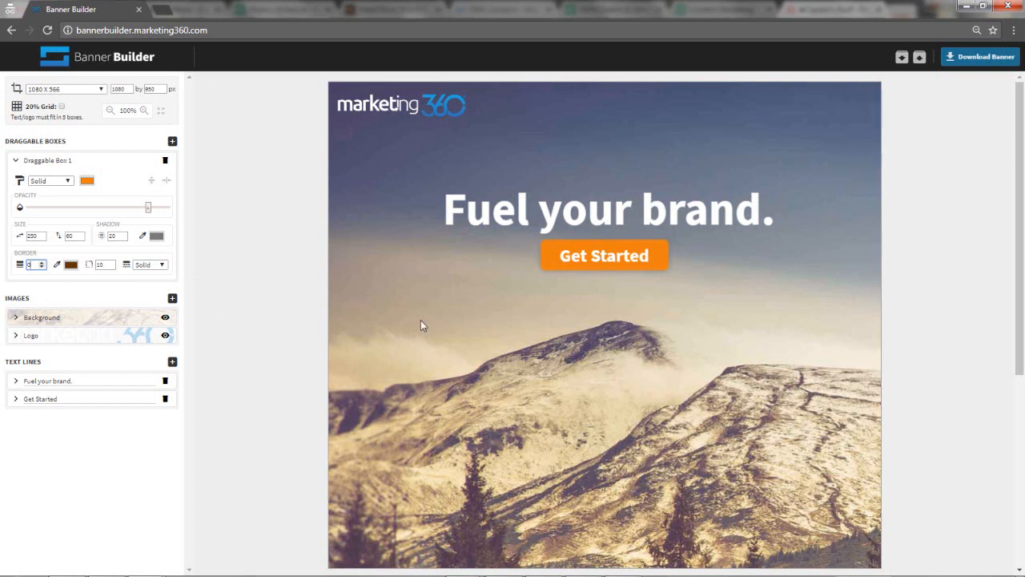
{"action": "mouse_move", "coordinate": [413, 310]}
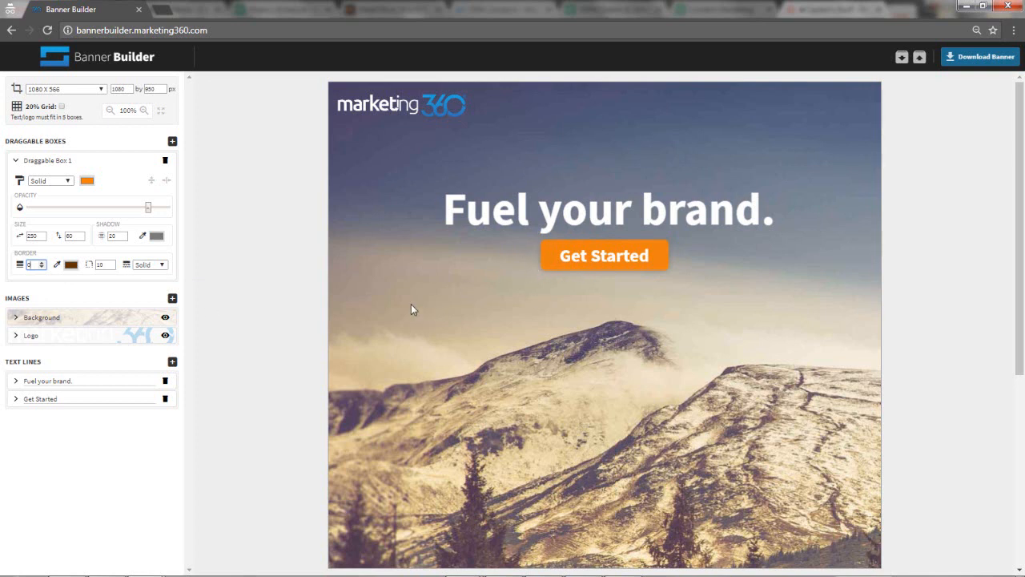
{"action": "mouse_move", "coordinate": [17, 160]}
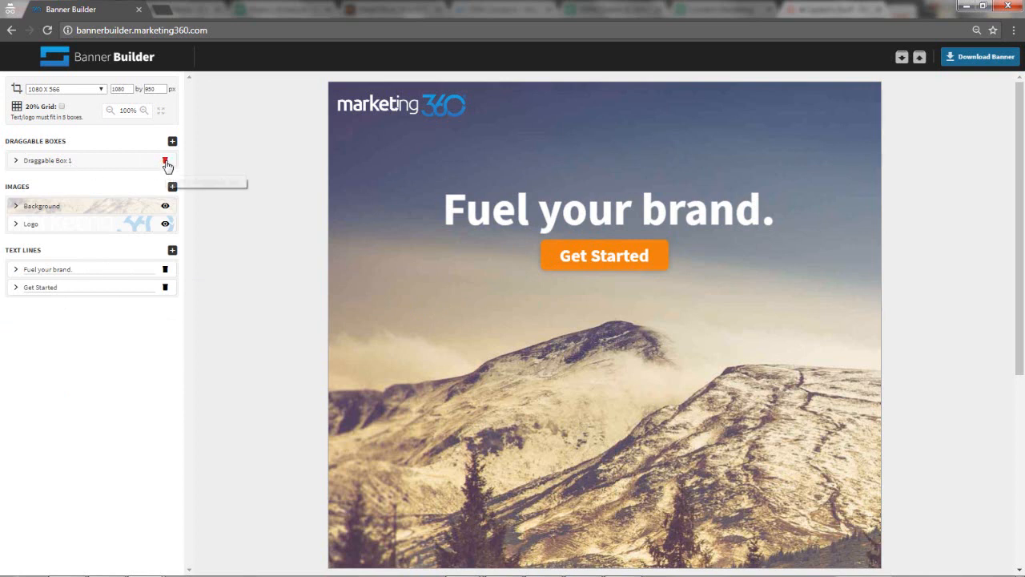
Step: Add a dark box and stretch it to the full 1080 px banner width
{"action": "left_click", "coordinate": [173, 141]}
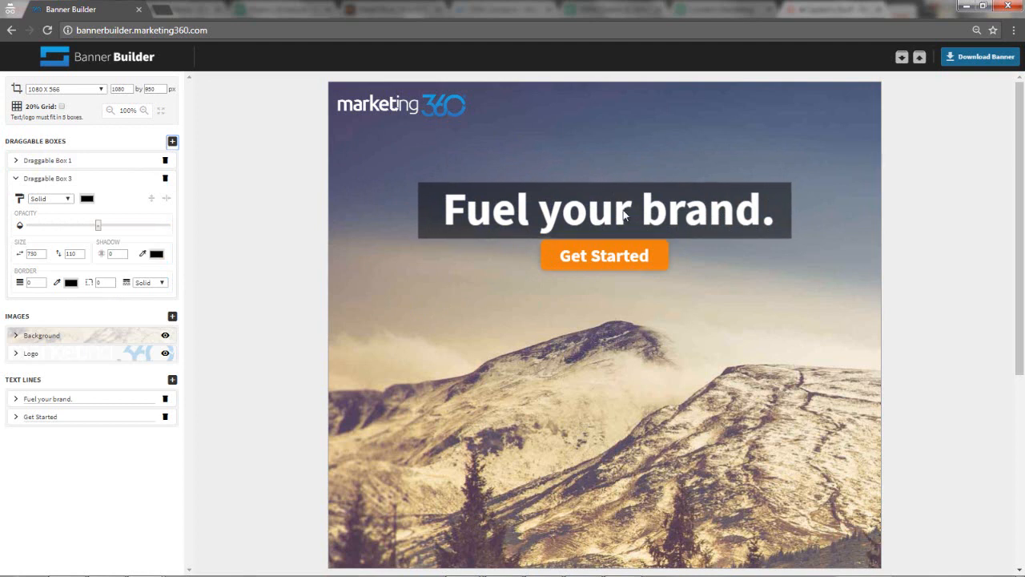
{"action": "left_click", "coordinate": [624, 210]}
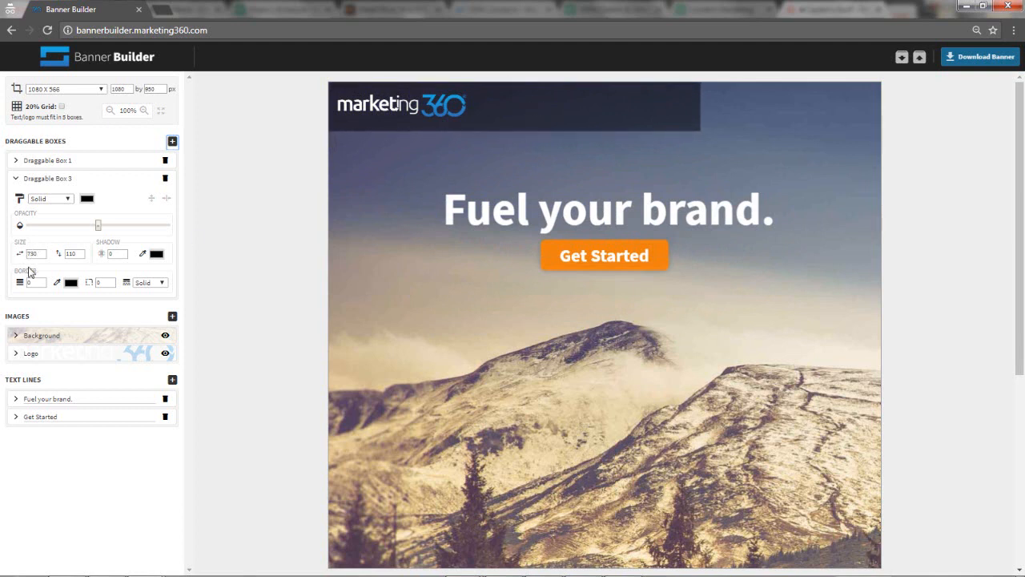
{"action": "left_click", "coordinate": [33, 253]}
{"action": "type", "text": "1080"}
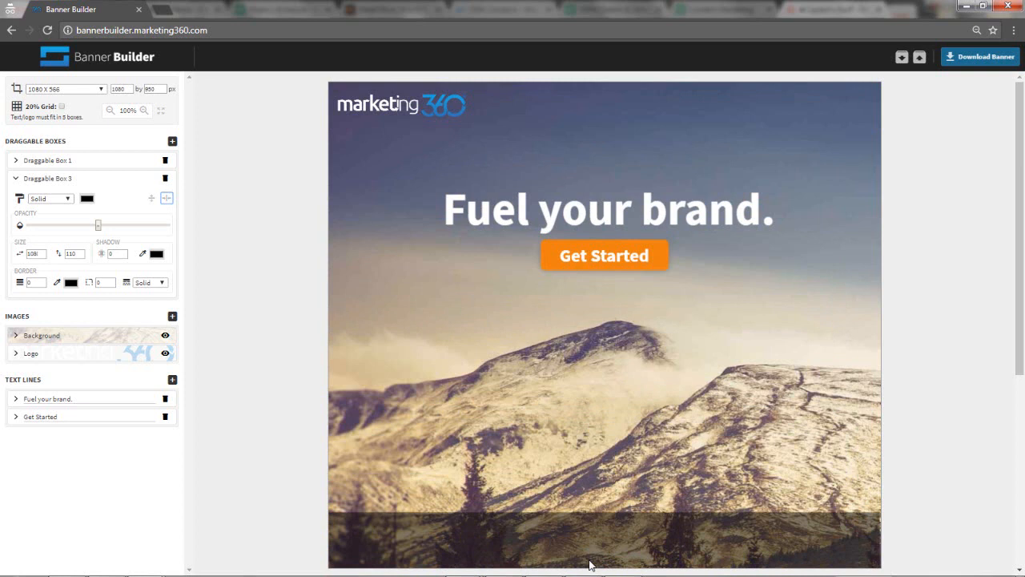
{"action": "mouse_move", "coordinate": [423, 122]}
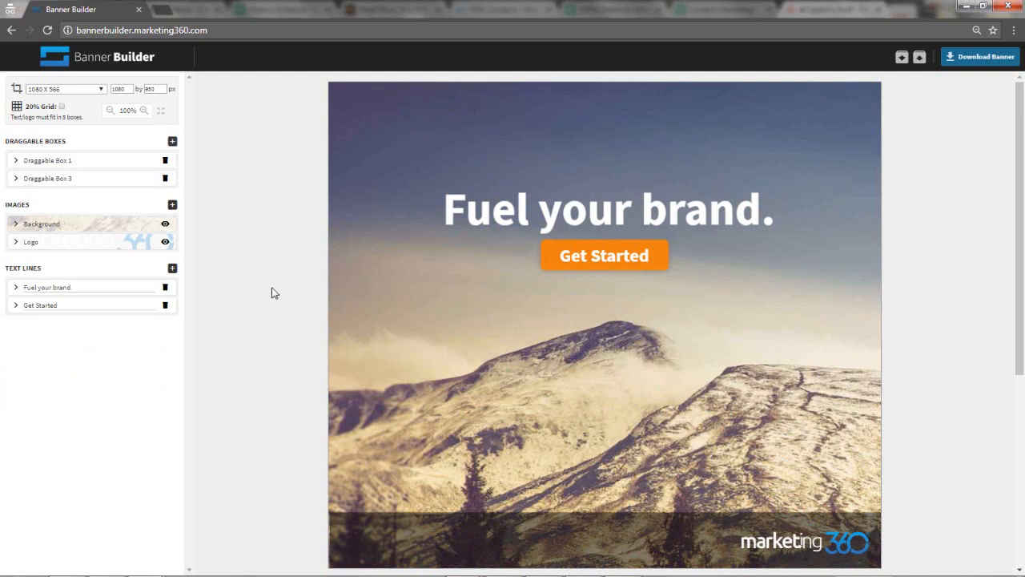
{"action": "mouse_move", "coordinate": [270, 302]}
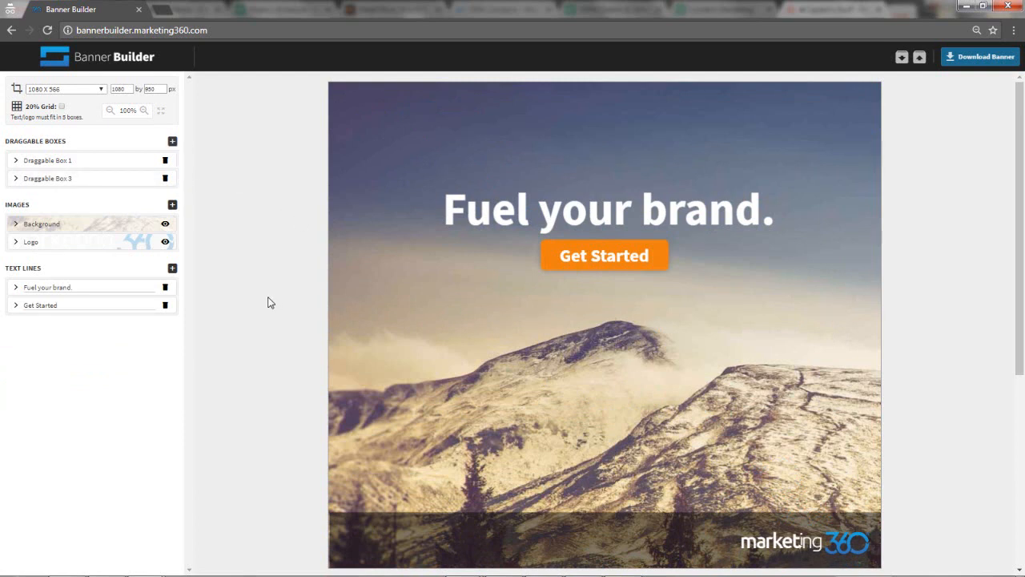
{"action": "mouse_move", "coordinate": [8, 192]}
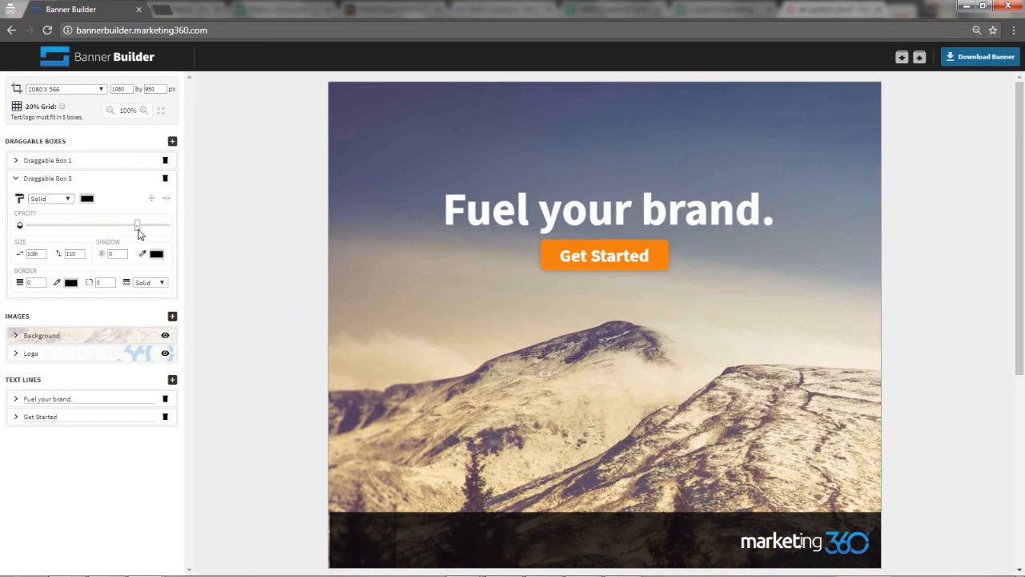
{"action": "mouse_move", "coordinate": [14, 183]}
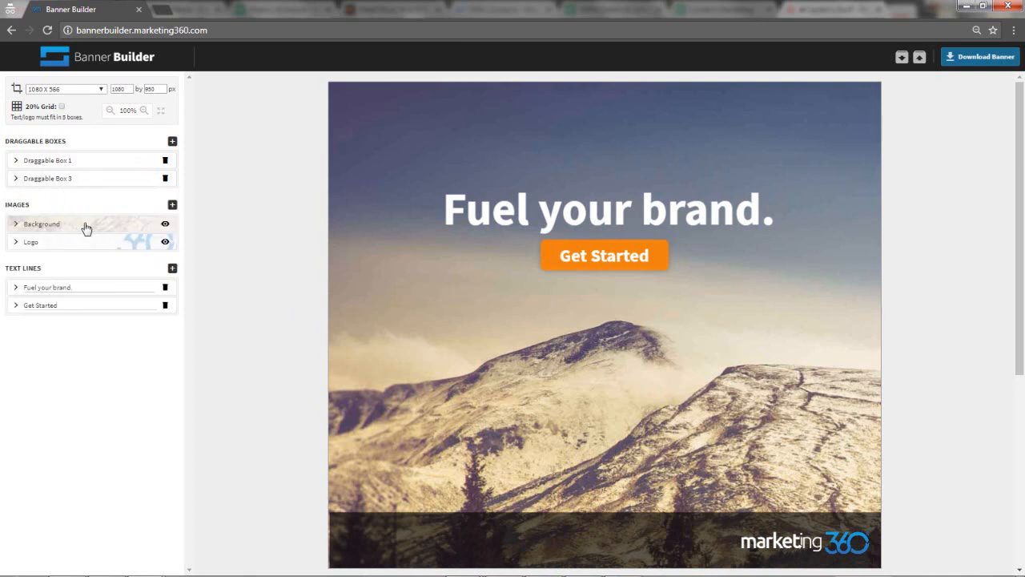
{"action": "mouse_move", "coordinate": [35, 236]}
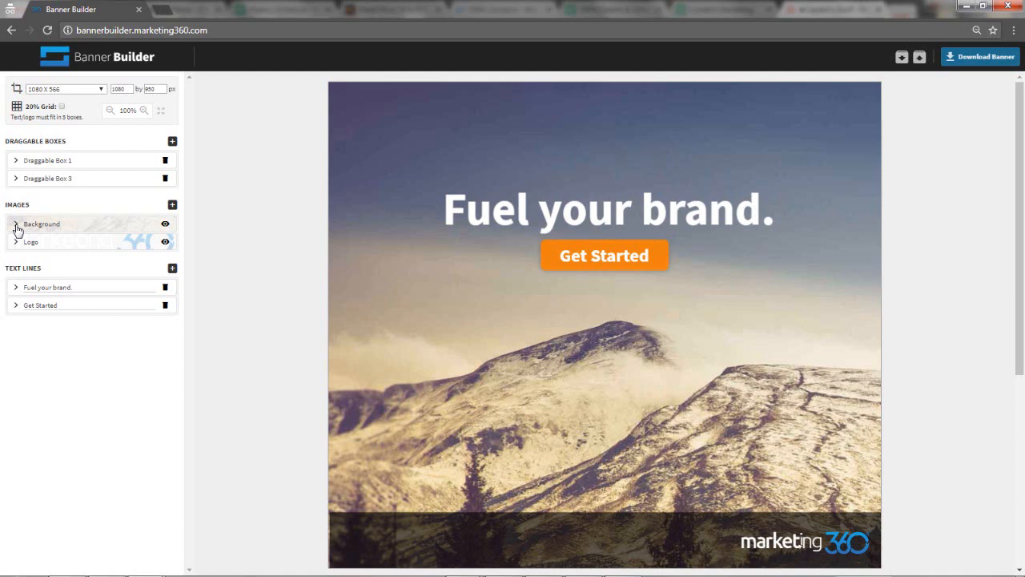
Step: Replace the mountain background with the gallery's pink-and-blue network pattern
{"action": "left_click", "coordinate": [16, 224]}
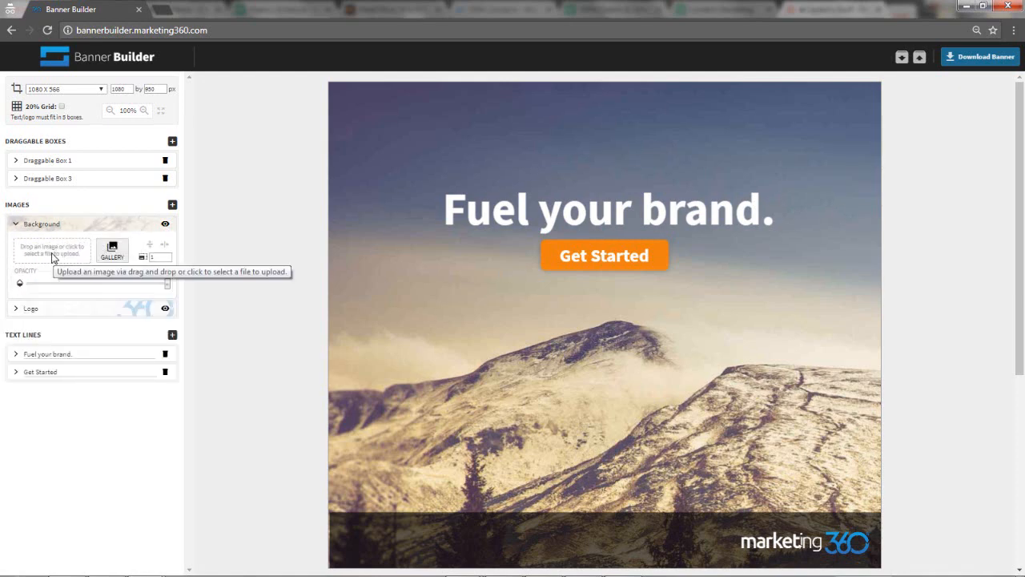
{"action": "left_click", "coordinate": [52, 250]}
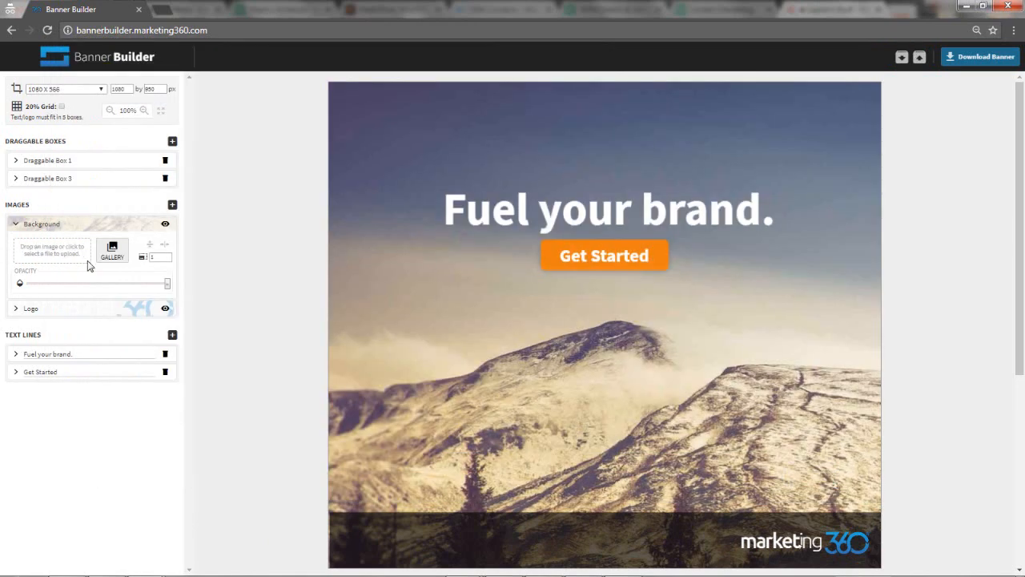
{"action": "left_click", "coordinate": [112, 251]}
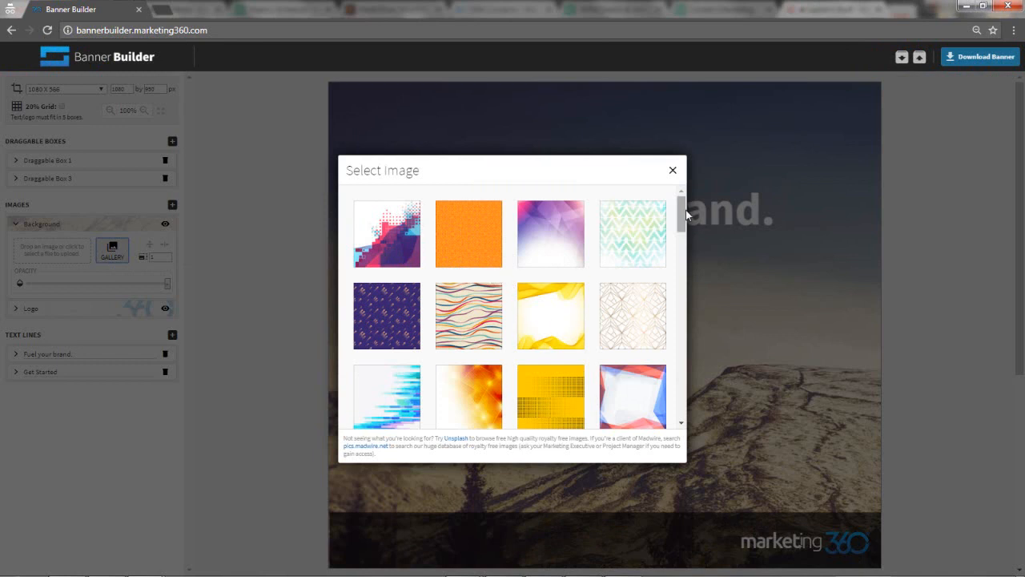
{"action": "scroll", "scroll_direction": "down", "scroll_amount": 3}
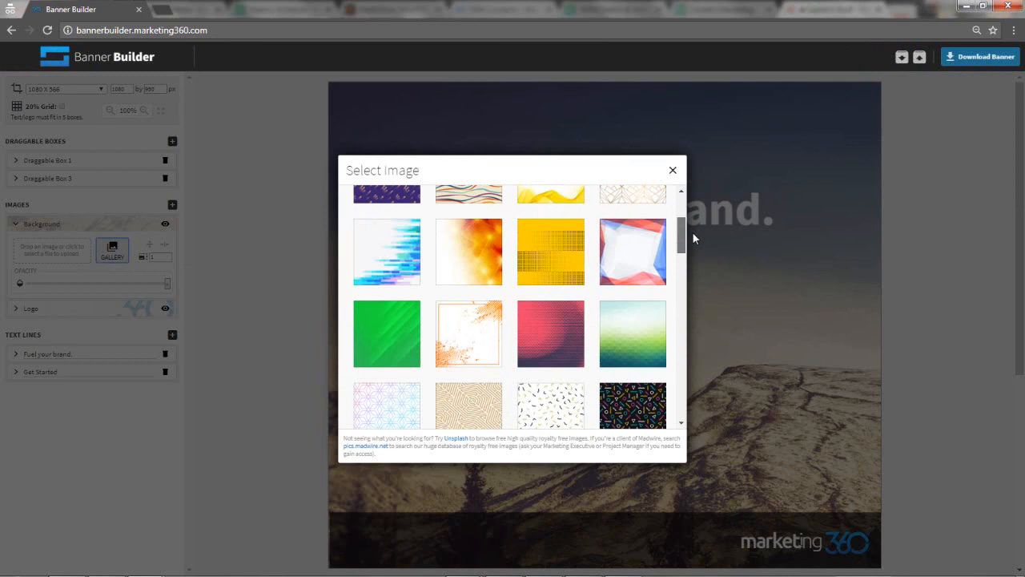
{"action": "scroll", "scroll_direction": "down", "scroll_amount": 3}
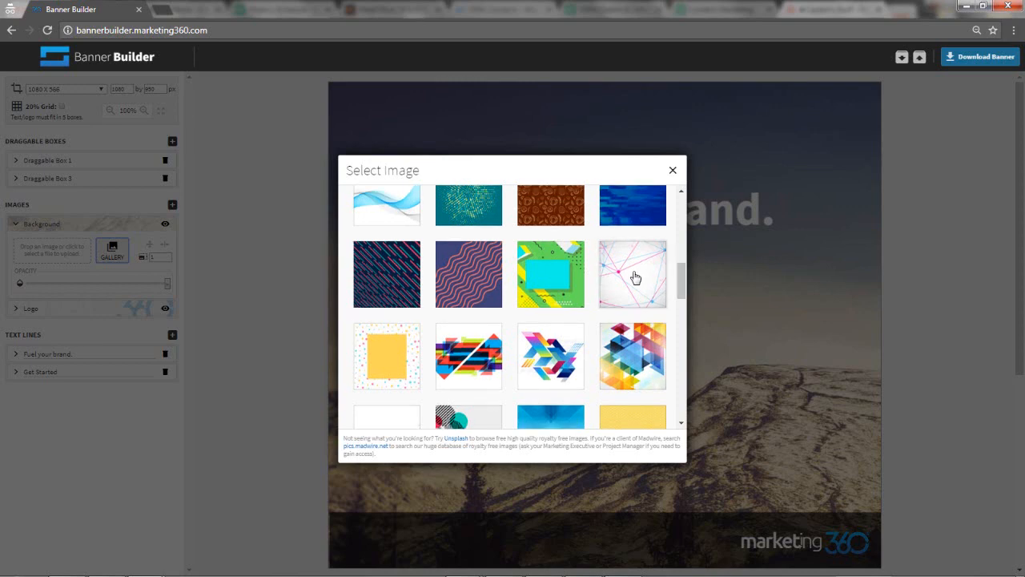
{"action": "left_click", "coordinate": [632, 274]}
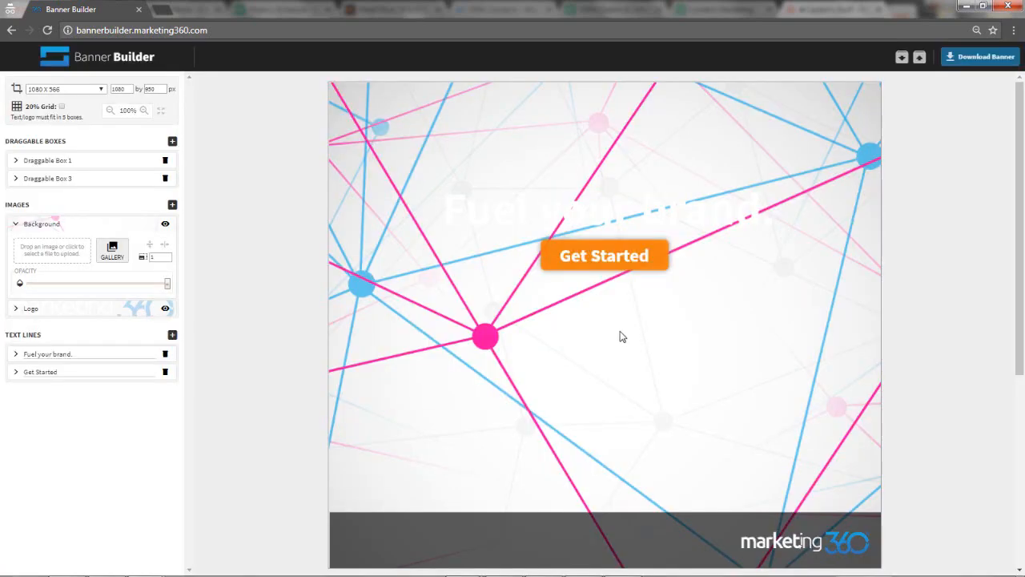
{"action": "mouse_move", "coordinate": [585, 205]}
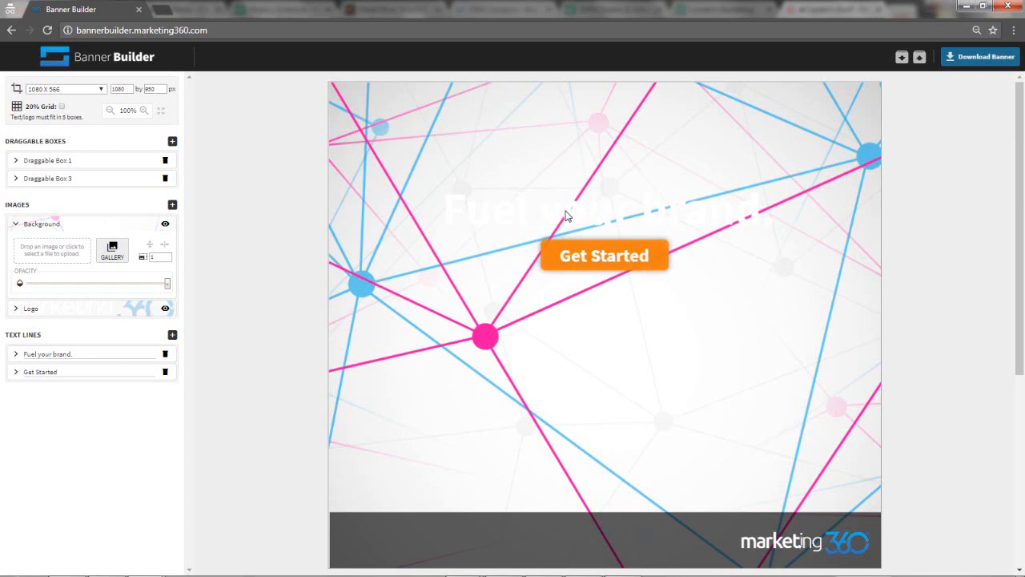
Step: Try navy and black on the 'Fuel your brand.' headline, then set it dark grey (79,79,79)
{"action": "left_click", "coordinate": [15, 354]}
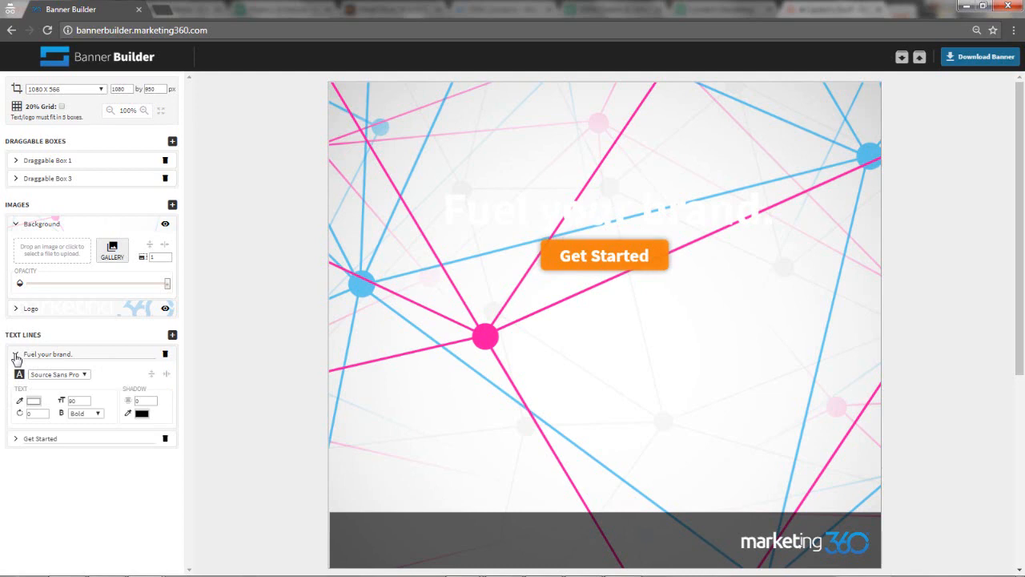
{"action": "left_click", "coordinate": [33, 401]}
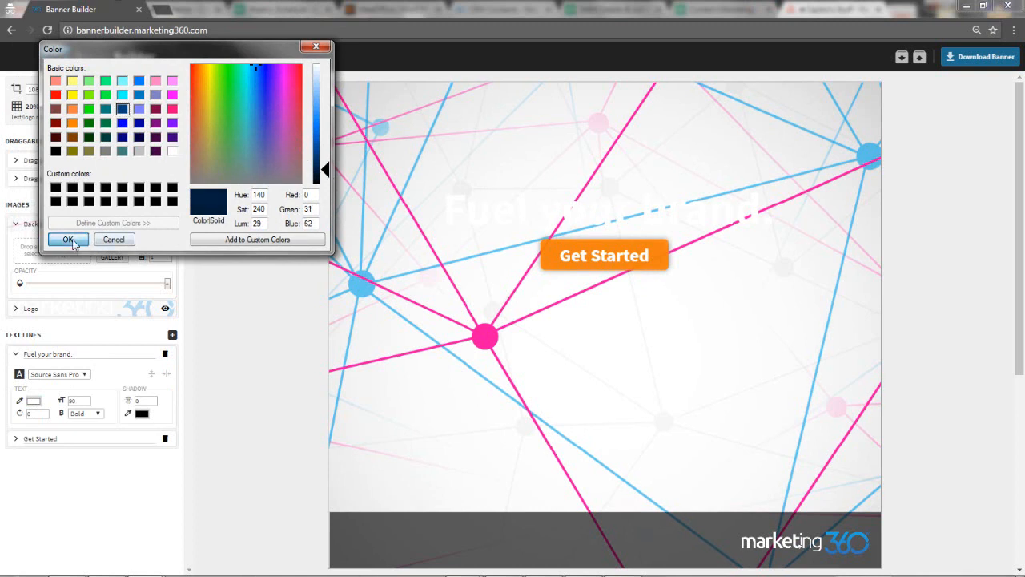
{"action": "left_click", "coordinate": [68, 240]}
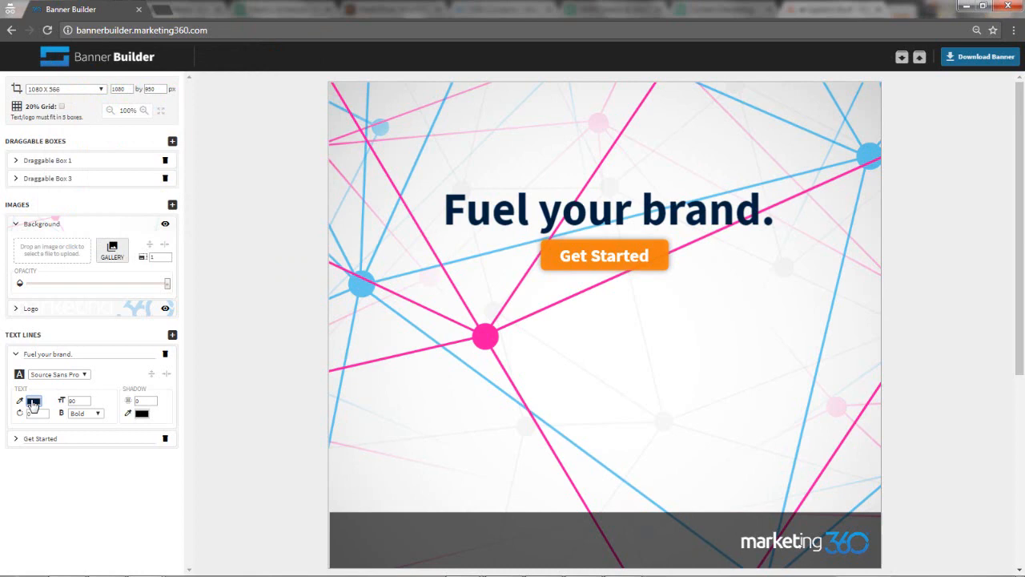
{"action": "left_click", "coordinate": [32, 401]}
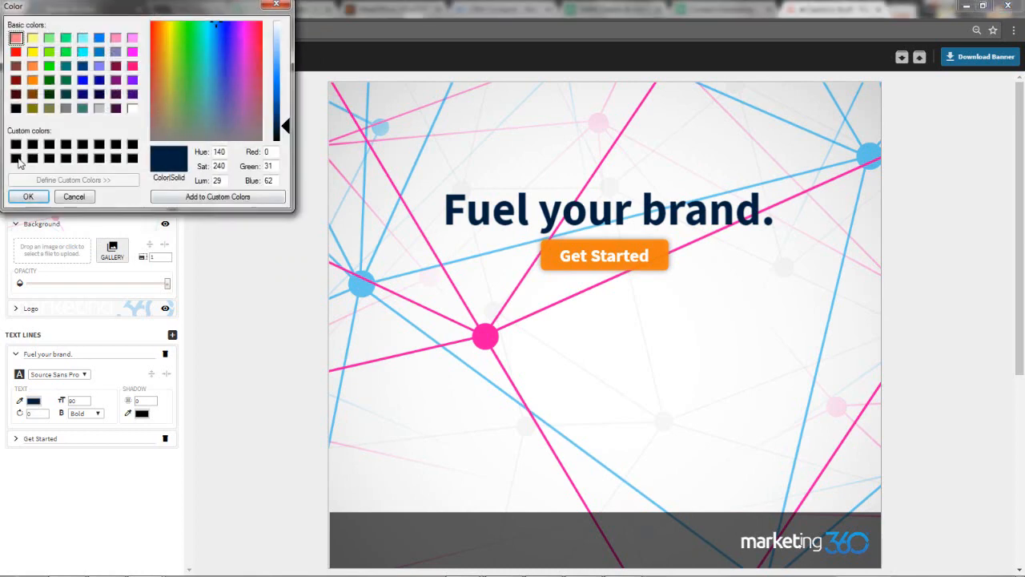
{"action": "left_click", "coordinate": [28, 196]}
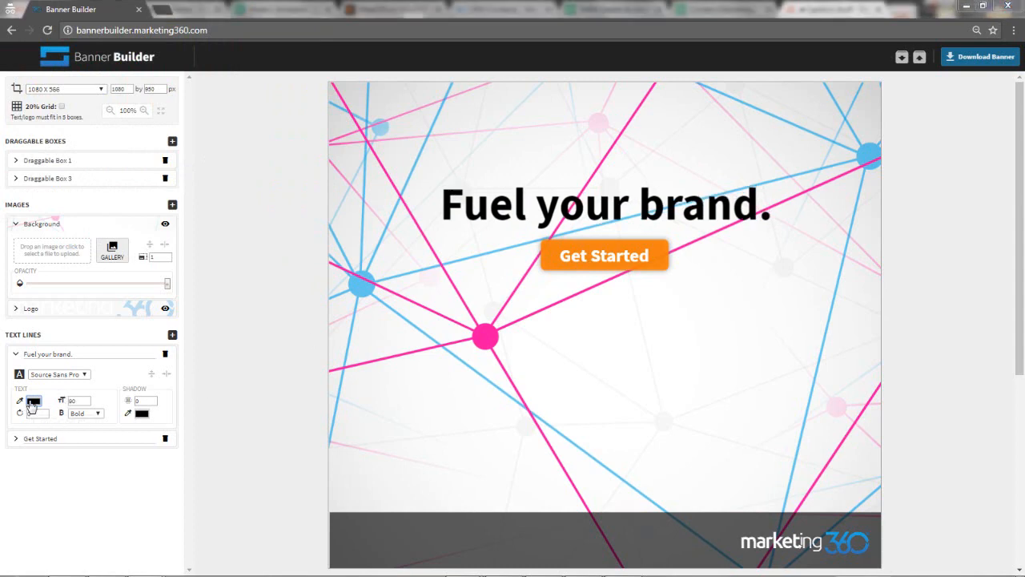
{"action": "left_click", "coordinate": [33, 400]}
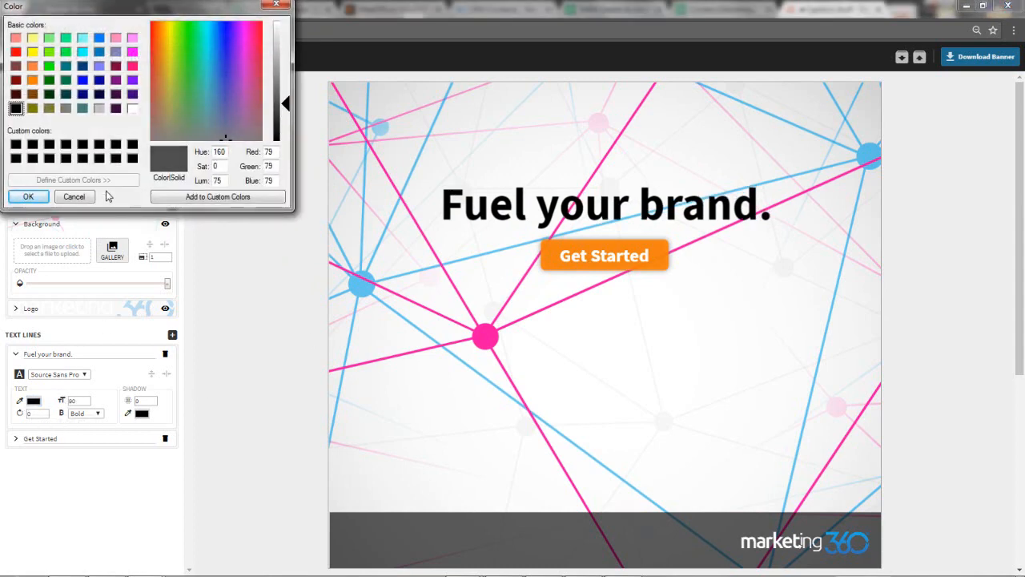
{"action": "left_click", "coordinate": [28, 196]}
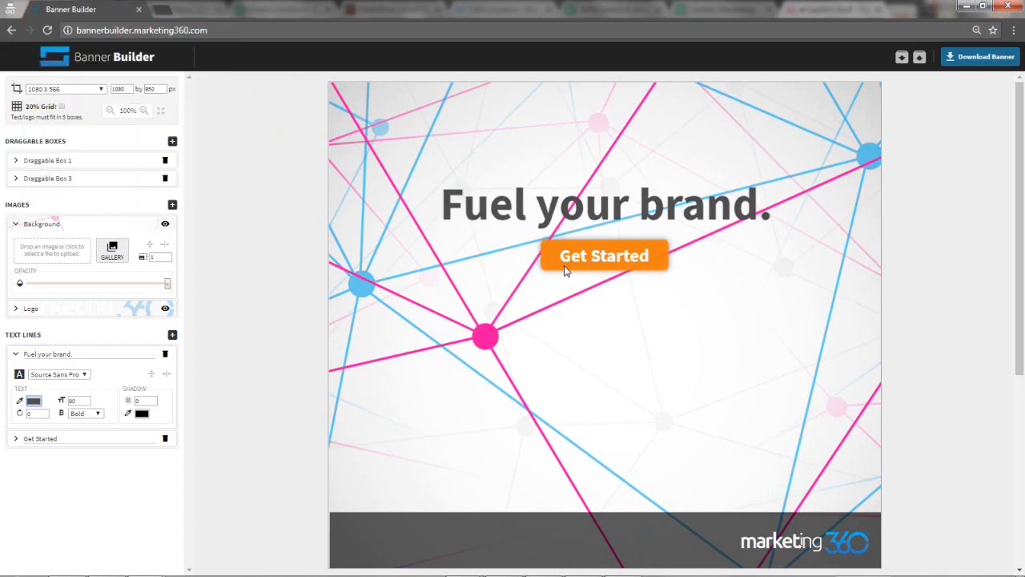
{"action": "mouse_move", "coordinate": [536, 298]}
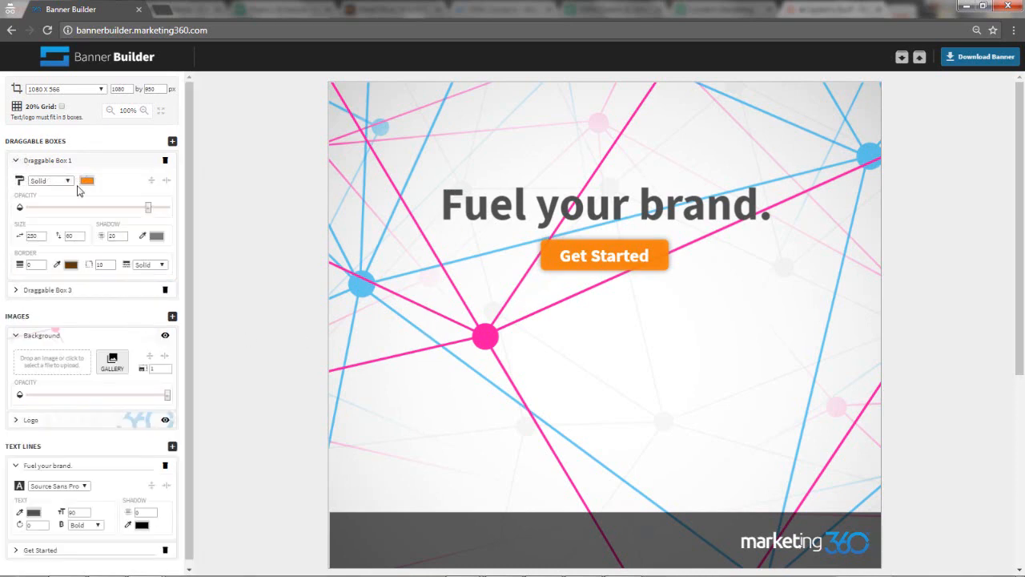
Step: Give the Get Started button box a pink fill and collapse the Draggable Box 1 panel
{"action": "left_click", "coordinate": [87, 181]}
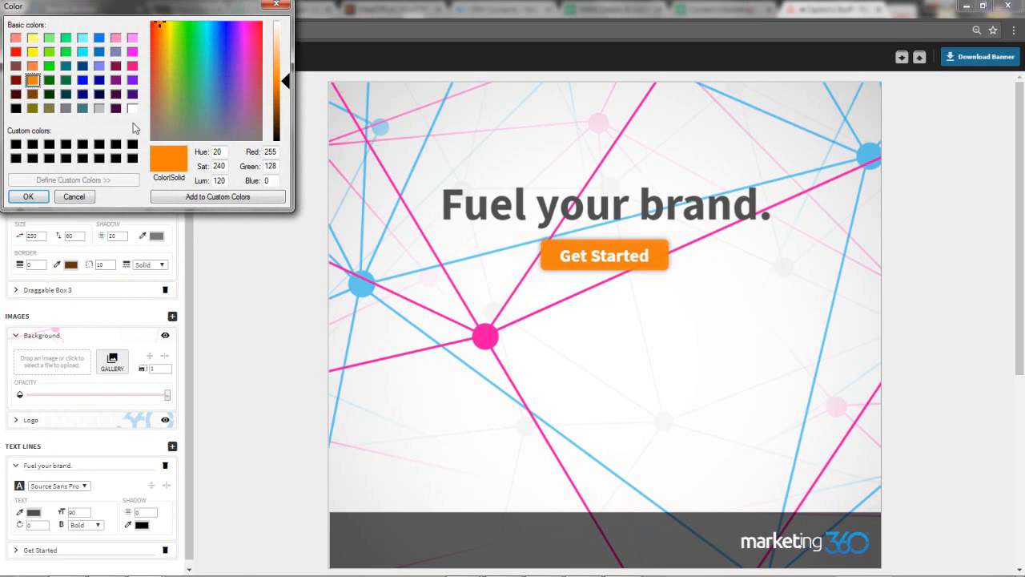
{"action": "mouse_move", "coordinate": [84, 87]}
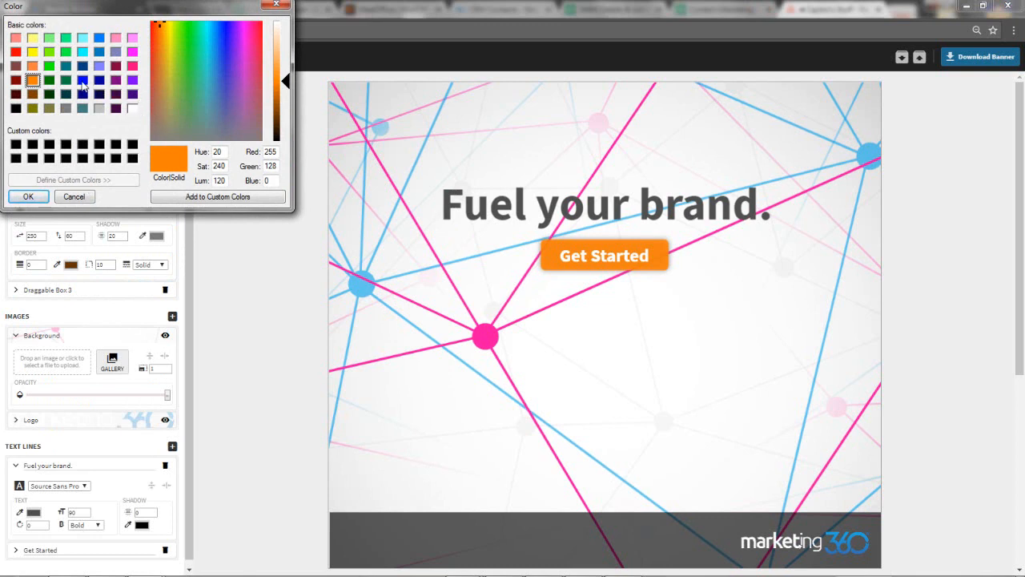
{"action": "mouse_move", "coordinate": [87, 108]}
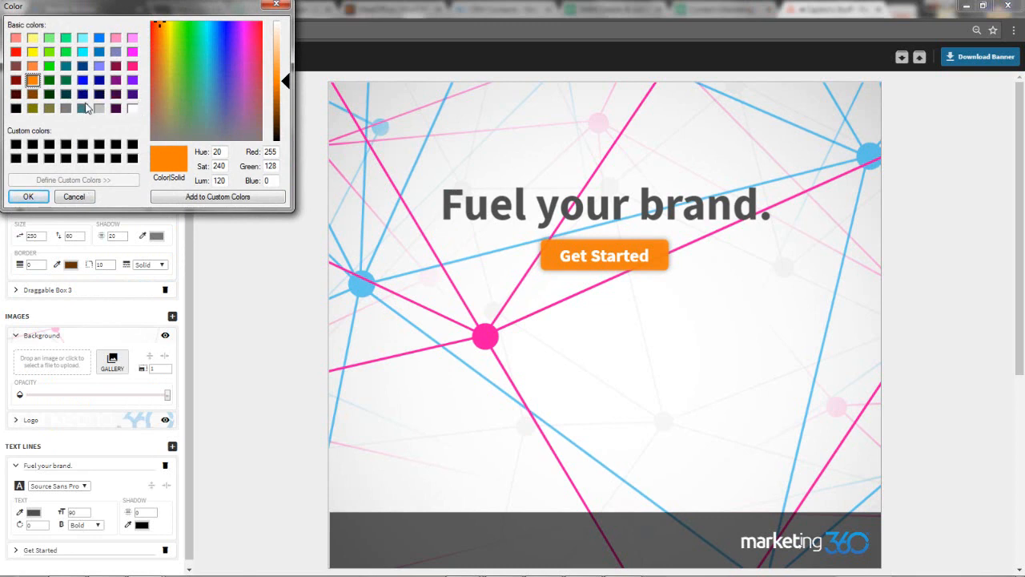
{"action": "left_click", "coordinate": [132, 66]}
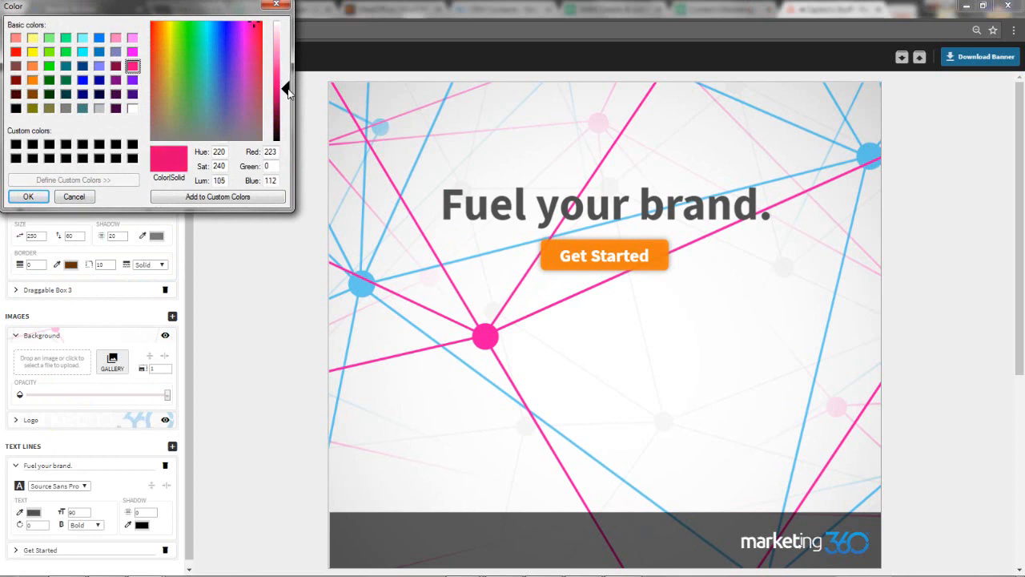
{"action": "left_click", "coordinate": [28, 196]}
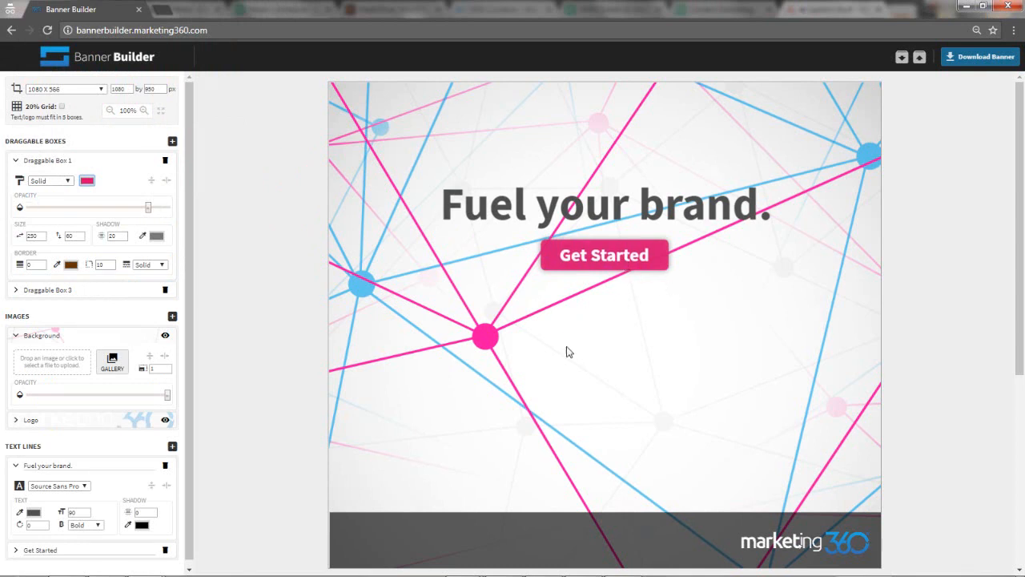
{"action": "mouse_move", "coordinate": [467, 369]}
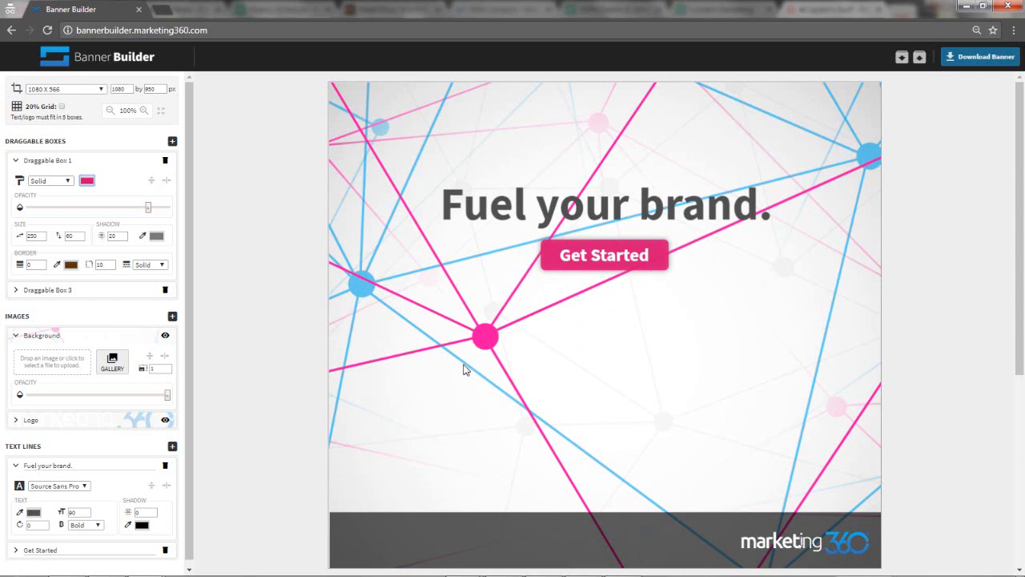
{"action": "mouse_move", "coordinate": [475, 369]}
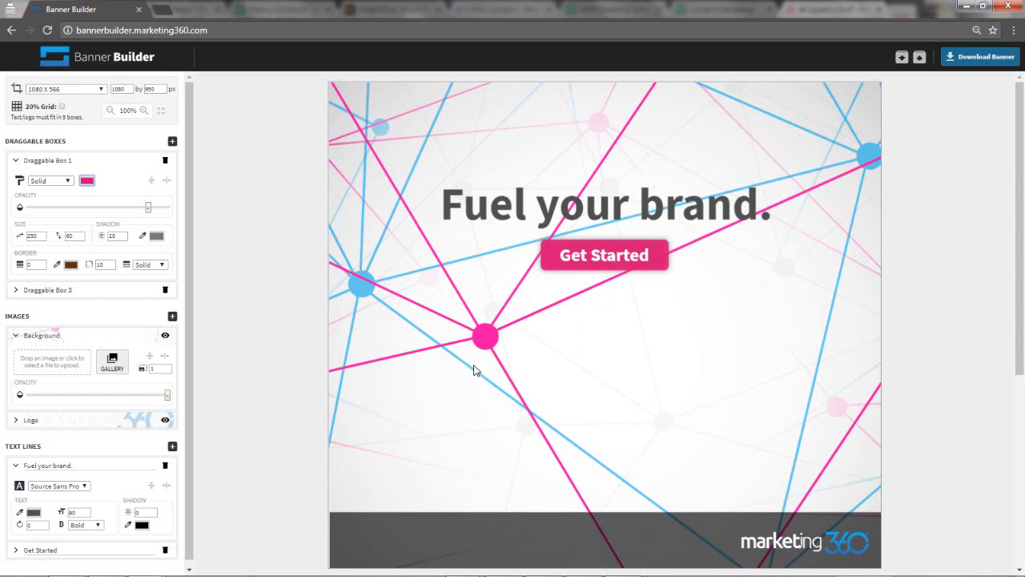
{"action": "mouse_move", "coordinate": [32, 136]}
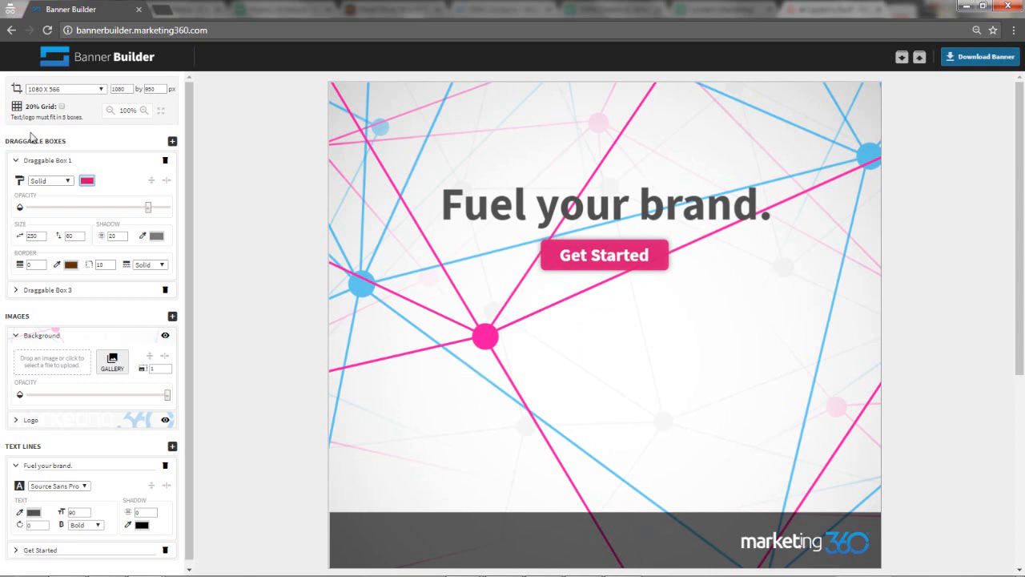
{"action": "left_click", "coordinate": [15, 159]}
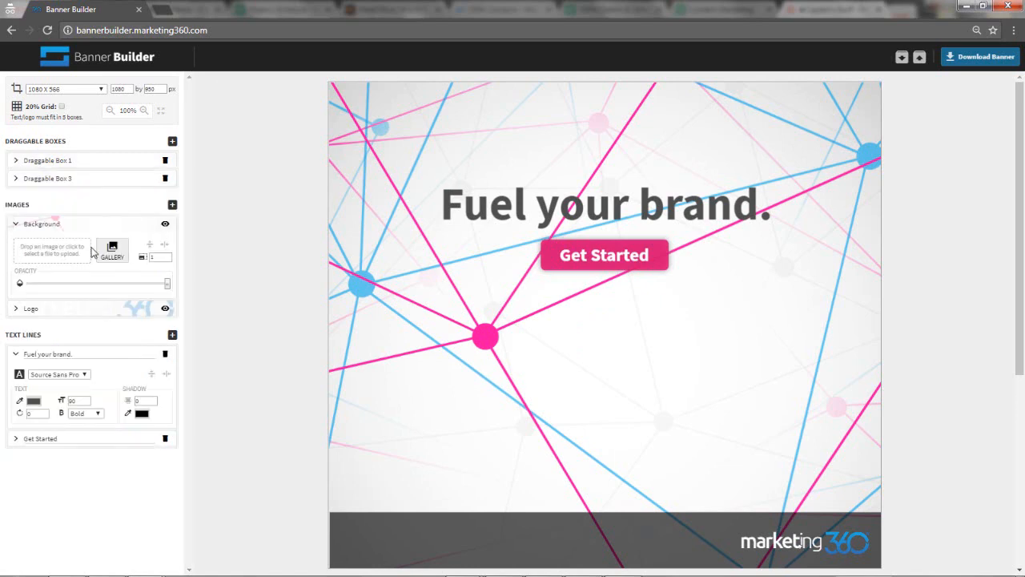
{"action": "left_click", "coordinate": [113, 252]}
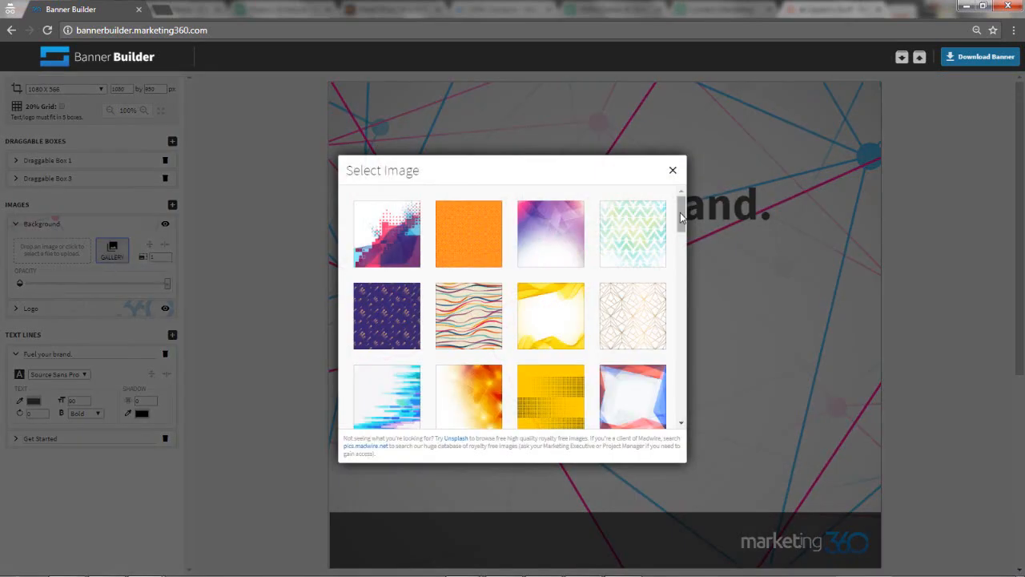
{"action": "scroll", "scroll_direction": "down", "scroll_amount": 3}
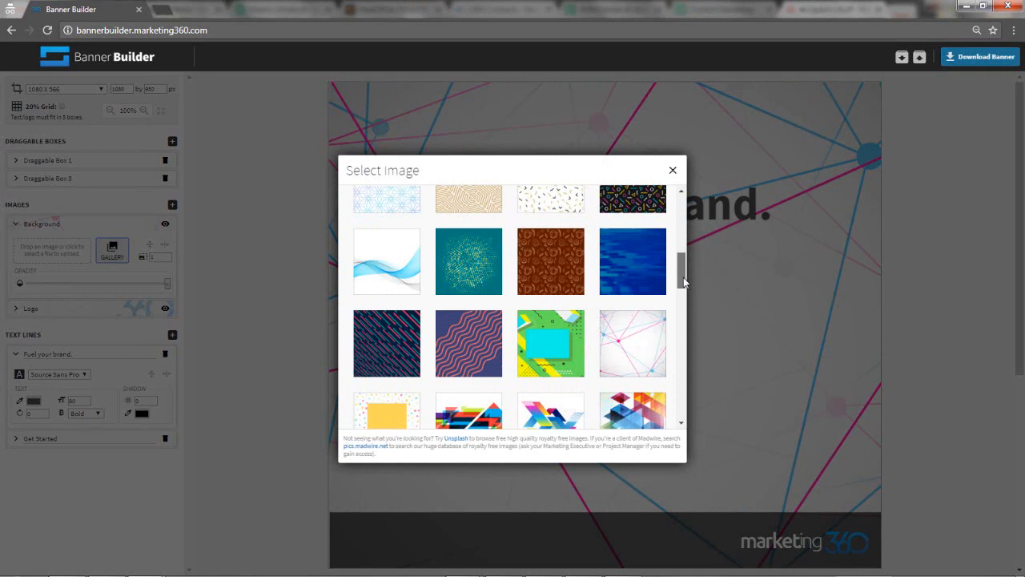
{"action": "scroll", "scroll_direction": "down", "scroll_amount": 3}
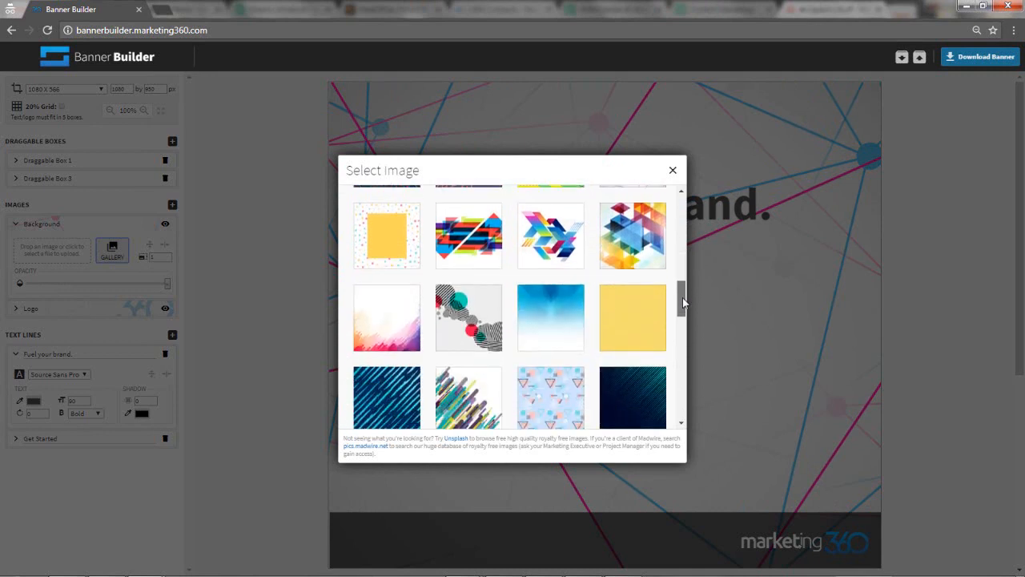
{"action": "scroll", "scroll_direction": "down", "scroll_amount": 3}
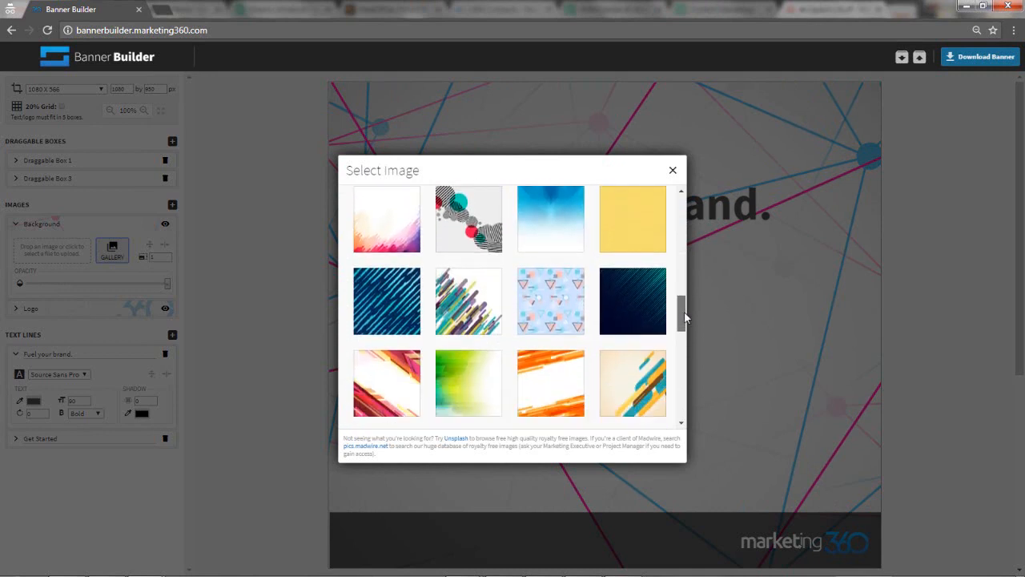
{"action": "scroll", "scroll_direction": "down", "scroll_amount": 3}
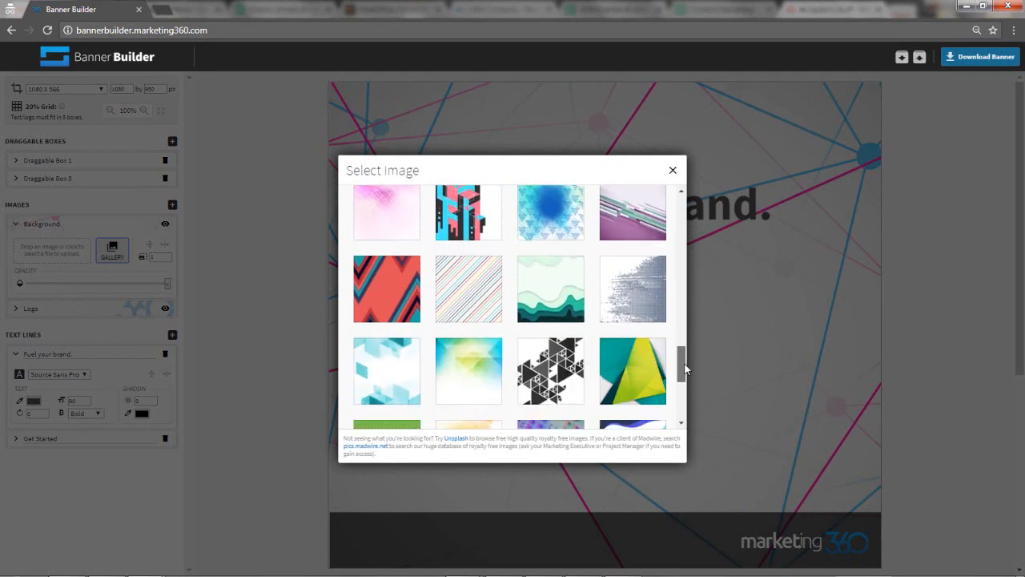
{"action": "scroll", "scroll_direction": "down", "scroll_amount": 3}
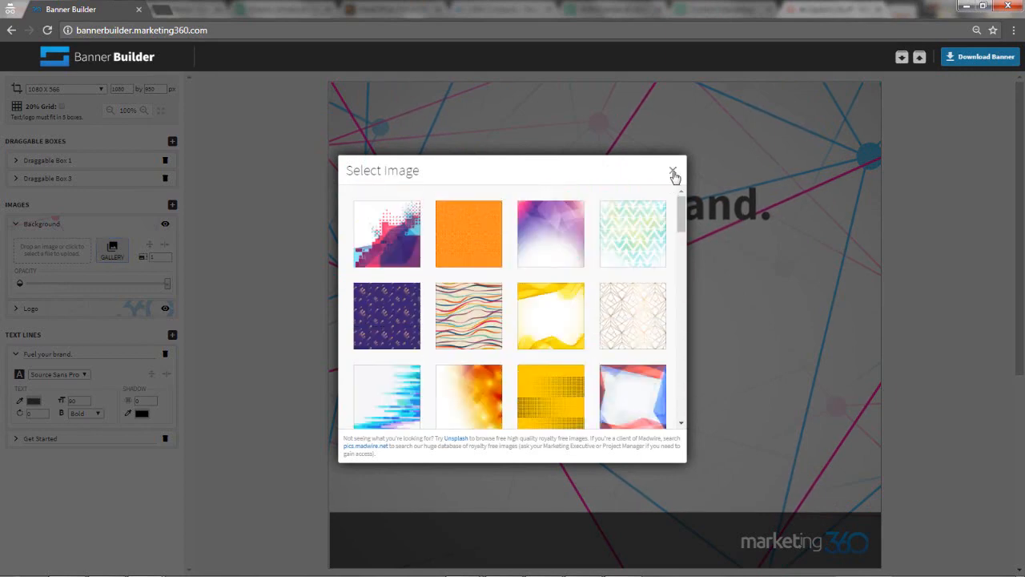
{"action": "left_click", "coordinate": [673, 173]}
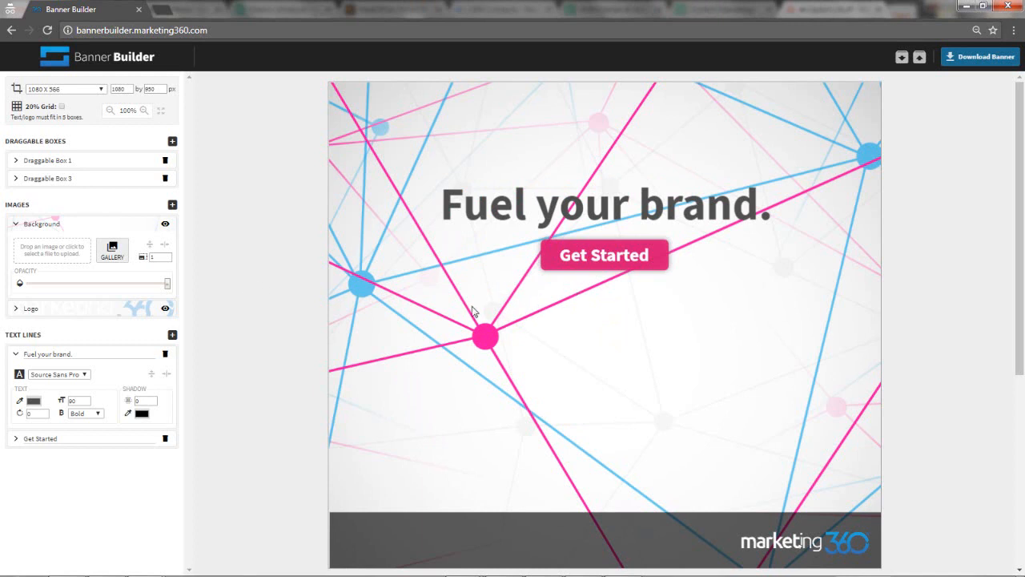
{"action": "mouse_move", "coordinate": [665, 344]}
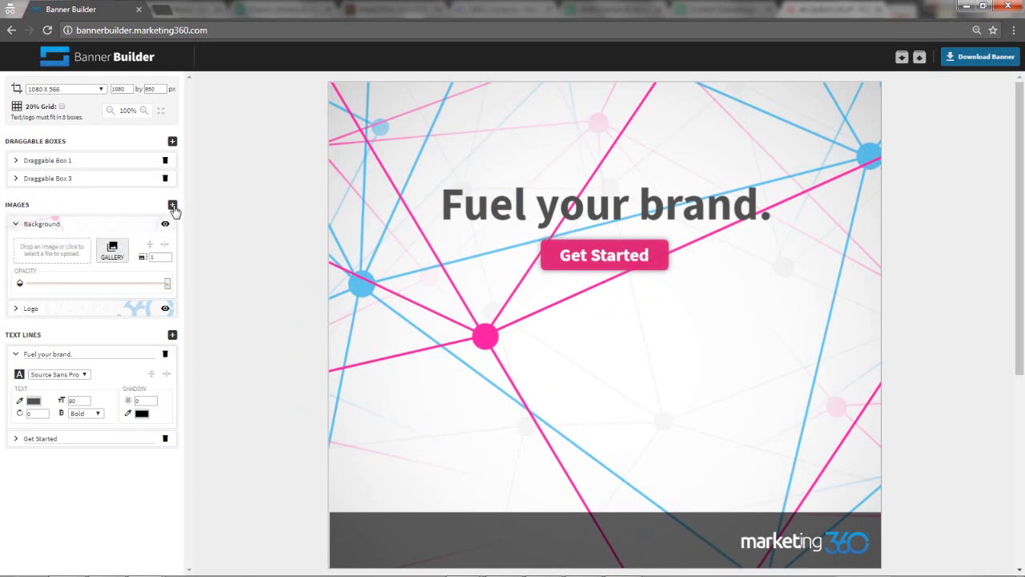
{"action": "mouse_move", "coordinate": [172, 206]}
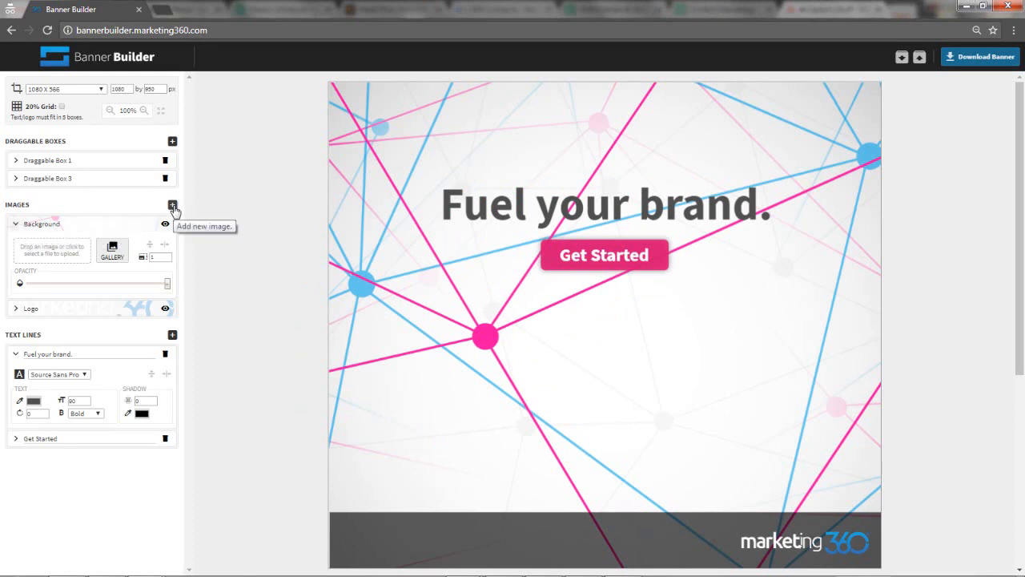
{"action": "mouse_move", "coordinate": [649, 355]}
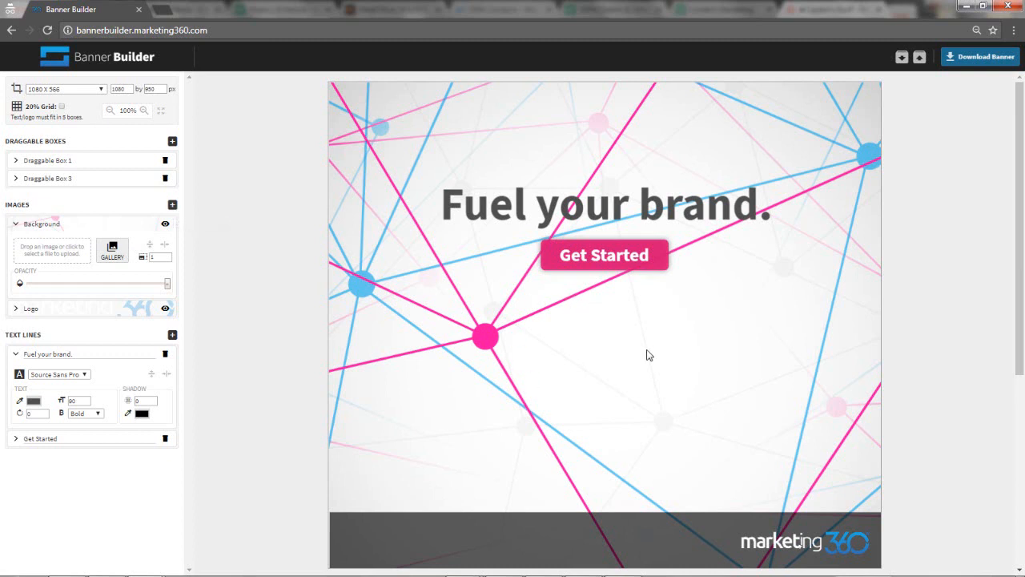
{"action": "mouse_move", "coordinate": [413, 368]}
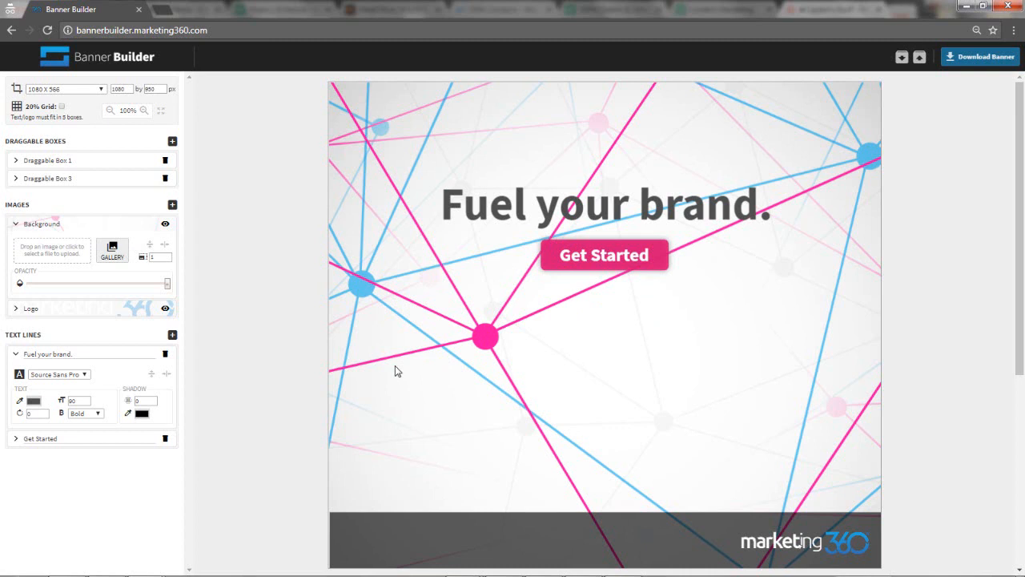
{"action": "mouse_move", "coordinate": [519, 300]}
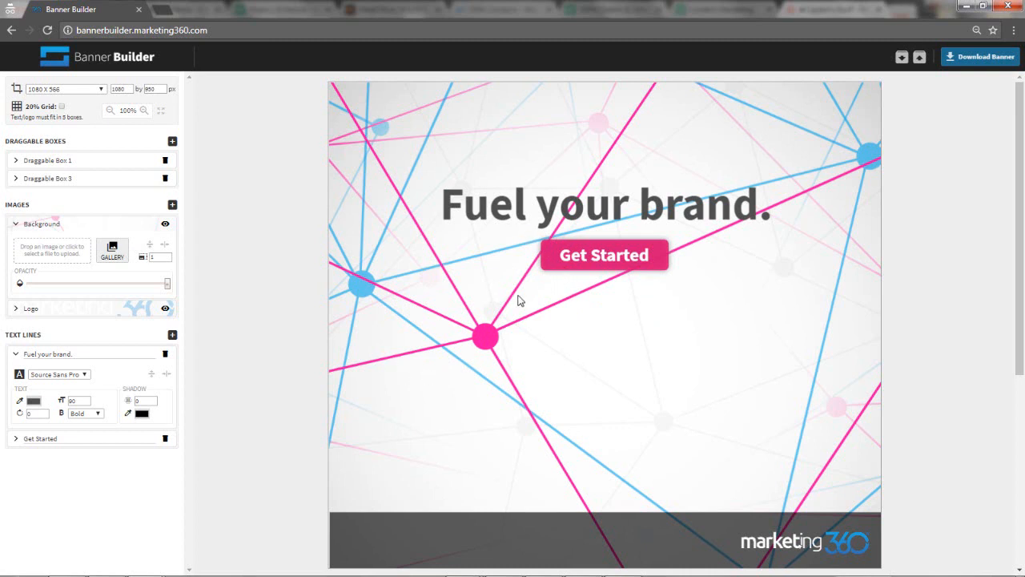
{"action": "mouse_move", "coordinate": [395, 422]}
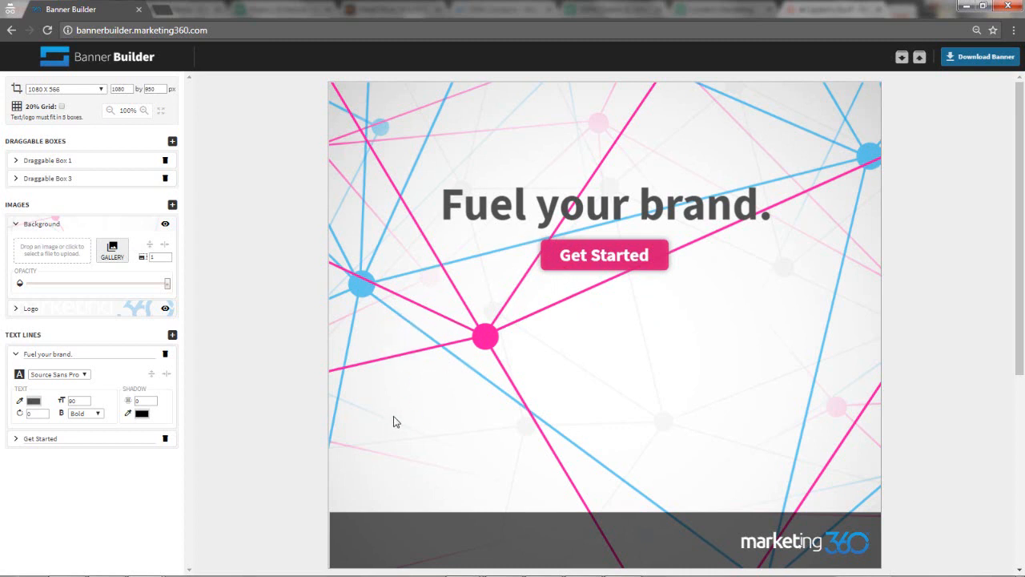
{"action": "mouse_move", "coordinate": [181, 231]}
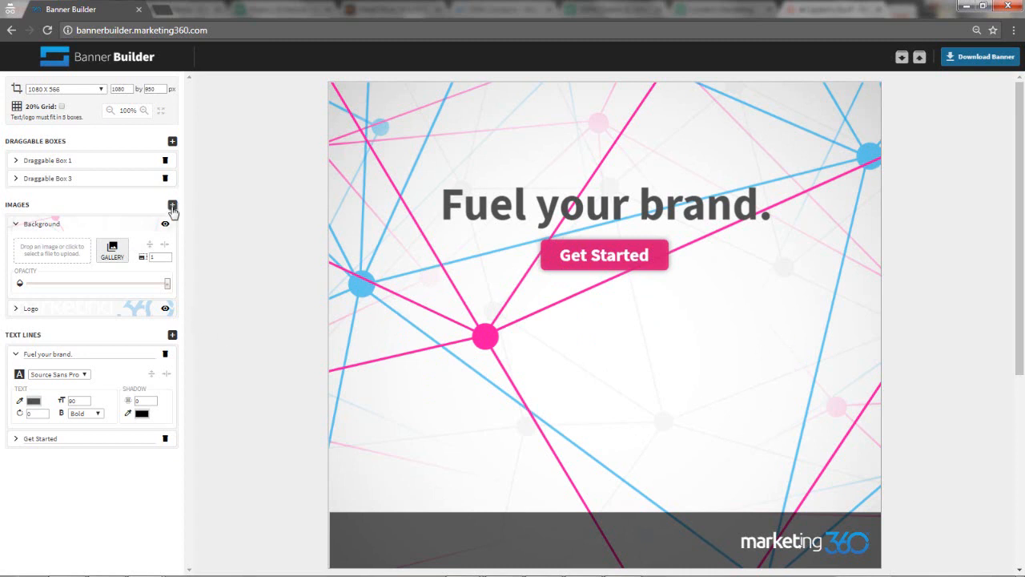
{"action": "mouse_move", "coordinate": [172, 205]}
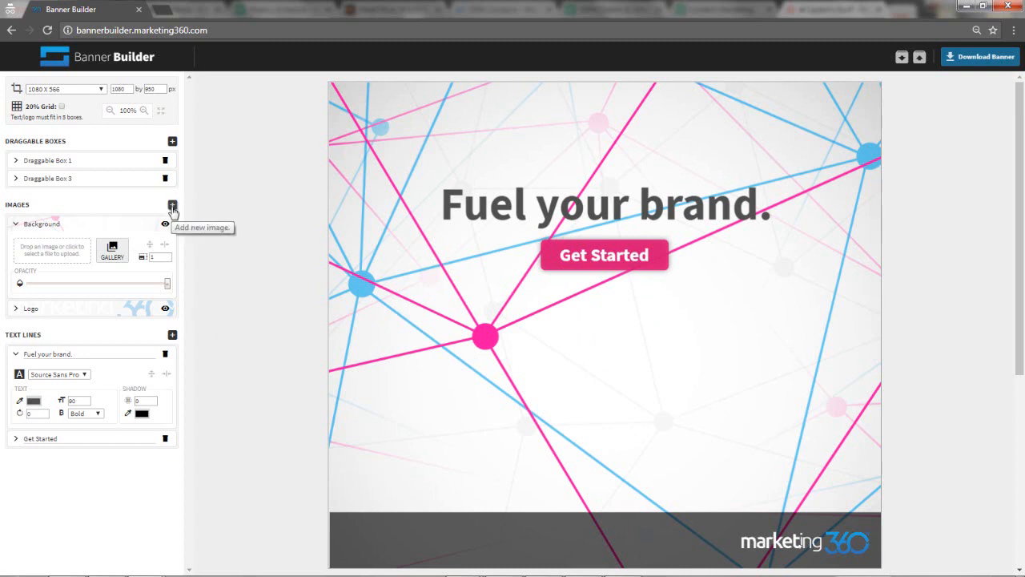
{"action": "mouse_move", "coordinate": [180, 224]}
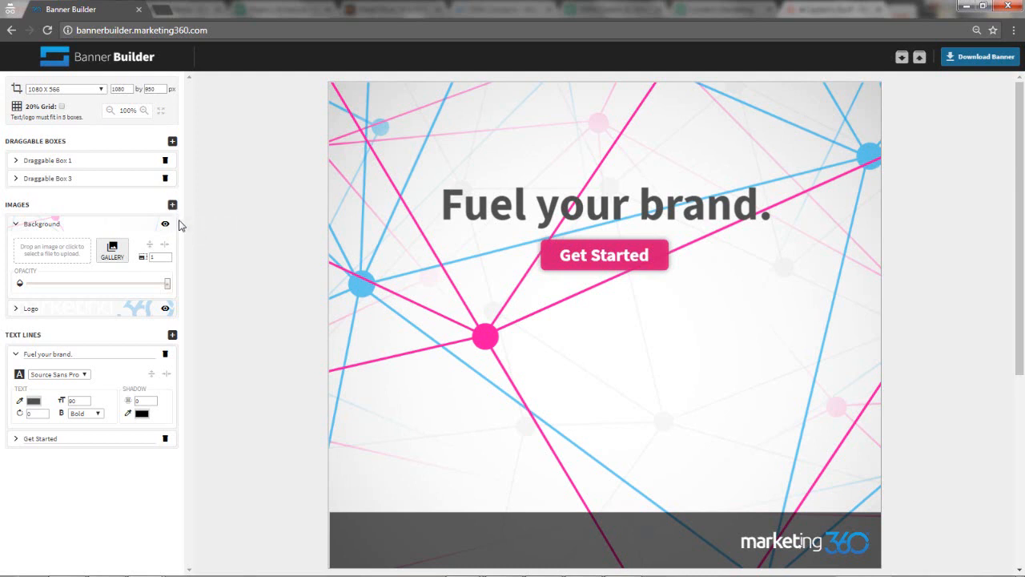
{"action": "mouse_move", "coordinate": [14, 225]}
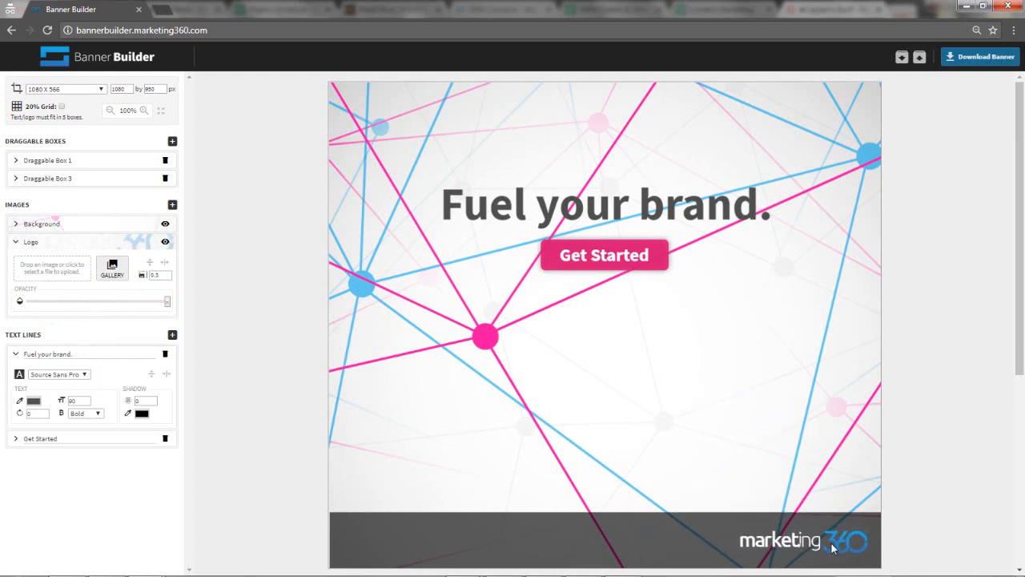
{"action": "mouse_move", "coordinate": [52, 272]}
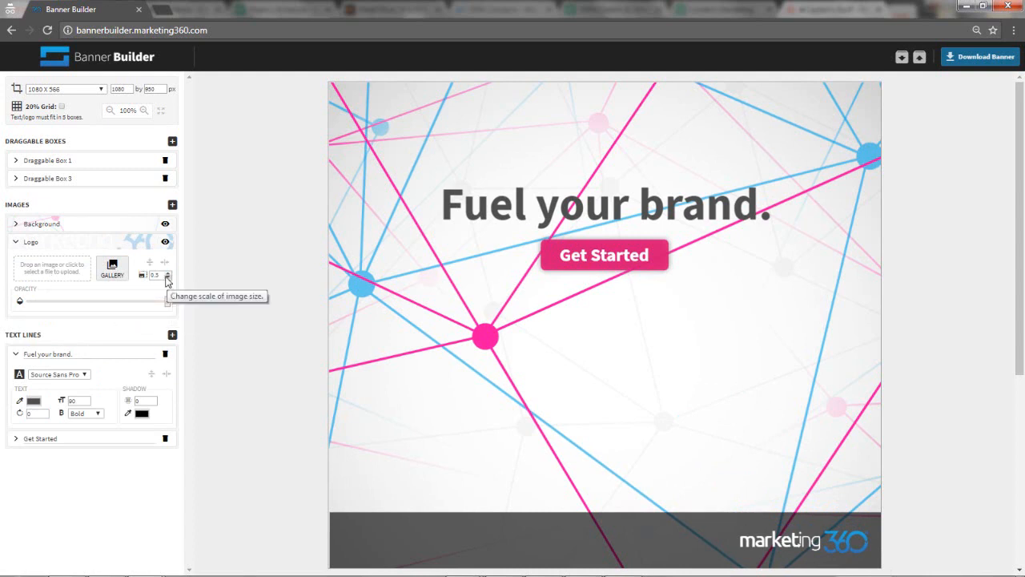
Step: Click the logo image's scale spinner, leaving the scale at 0.5
{"action": "left_click", "coordinate": [169, 275]}
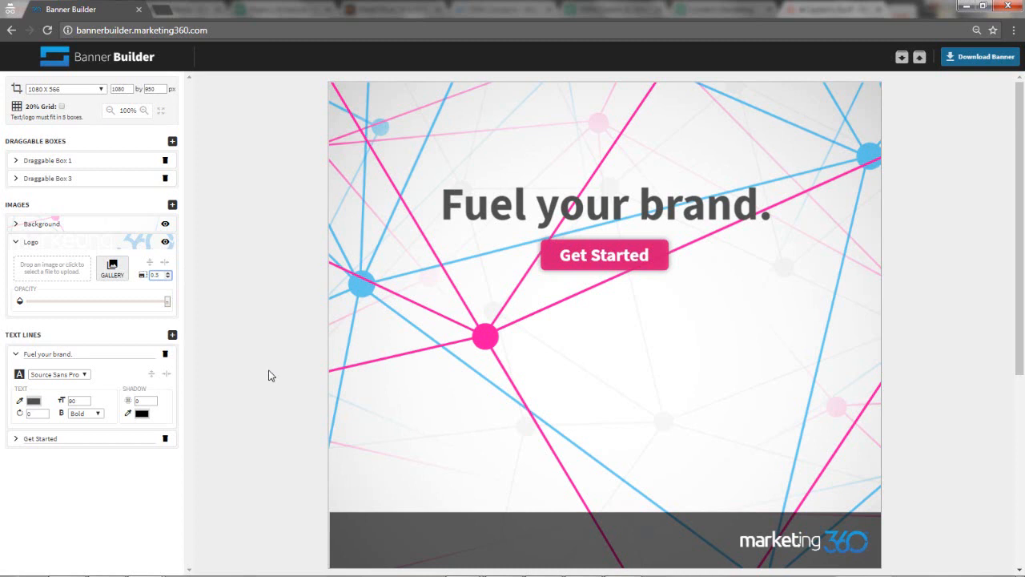
{"action": "mouse_move", "coordinate": [399, 385]}
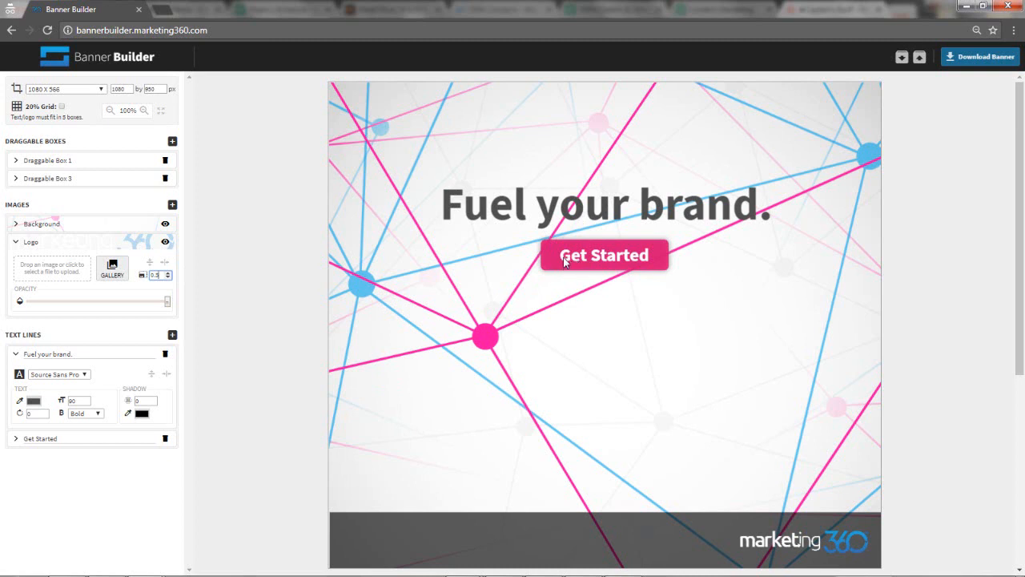
Step: Drag the headline and button lower, then centre the text line and Draggable Box 1 horizontally
{"action": "left_click_drag", "start_coordinate": [605, 254], "coordinate": [605, 315]}
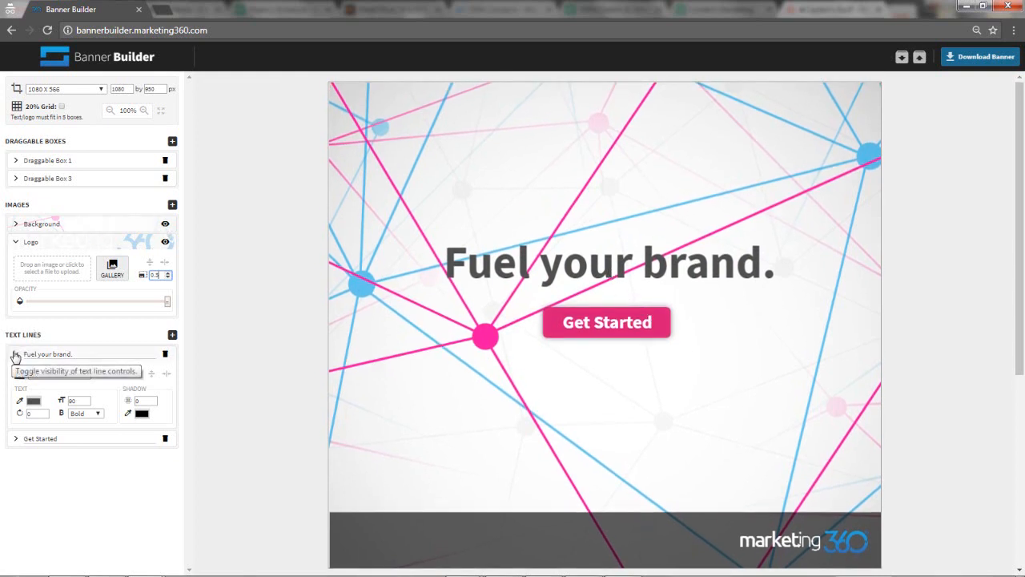
{"action": "left_click", "coordinate": [15, 354]}
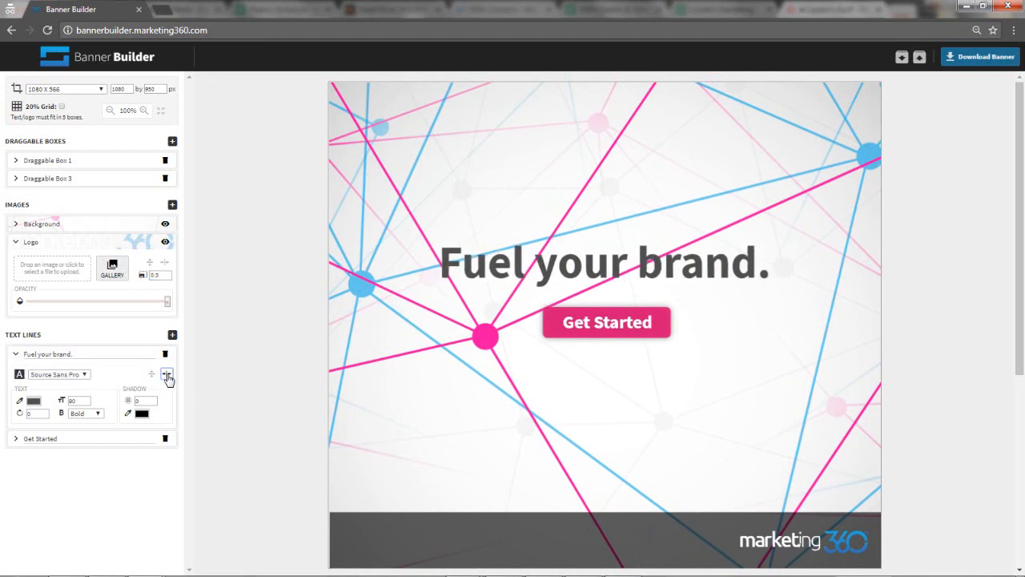
{"action": "mouse_move", "coordinate": [152, 375]}
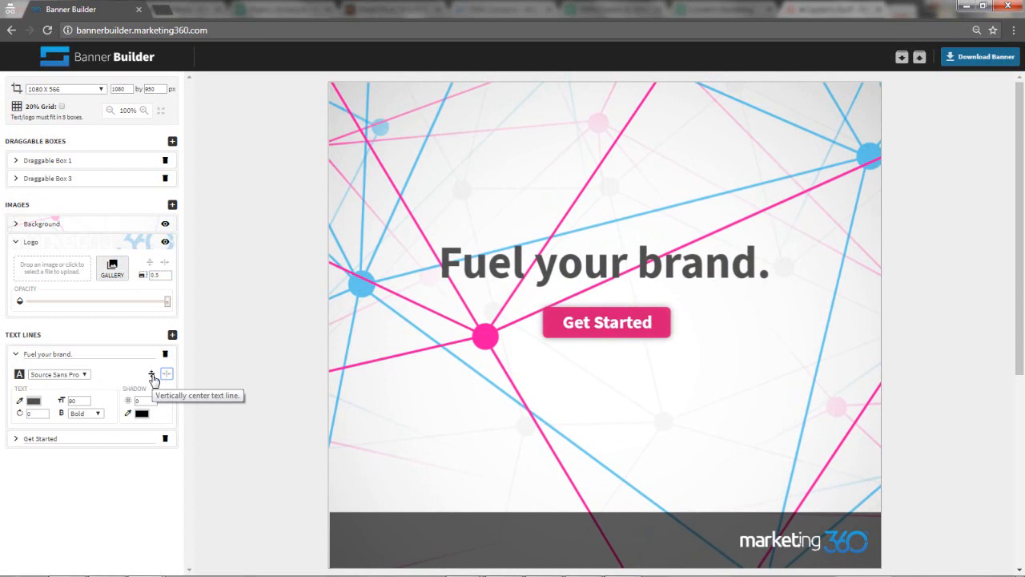
{"action": "mouse_move", "coordinate": [167, 374]}
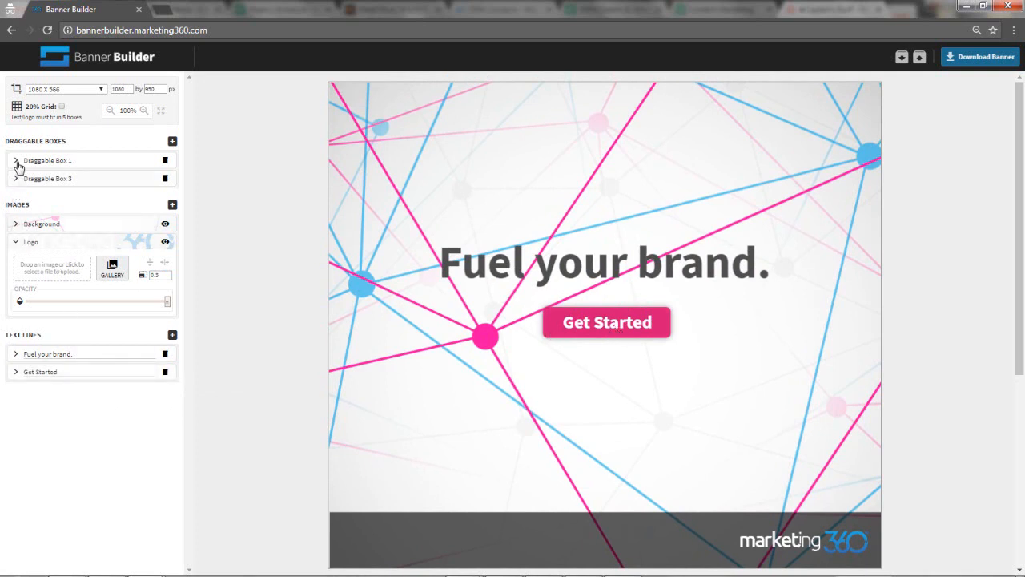
{"action": "left_click", "coordinate": [15, 160]}
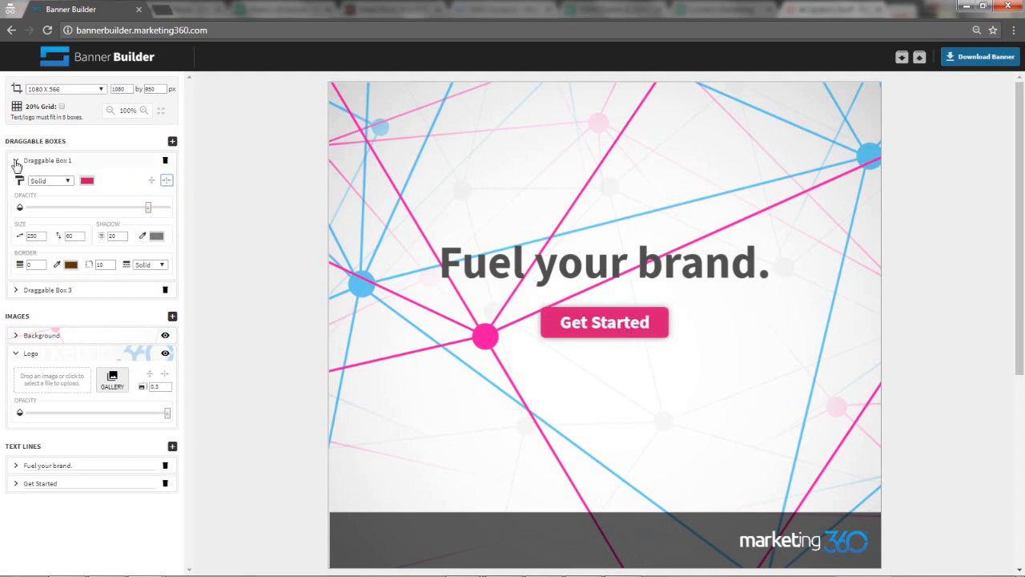
{"action": "left_click", "coordinate": [15, 160]}
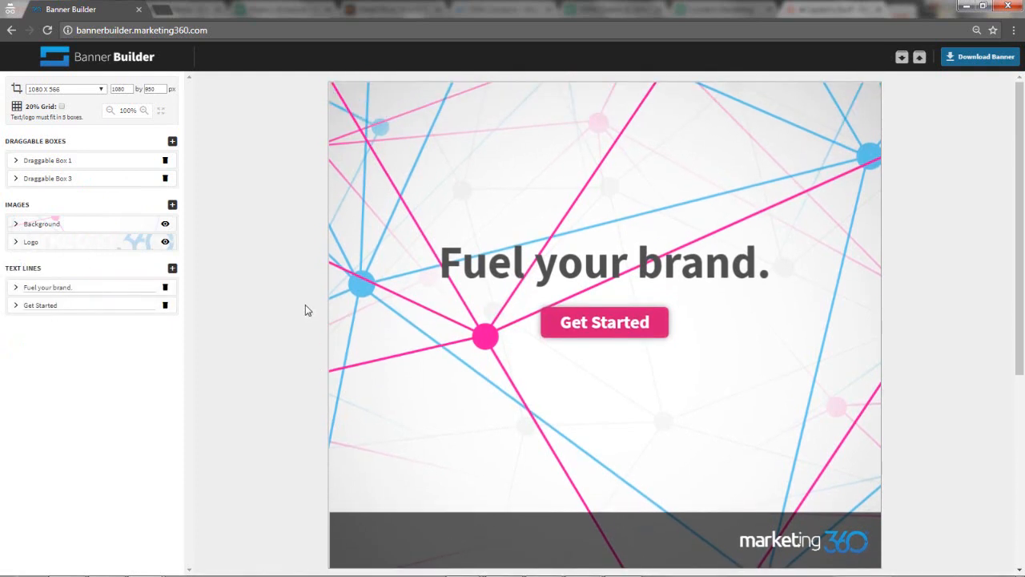
{"action": "mouse_move", "coordinate": [571, 154]}
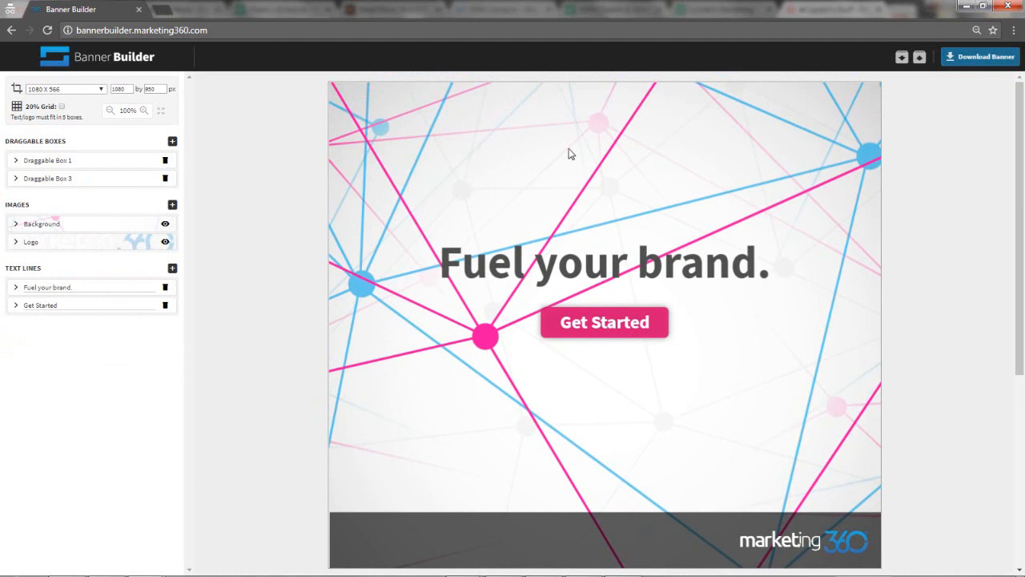
{"action": "mouse_move", "coordinate": [400, 192]}
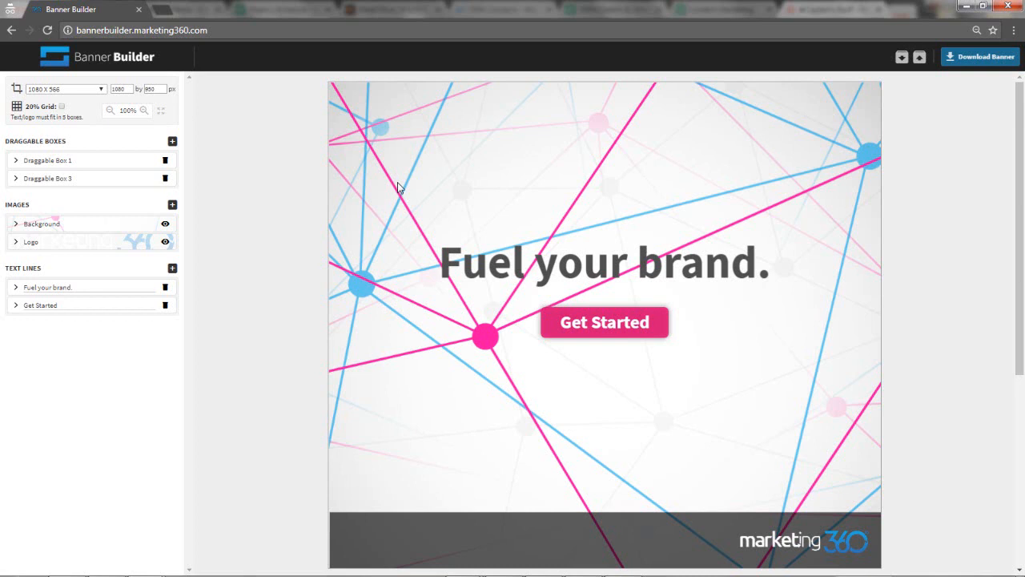
{"action": "mouse_move", "coordinate": [34, 229]}
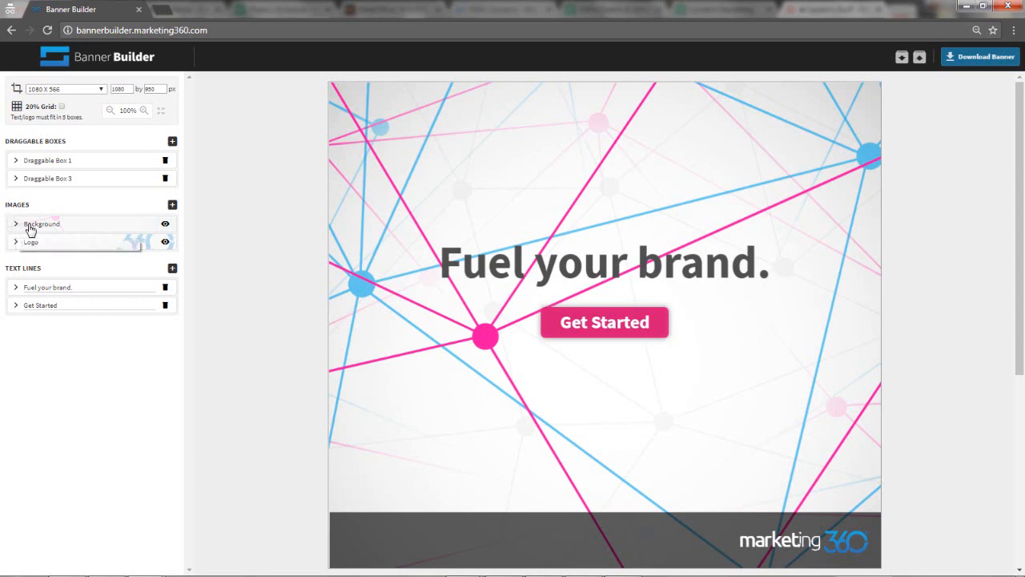
Step: Open the Unsplash photo site from the Background image gallery's Select Image dialog
{"action": "left_click", "coordinate": [41, 223]}
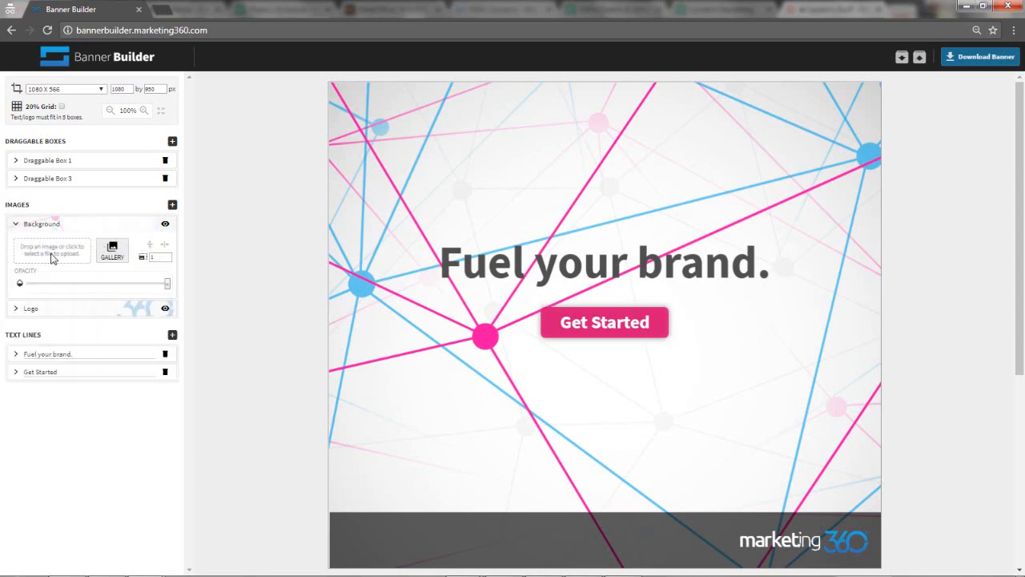
{"action": "left_click", "coordinate": [52, 250]}
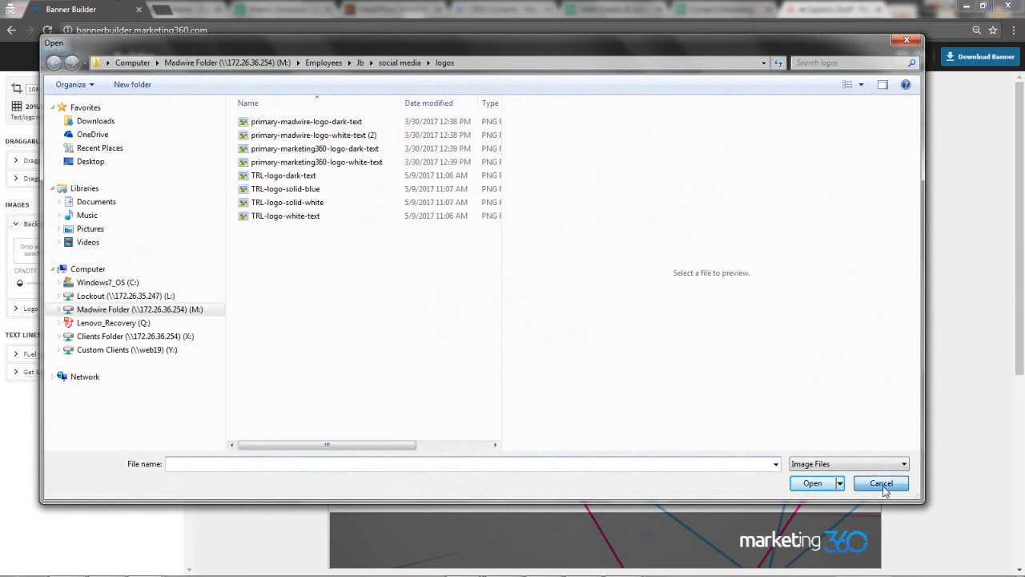
{"action": "left_click", "coordinate": [881, 483]}
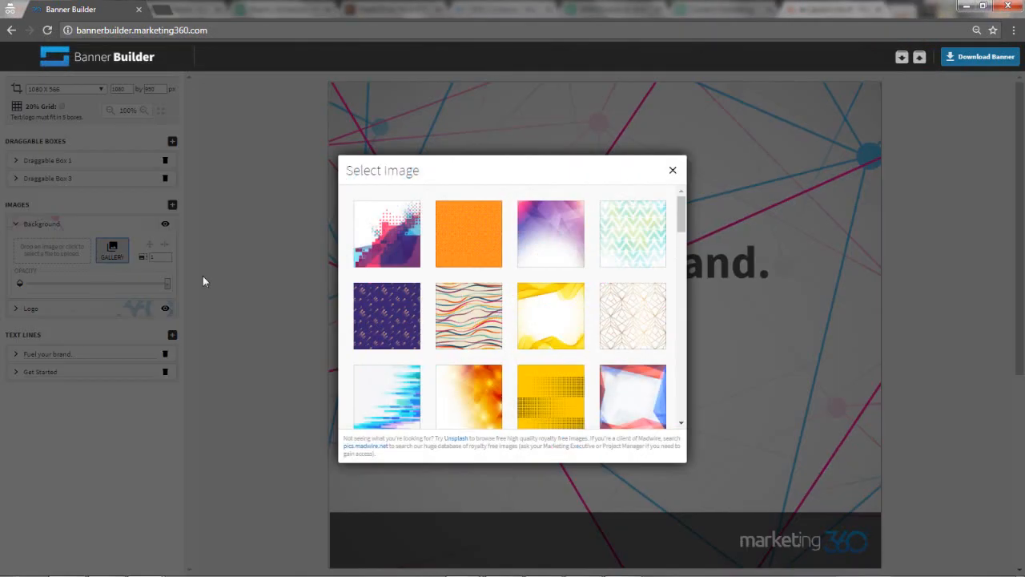
{"action": "mouse_move", "coordinate": [436, 442]}
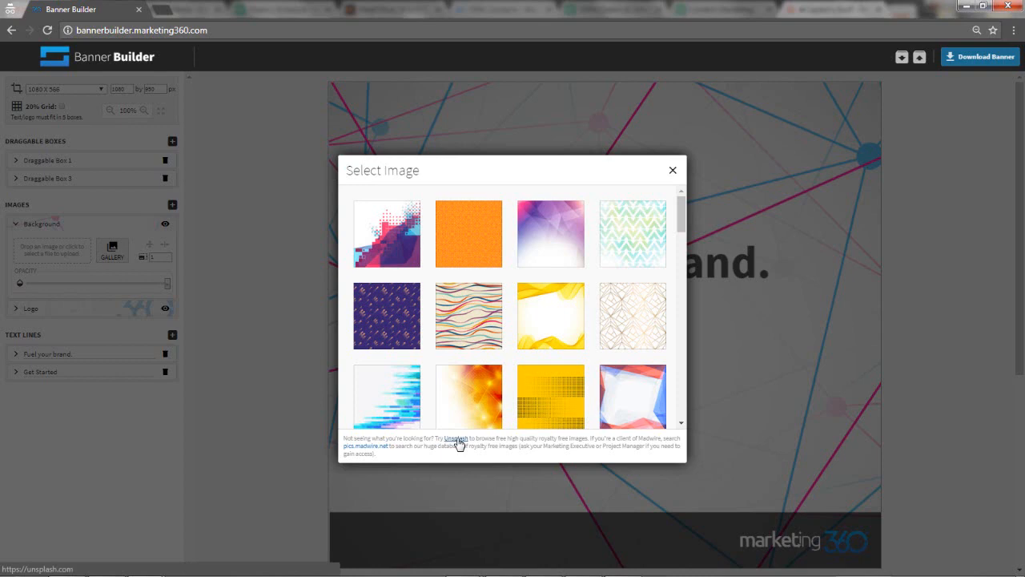
{"action": "left_click", "coordinate": [455, 438]}
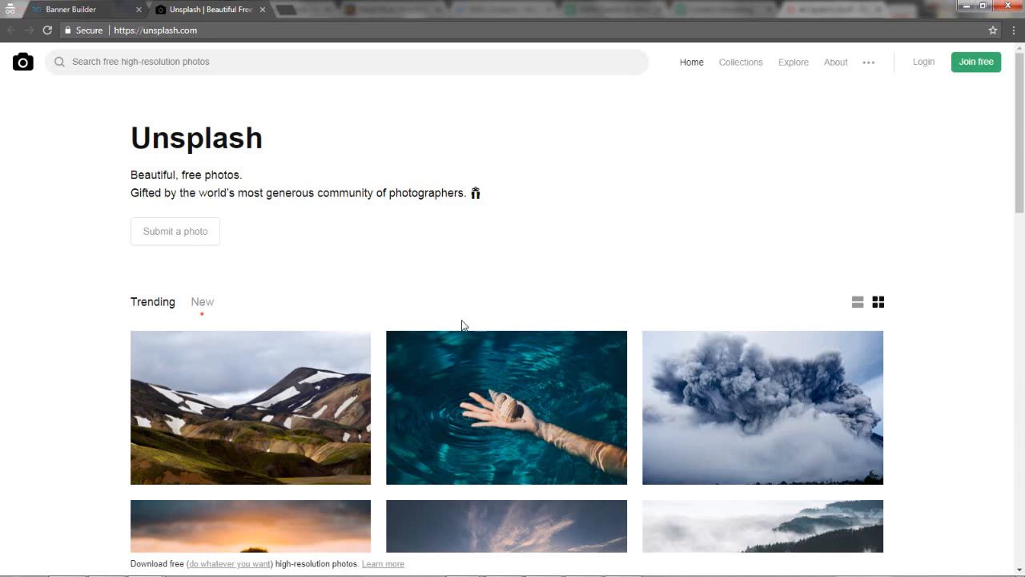
Step: Search Unsplash for 'mountain' and download Michal Parzuchowski's misty mountain ridges photo
{"action": "scroll", "scroll_direction": "down", "scroll_amount": 3}
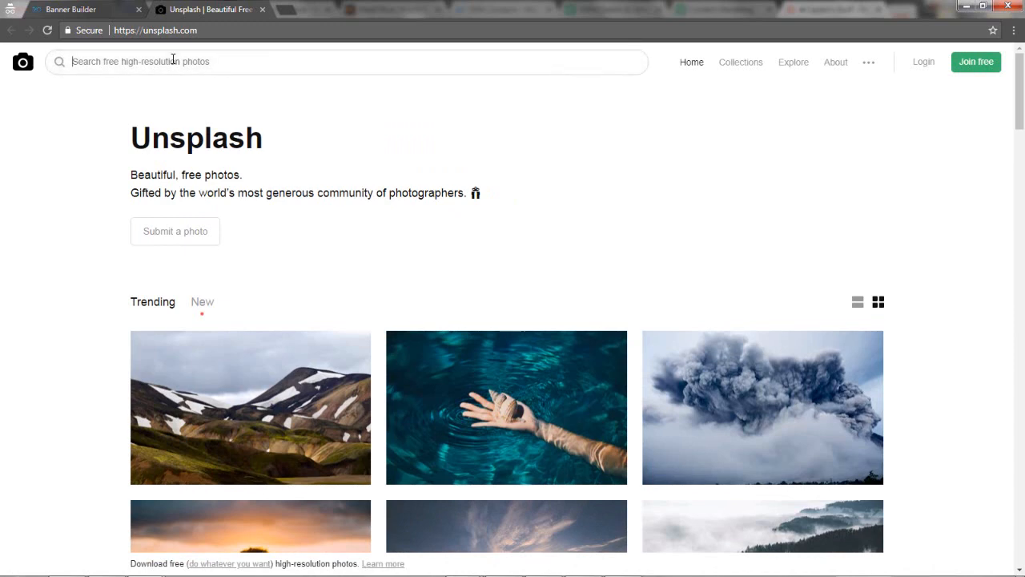
{"action": "type", "text": "mountains"}
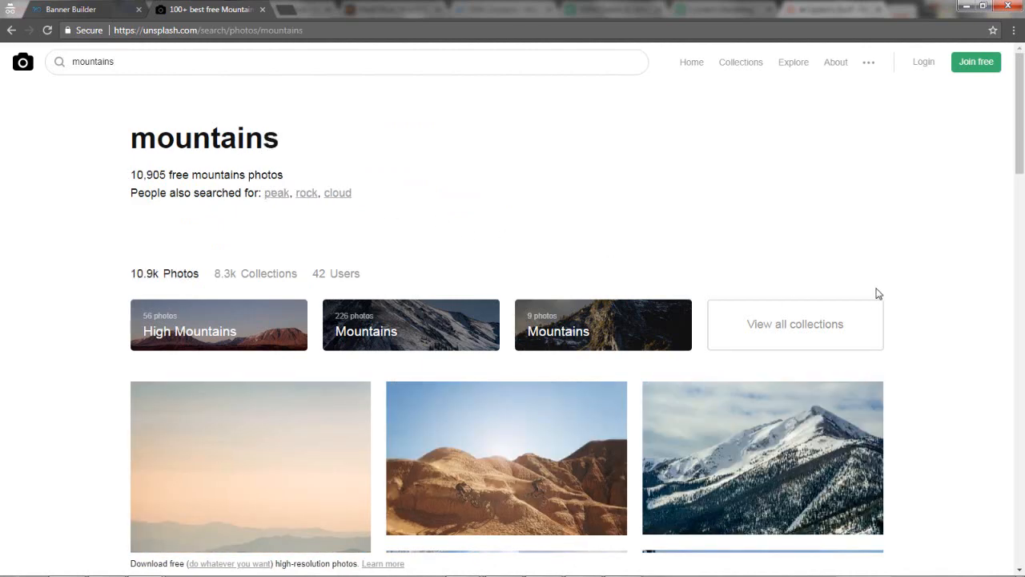
{"action": "scroll", "scroll_direction": "down", "scroll_amount": 3}
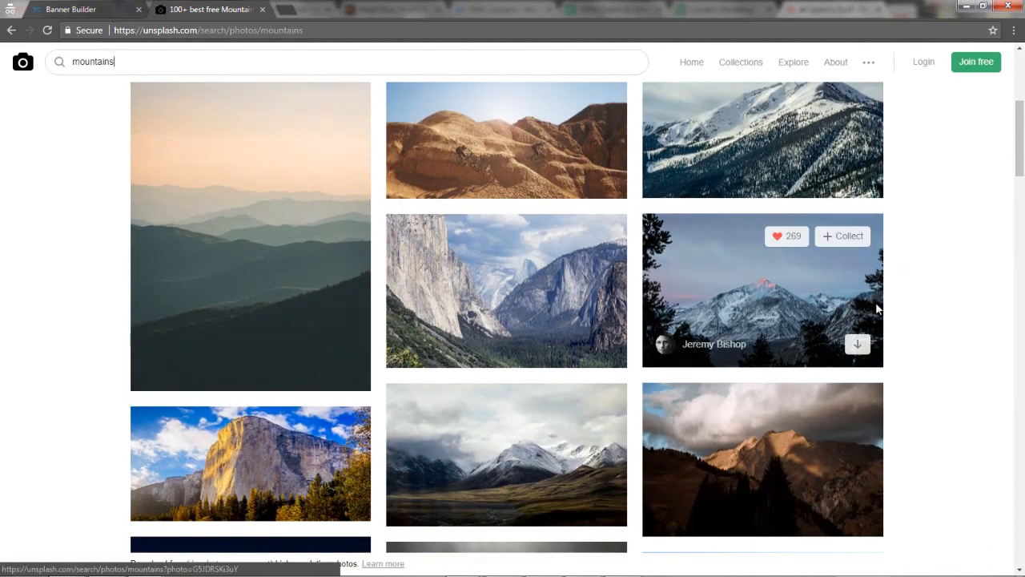
{"action": "scroll", "scroll_direction": "down", "scroll_amount": 3}
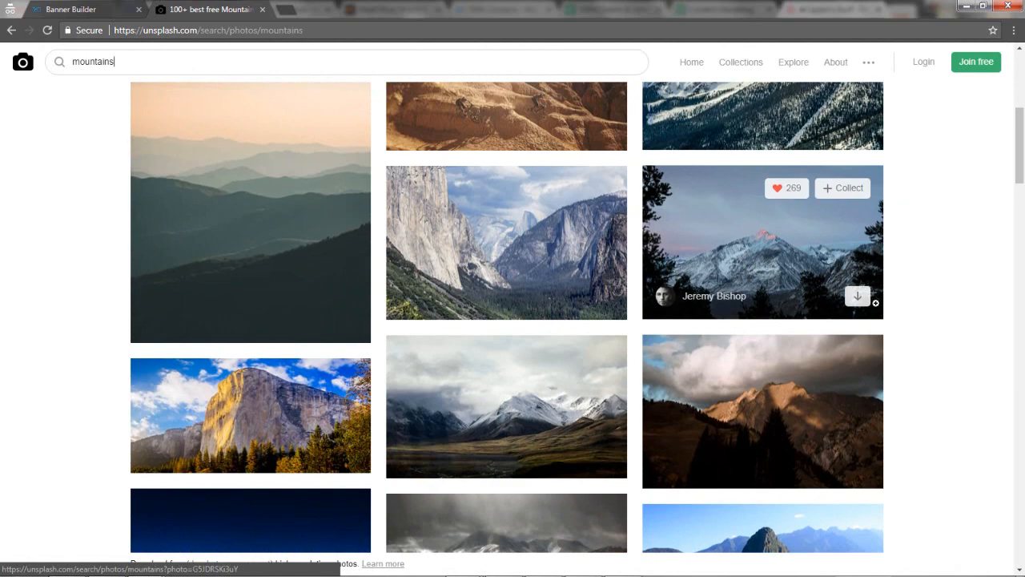
{"action": "scroll", "scroll_direction": "down", "scroll_amount": 3}
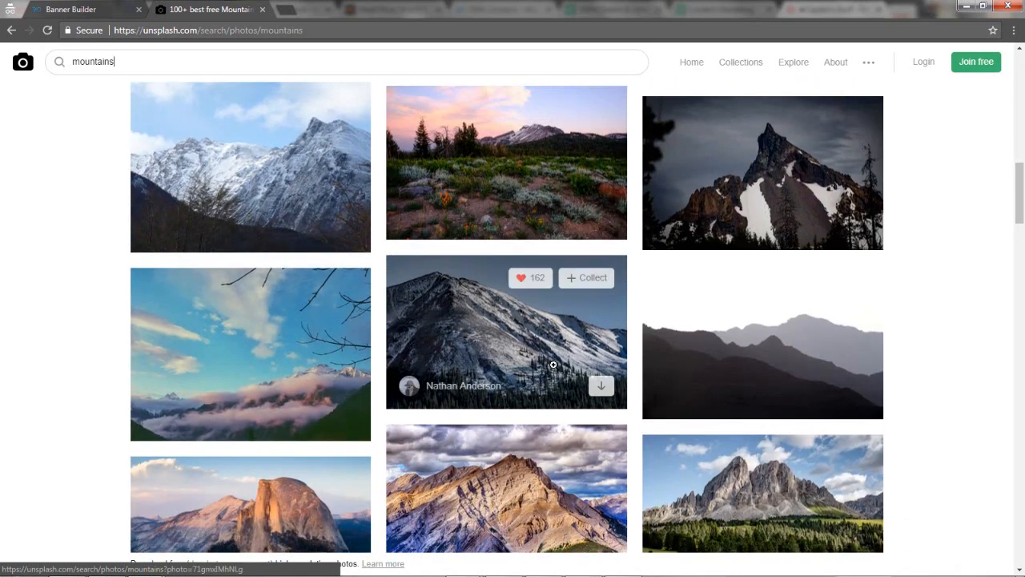
{"action": "scroll", "scroll_direction": "down", "scroll_amount": 3}
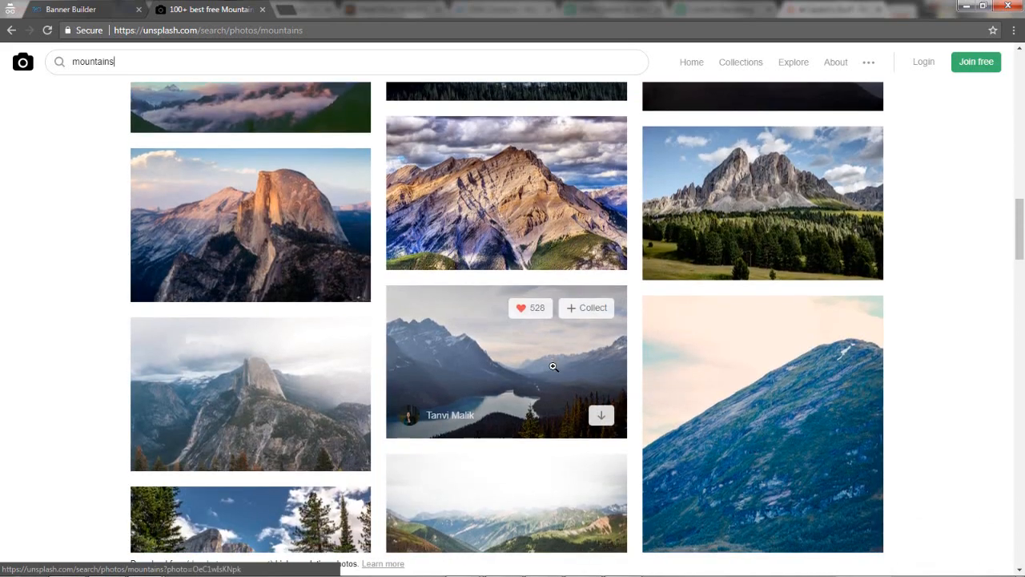
{"action": "scroll", "scroll_direction": "down", "scroll_amount": 3}
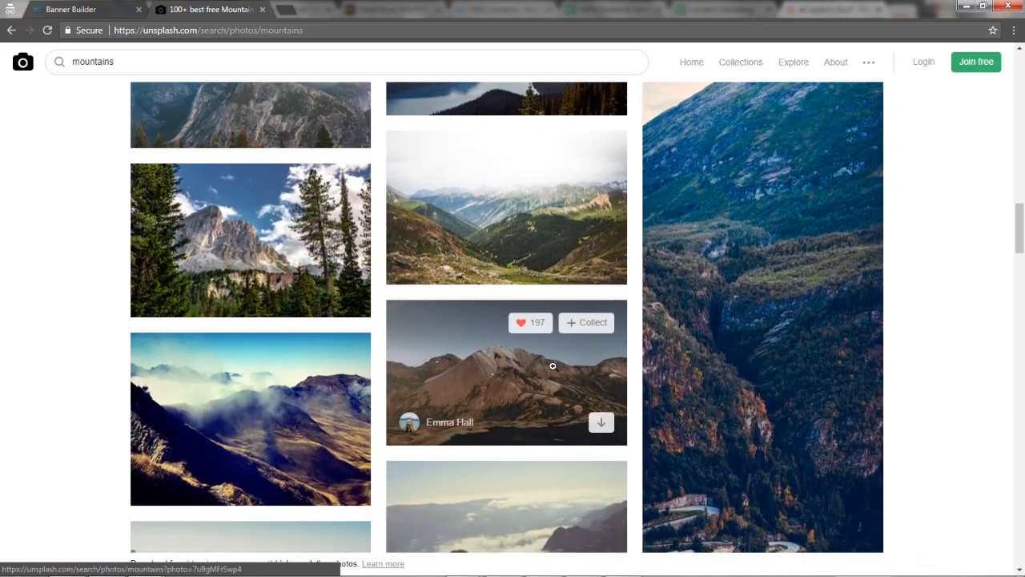
{"action": "scroll", "scroll_direction": "down", "scroll_amount": 3}
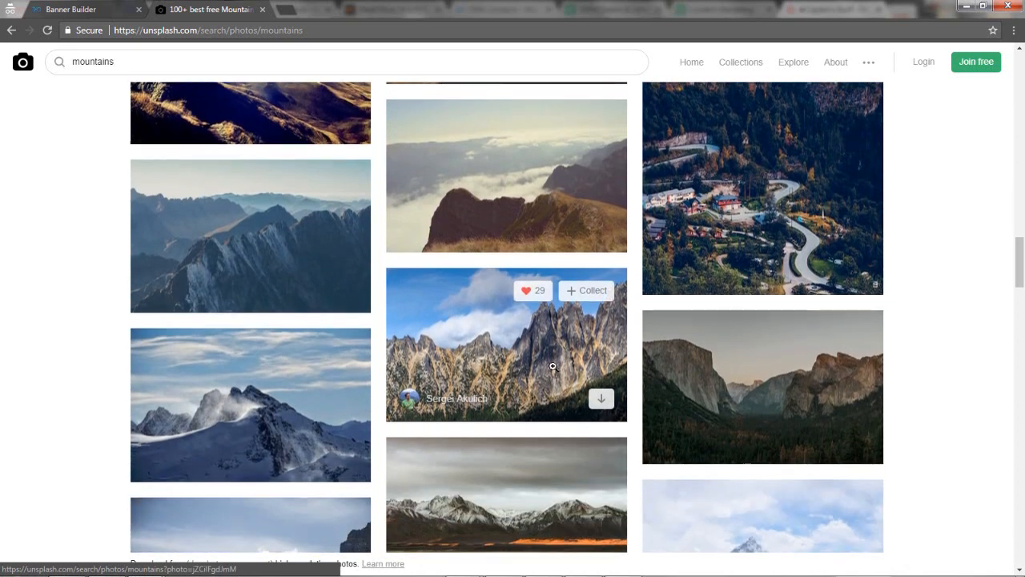
{"action": "scroll", "scroll_direction": "down", "scroll_amount": 3}
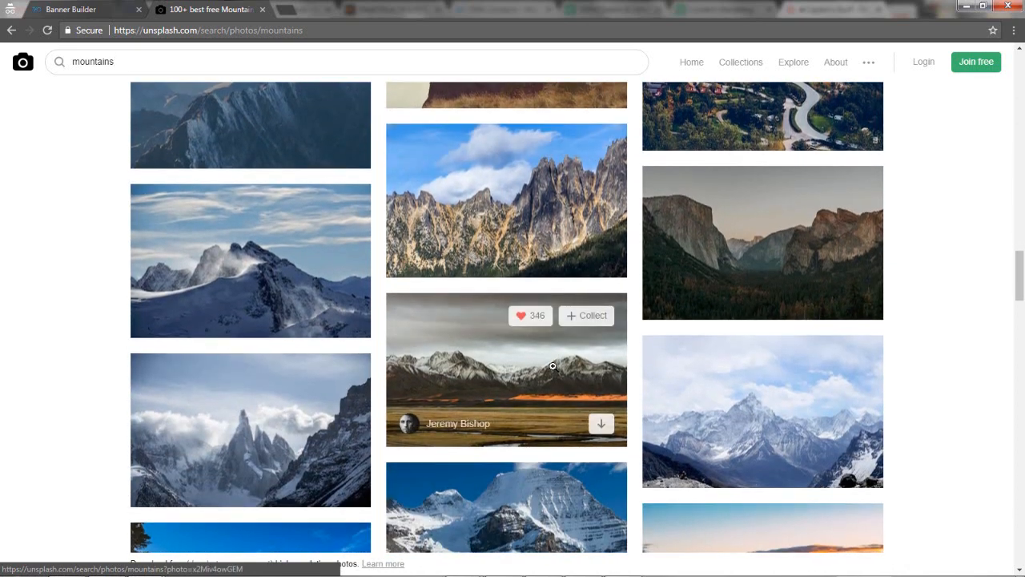
{"action": "scroll", "scroll_direction": "down", "scroll_amount": 3}
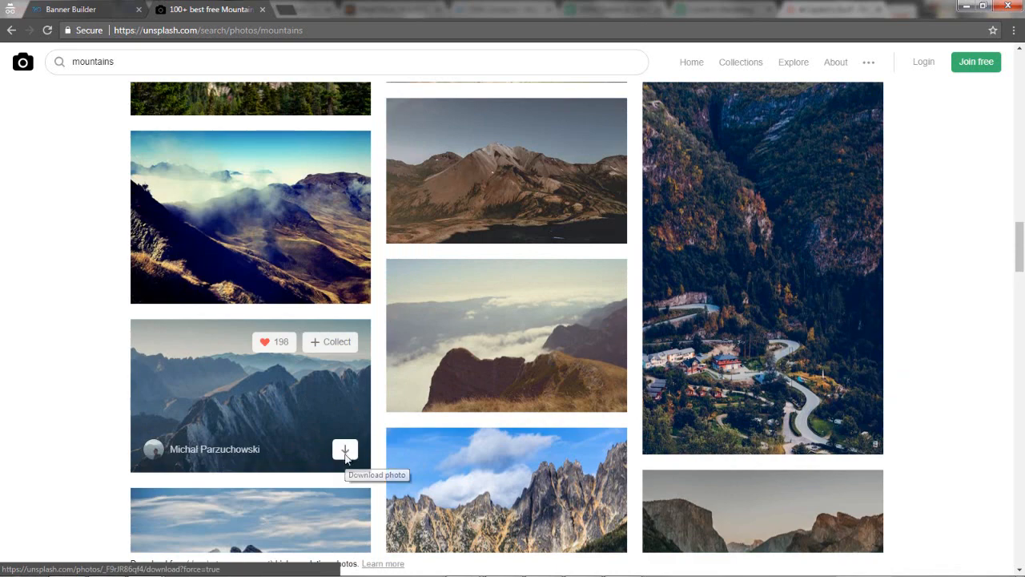
{"action": "left_click", "coordinate": [345, 449]}
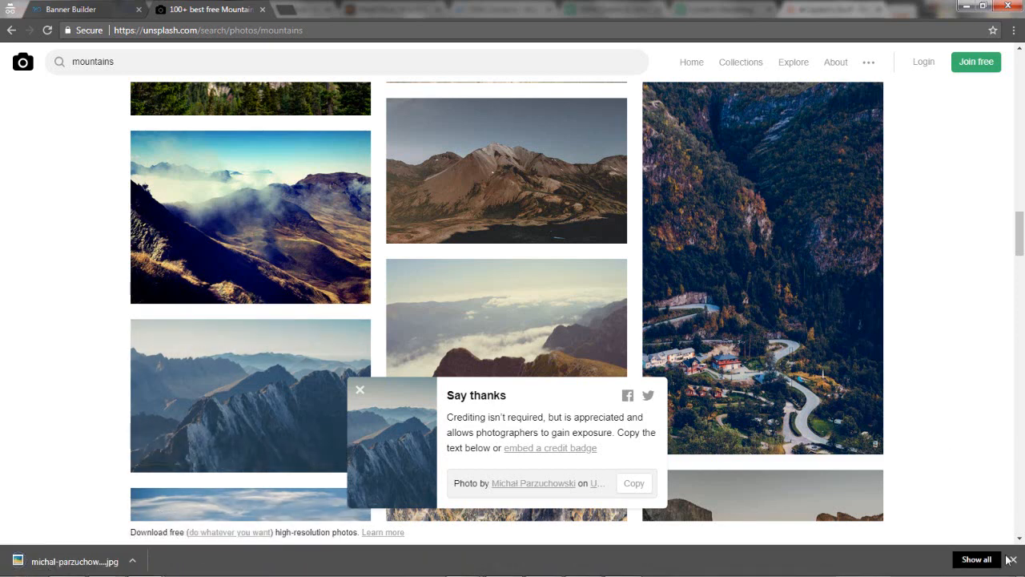
Step: Upload the downloaded mountain JPG from the Downloads folder as the banner background
{"action": "left_click", "coordinate": [71, 9]}
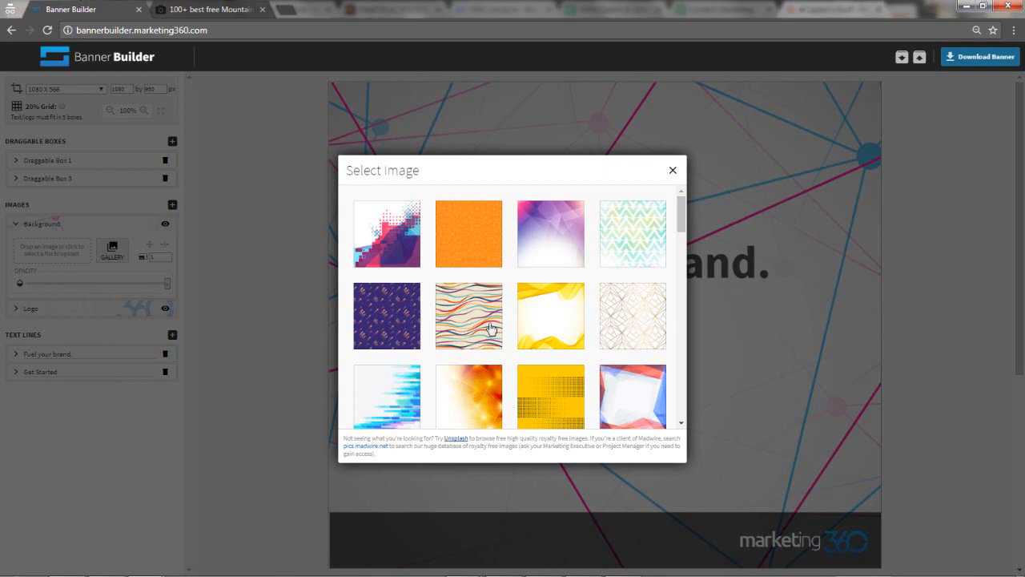
{"action": "left_click", "coordinate": [672, 170]}
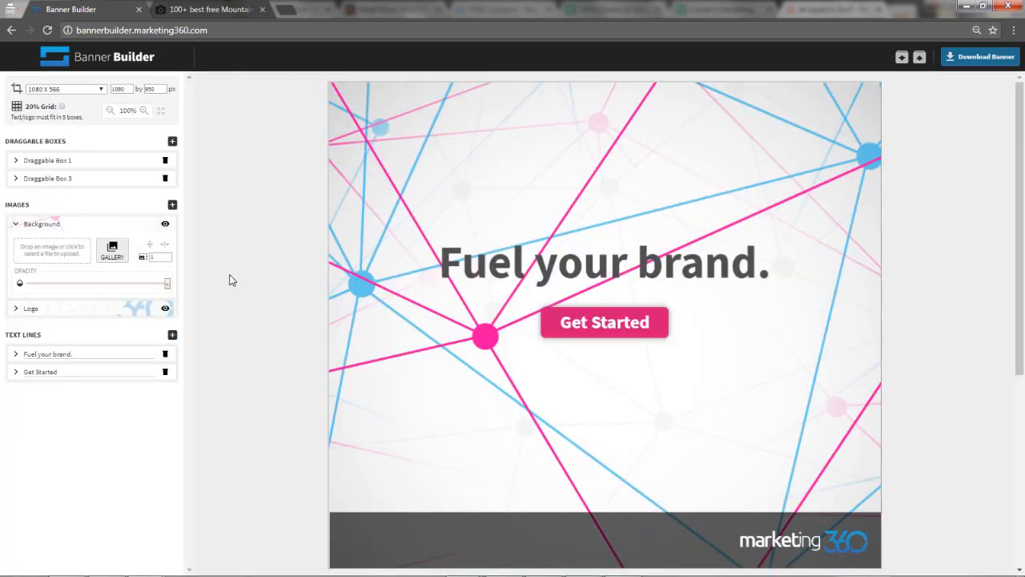
{"action": "left_click", "coordinate": [52, 250]}
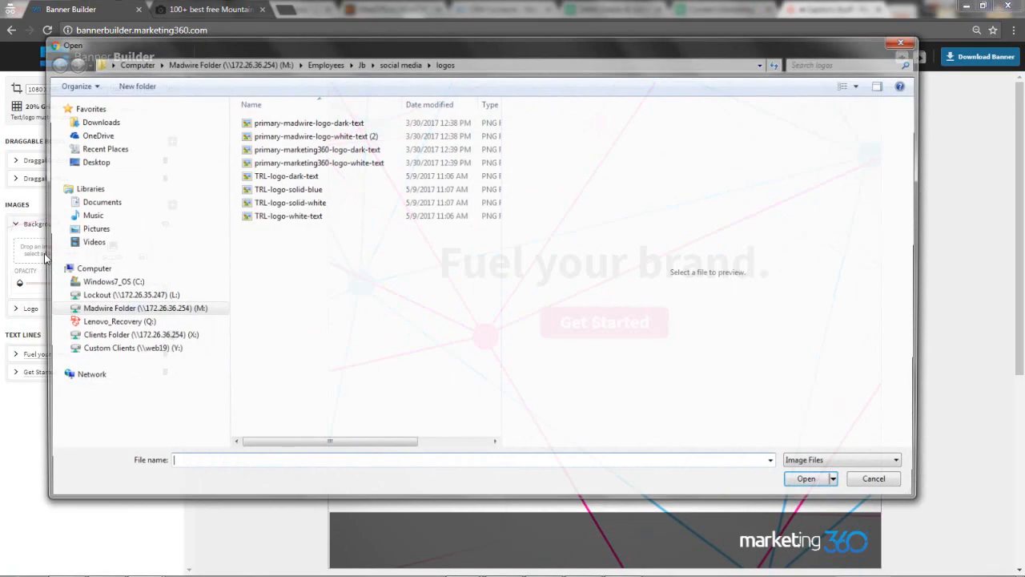
{"action": "left_click", "coordinate": [96, 121]}
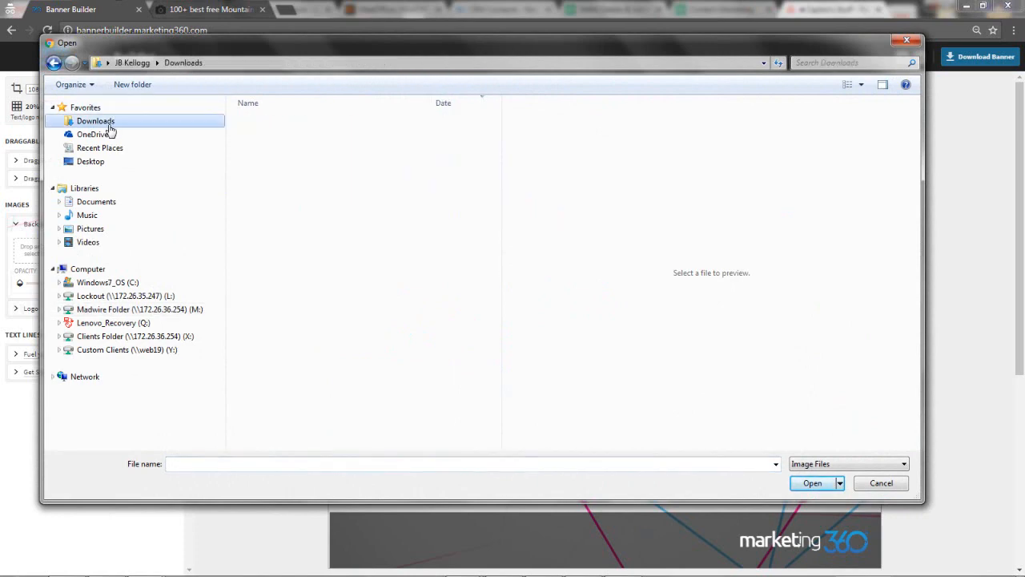
{"action": "left_click", "coordinate": [298, 174]}
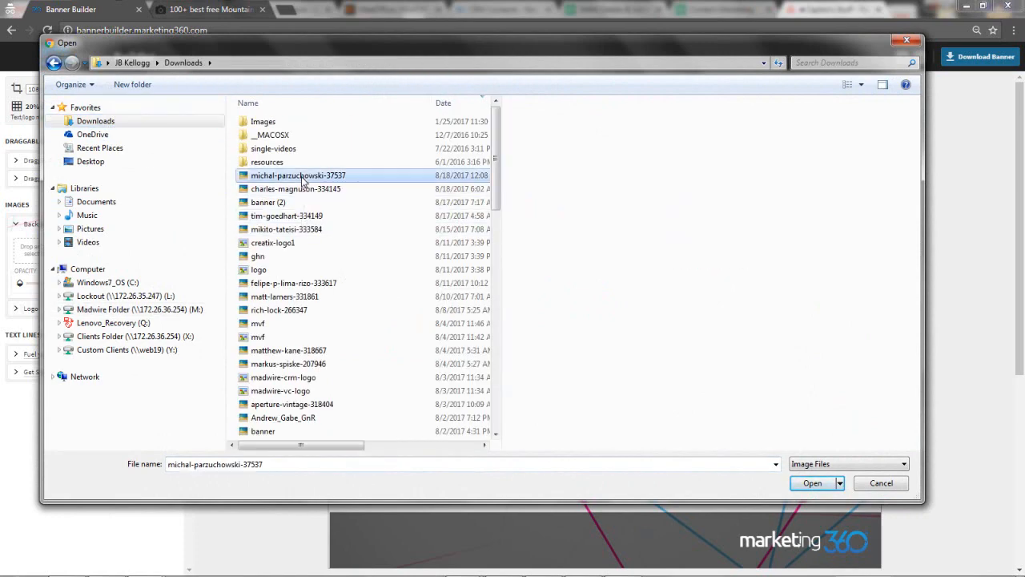
{"action": "left_click", "coordinate": [812, 482]}
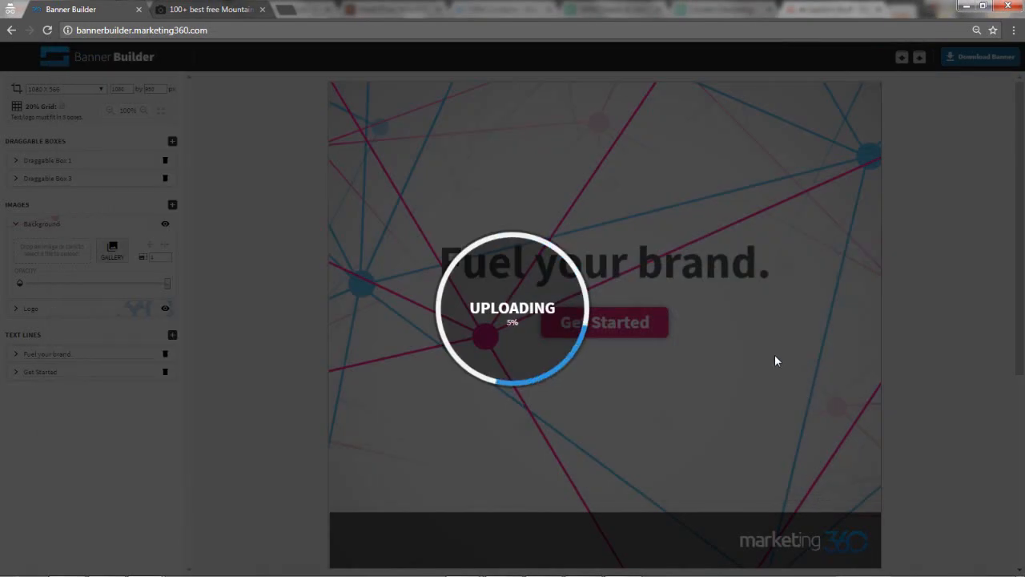
{"action": "mouse_move", "coordinate": [748, 364]}
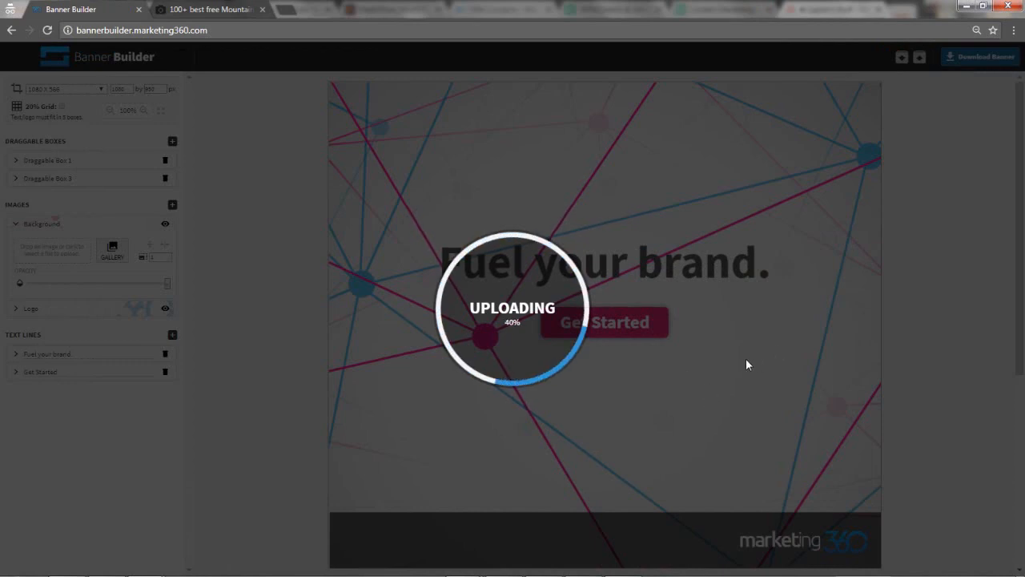
{"action": "mouse_move", "coordinate": [733, 374]}
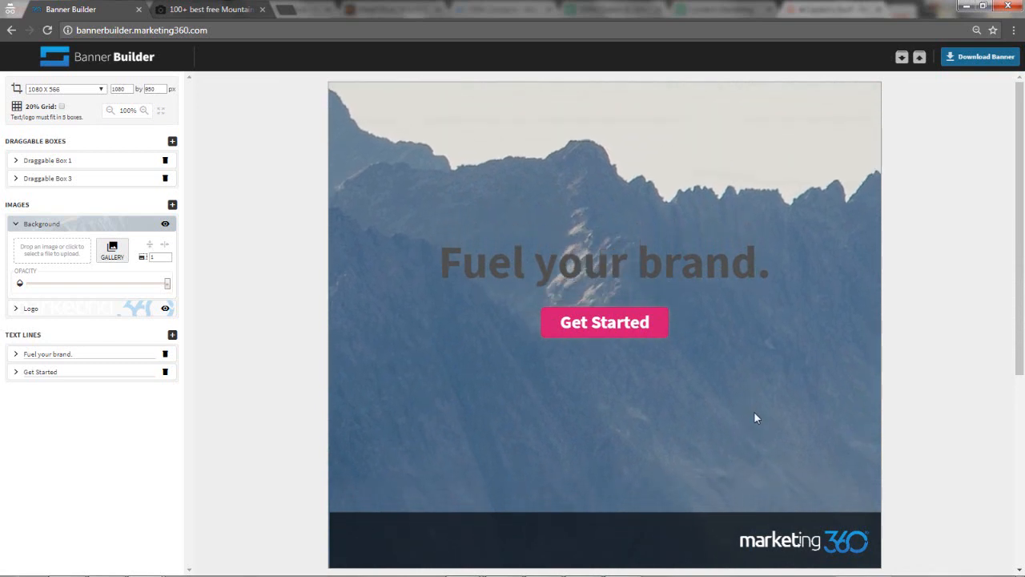
{"action": "mouse_move", "coordinate": [168, 258]}
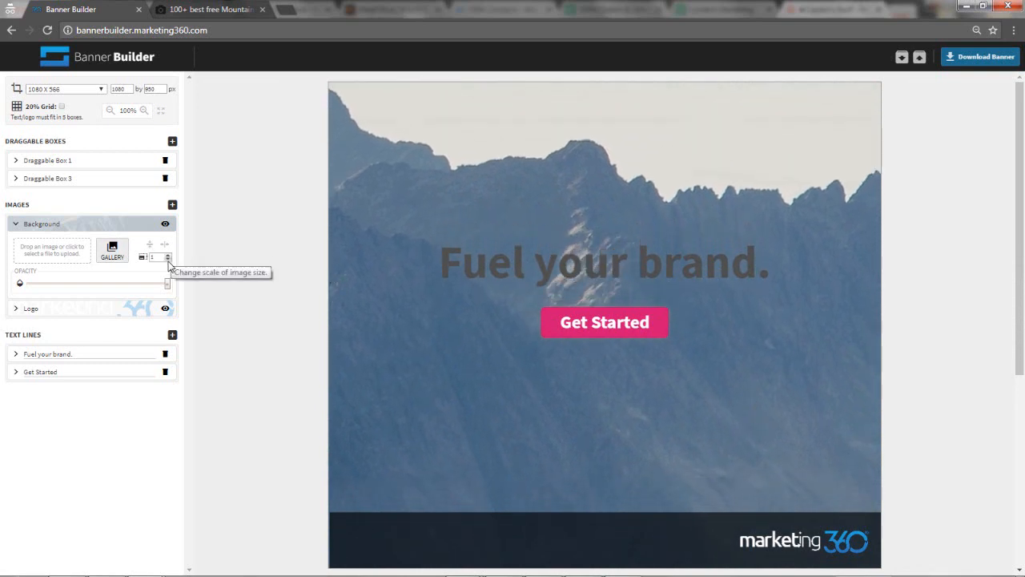
Step: Reduce the background photo's scale, keep the headline white, and collapse both draggable box panels
{"action": "left_click", "coordinate": [168, 260]}
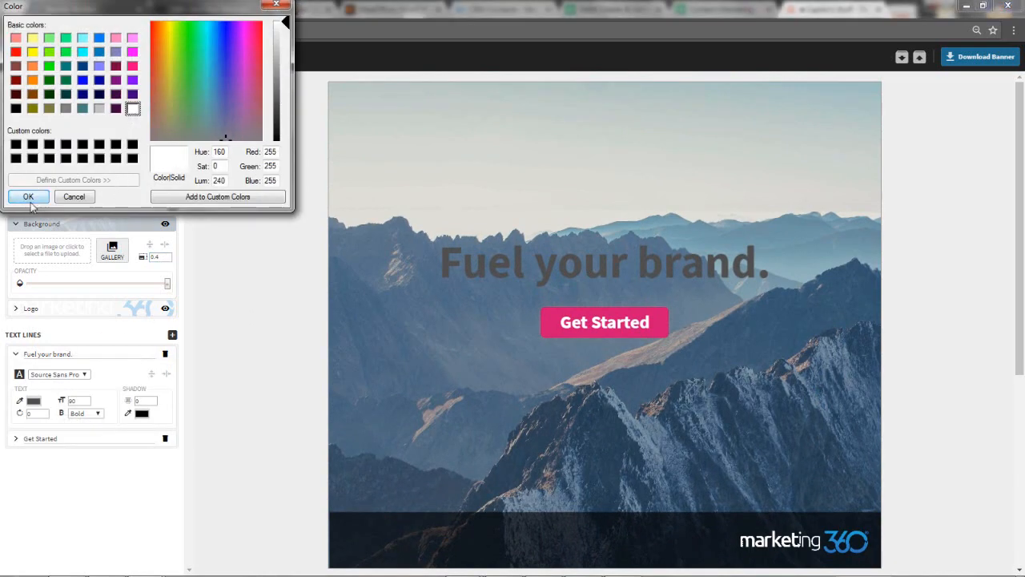
{"action": "left_click", "coordinate": [28, 197]}
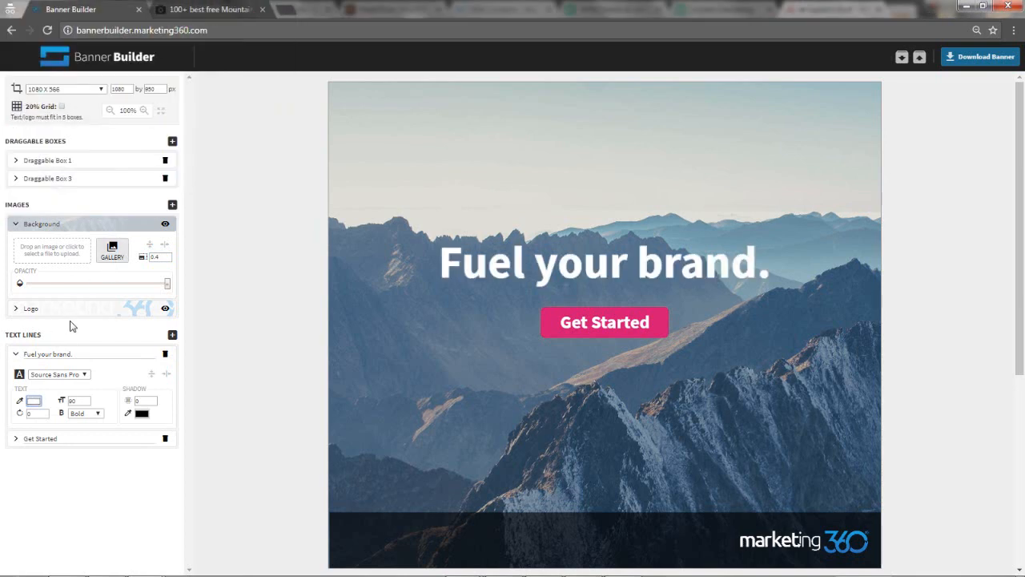
{"action": "left_click", "coordinate": [16, 353]}
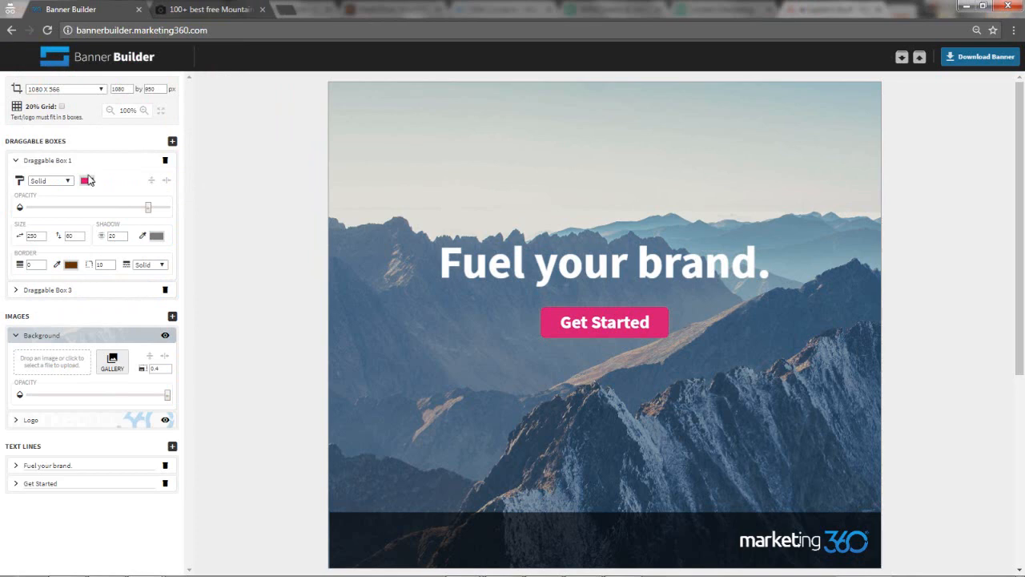
{"action": "left_click", "coordinate": [84, 180]}
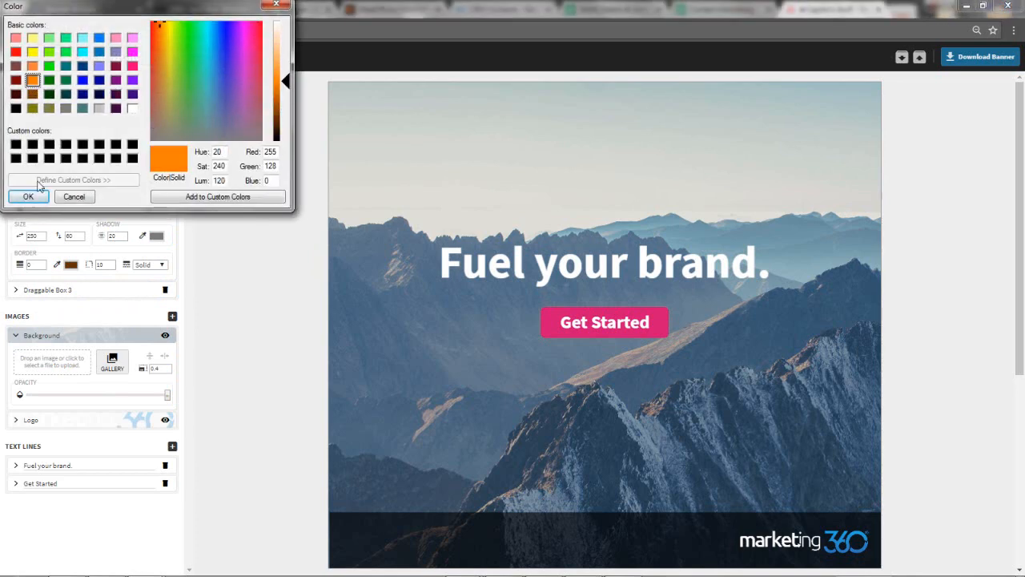
{"action": "left_click", "coordinate": [28, 196]}
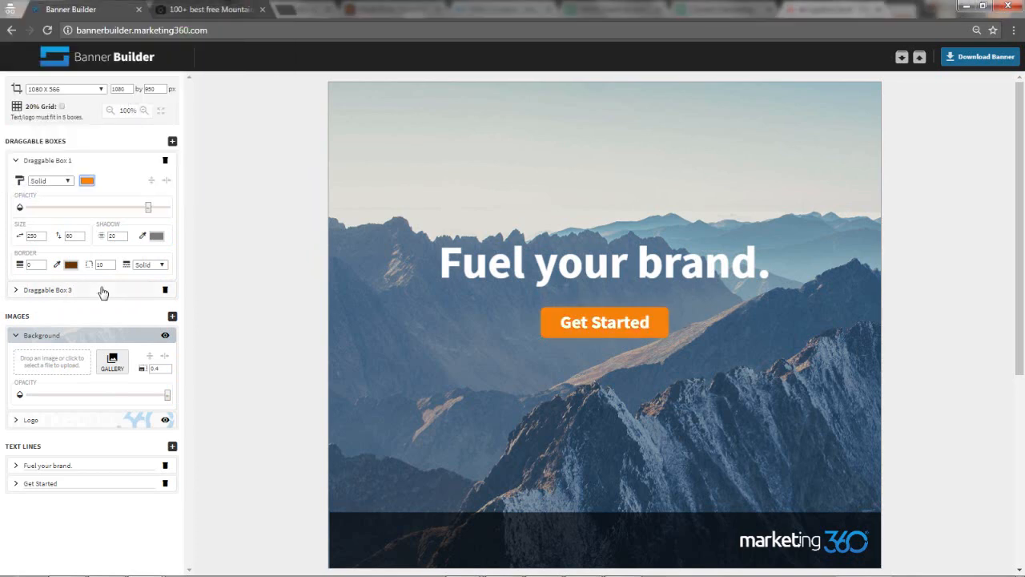
{"action": "left_click", "coordinate": [15, 160]}
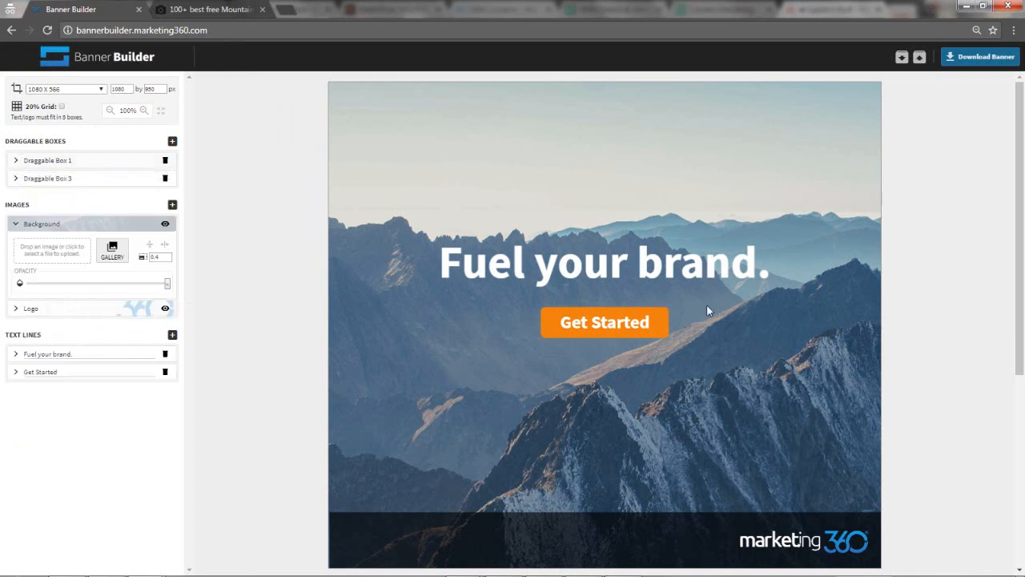
{"action": "mouse_move", "coordinate": [532, 402]}
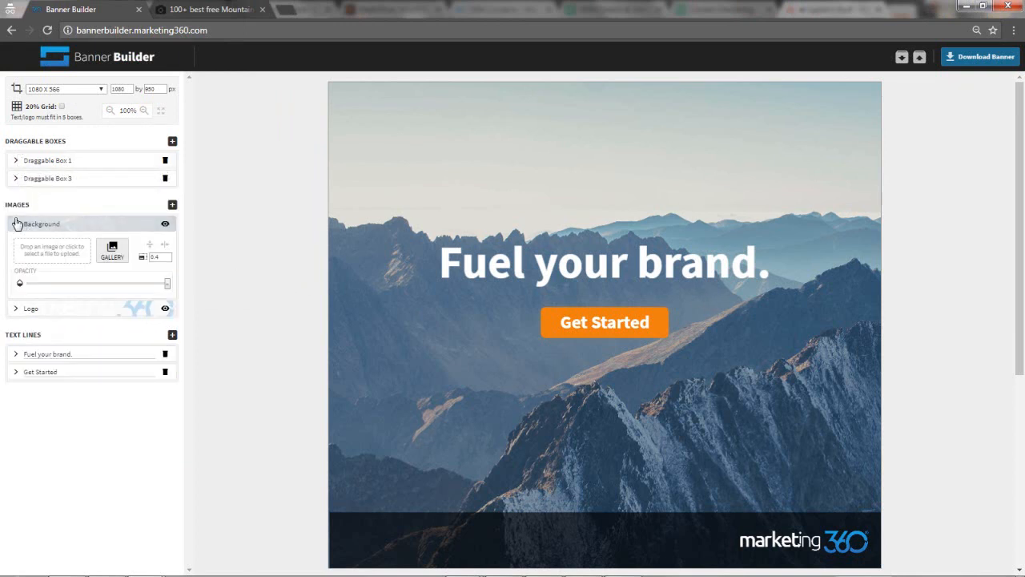
Step: Download the mountain banner as an image and export it as banner.bannerbuilder
{"action": "left_click", "coordinate": [41, 223]}
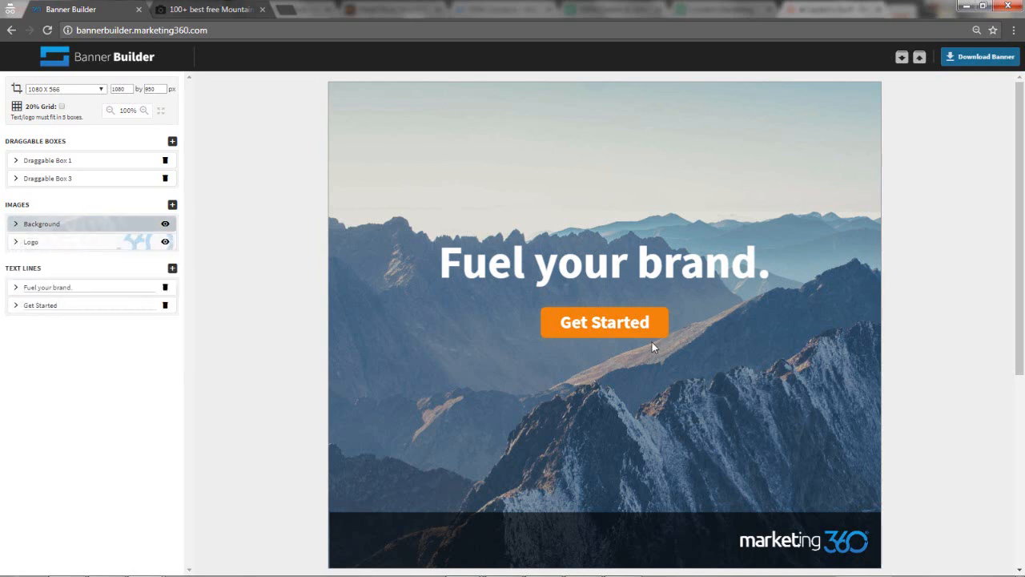
{"action": "left_click", "coordinate": [981, 56]}
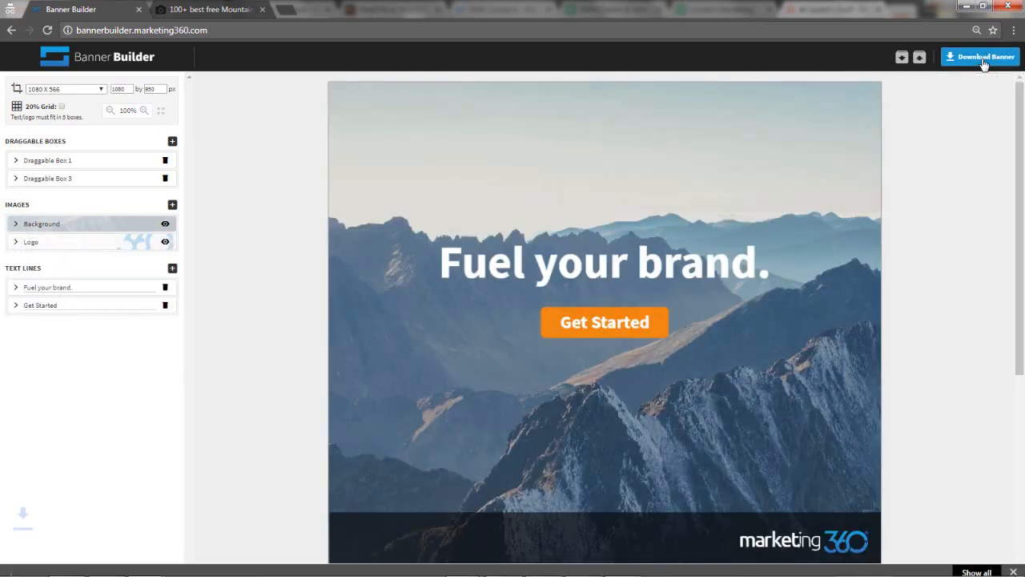
{"action": "left_click", "coordinate": [981, 56]}
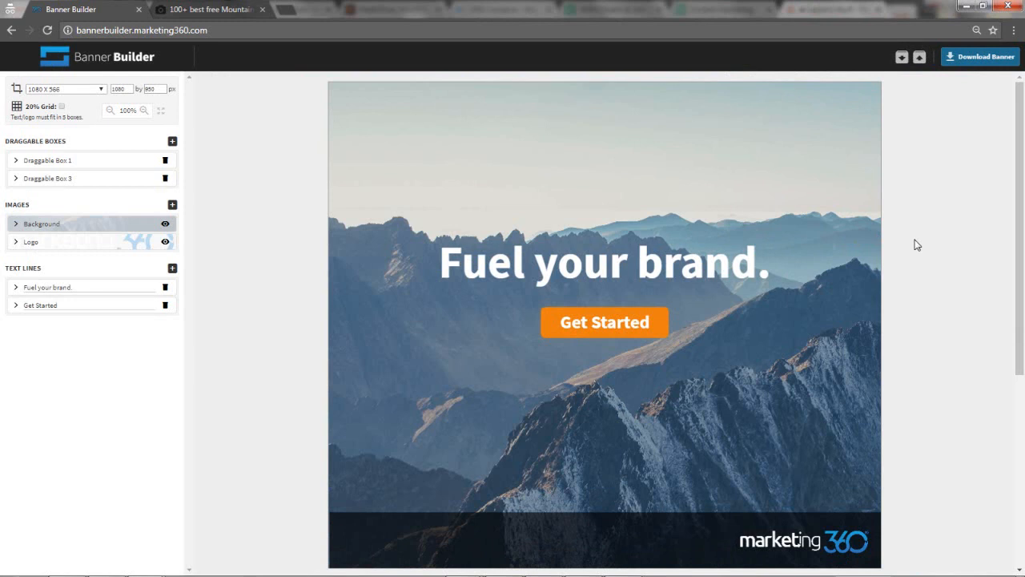
{"action": "mouse_move", "coordinate": [611, 319]}
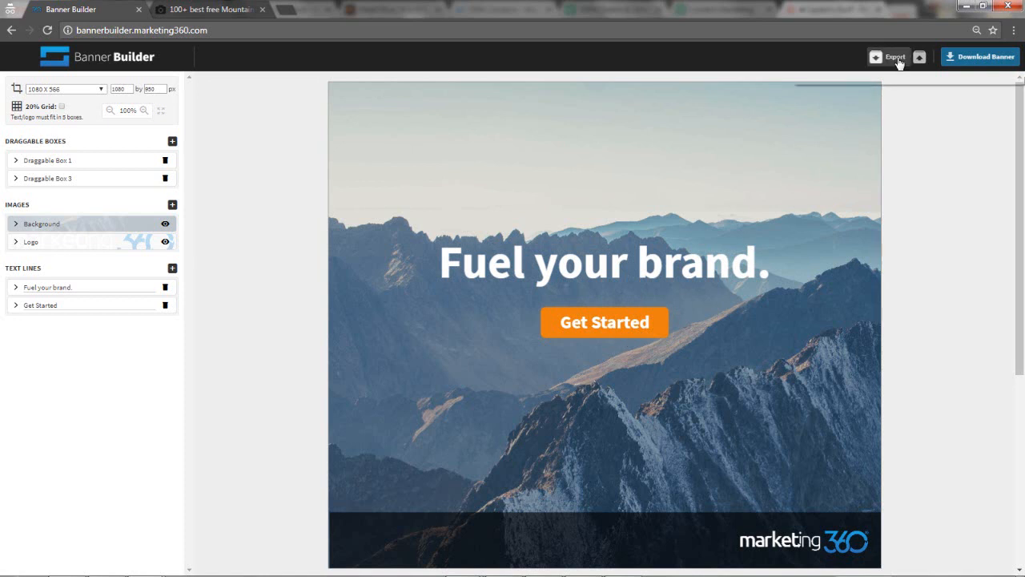
{"action": "mouse_move", "coordinate": [892, 56]}
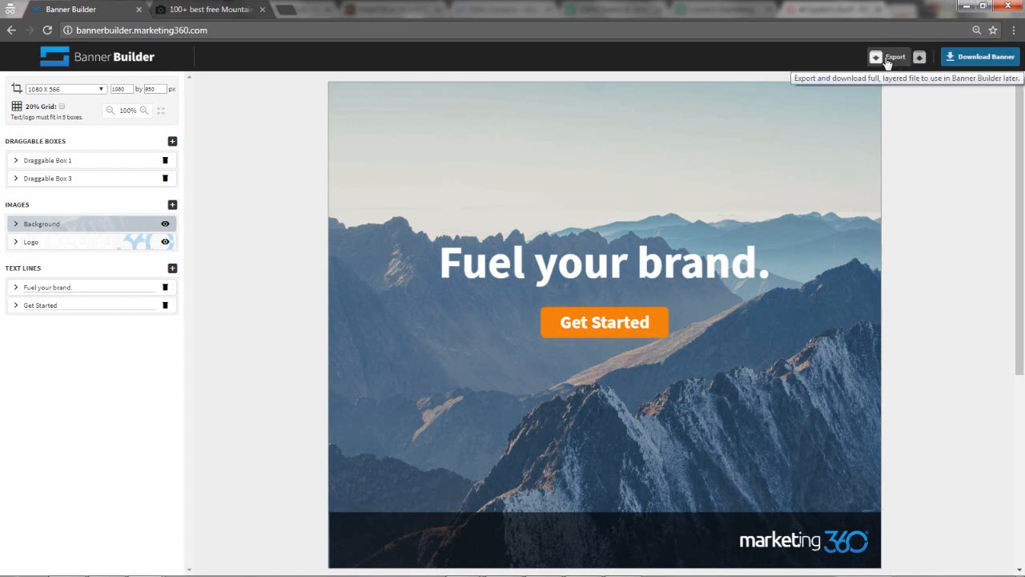
{"action": "left_click", "coordinate": [891, 56]}
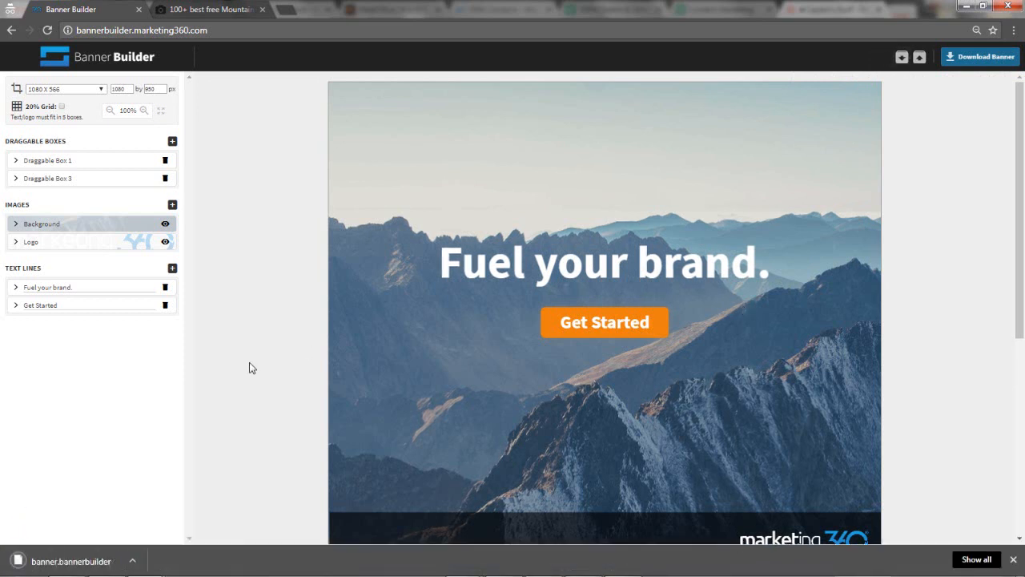
{"action": "mouse_move", "coordinate": [275, 389]}
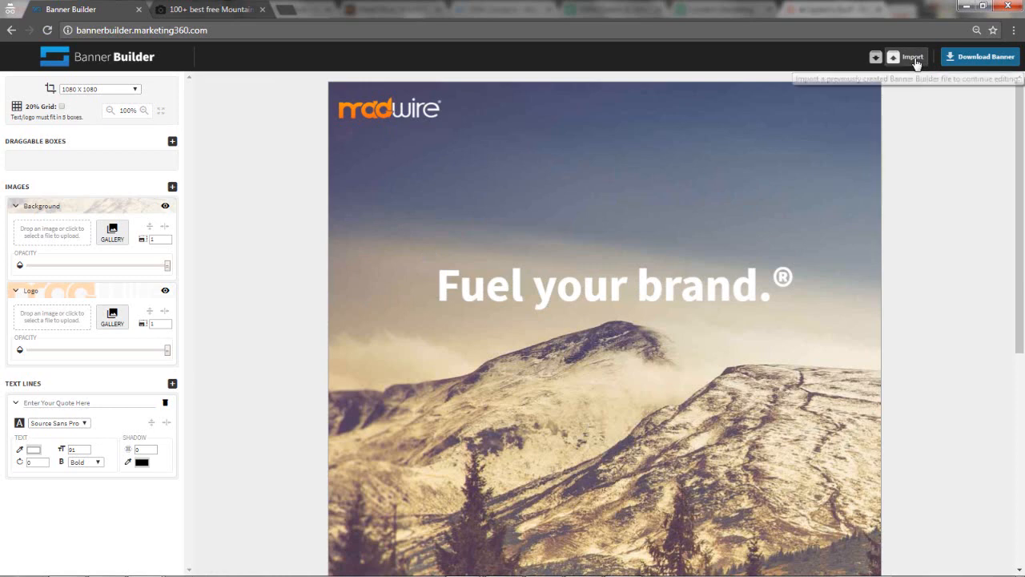
Step: Import banner.bannerbuilder from Downloads to restore the editable mountain banner
{"action": "left_click", "coordinate": [912, 57]}
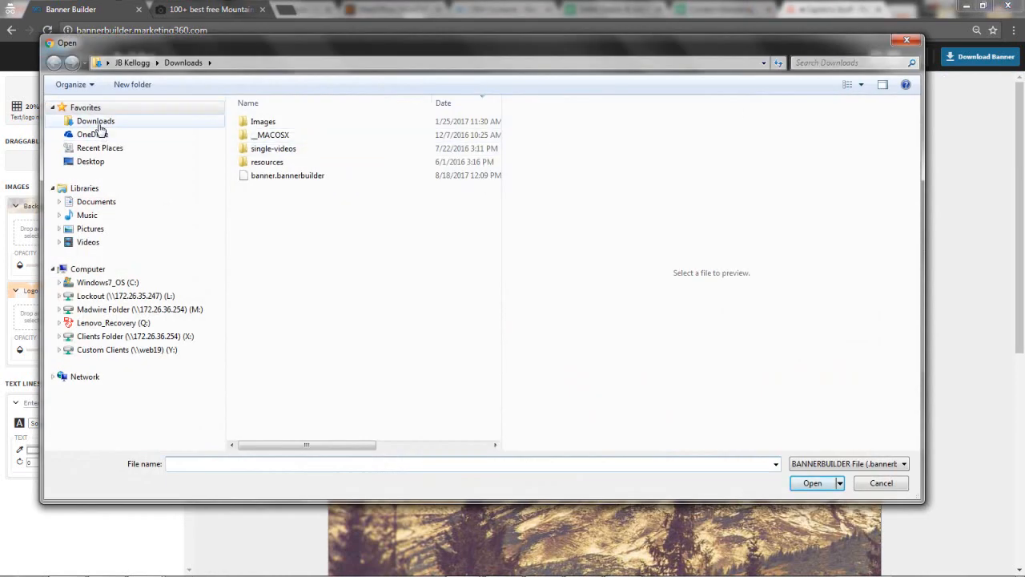
{"action": "left_click", "coordinate": [287, 176]}
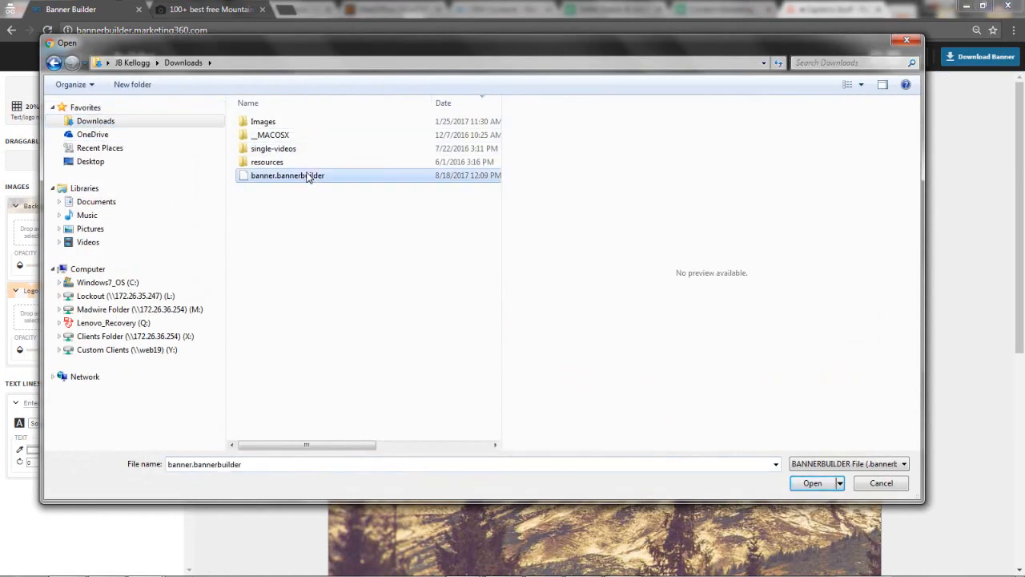
{"action": "left_click", "coordinate": [813, 483]}
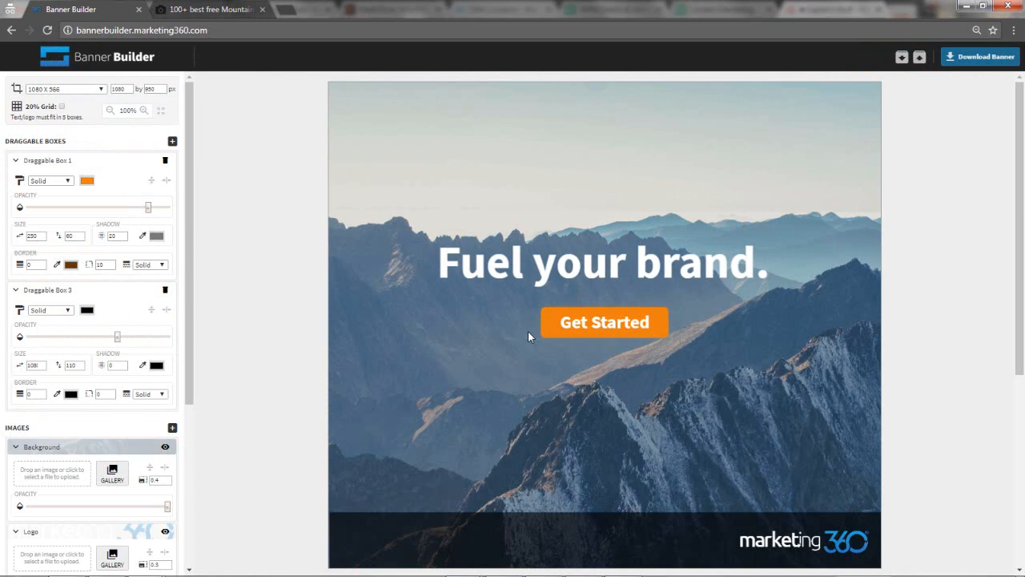
{"action": "mouse_move", "coordinate": [541, 291]}
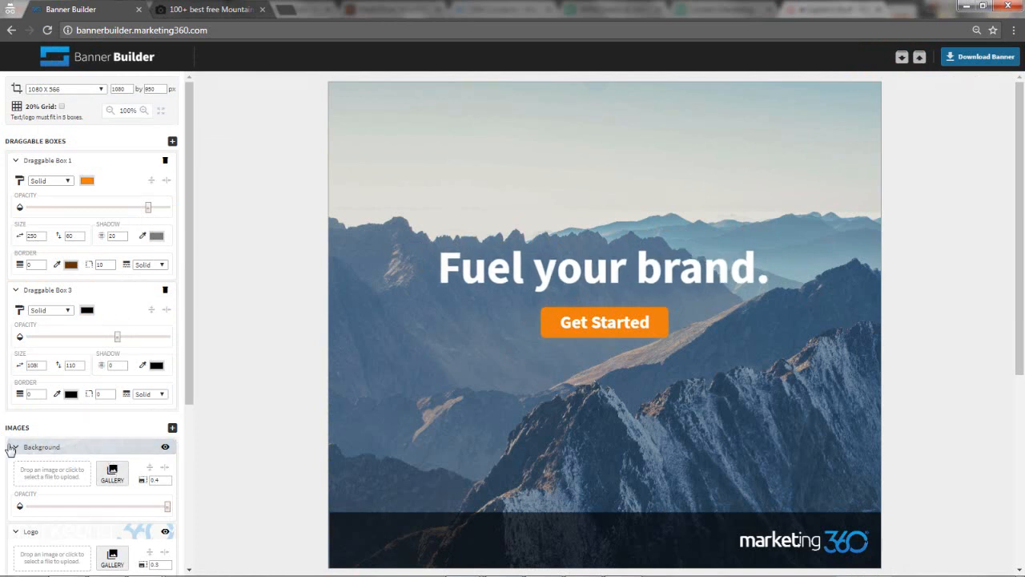
Step: Change the headline to 'Grow Your Business.' and download the updated banner as a JPG
{"action": "left_click", "coordinate": [15, 161]}
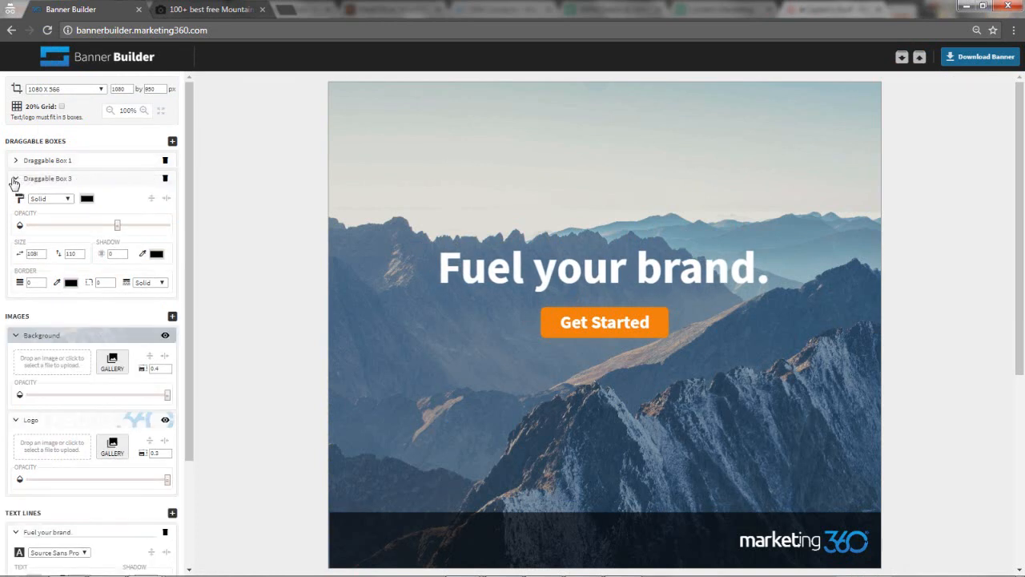
{"action": "left_click", "coordinate": [15, 177]}
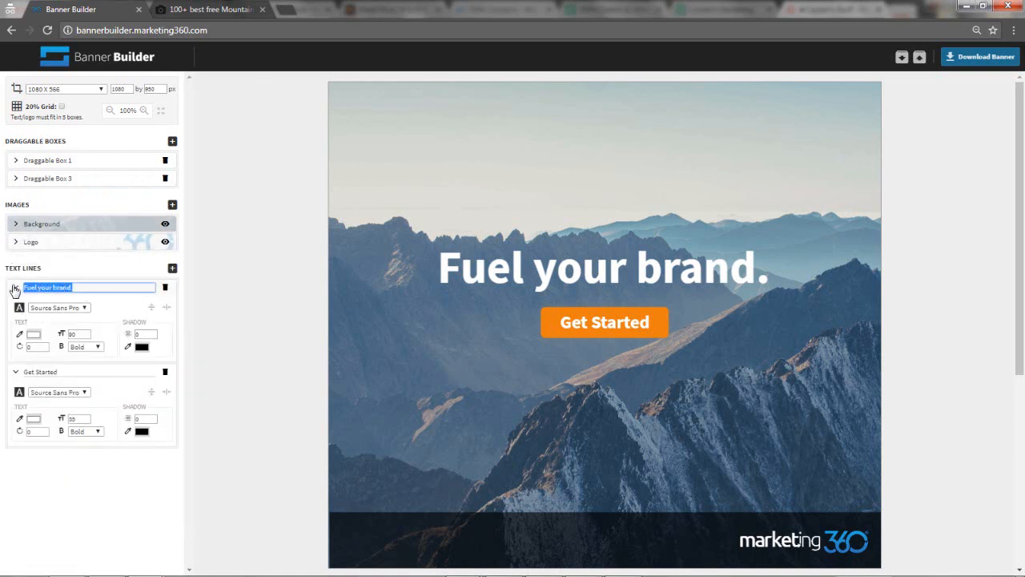
{"action": "mouse_move", "coordinate": [15, 289]}
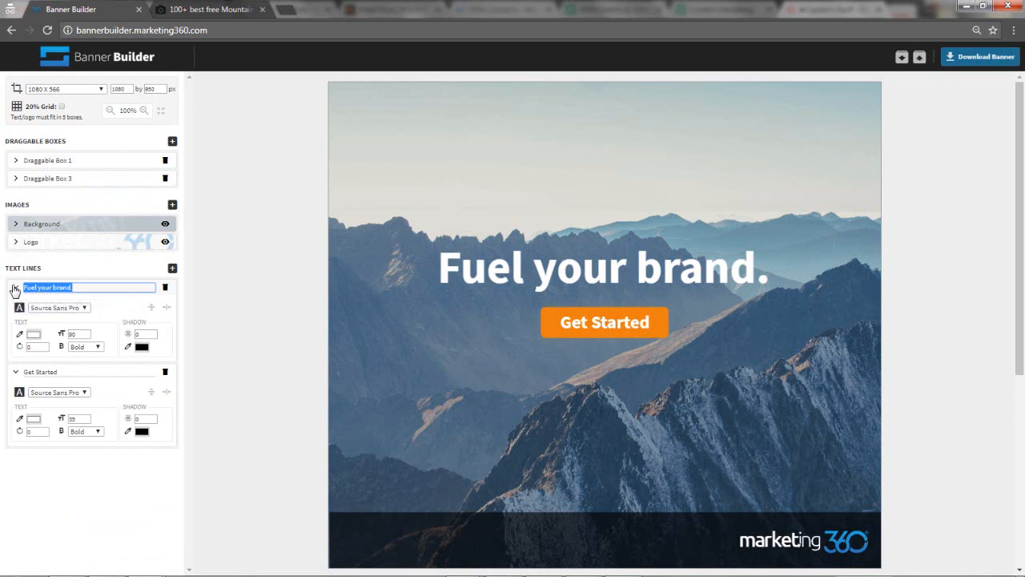
{"action": "type", "text": "Grow Your Business."}
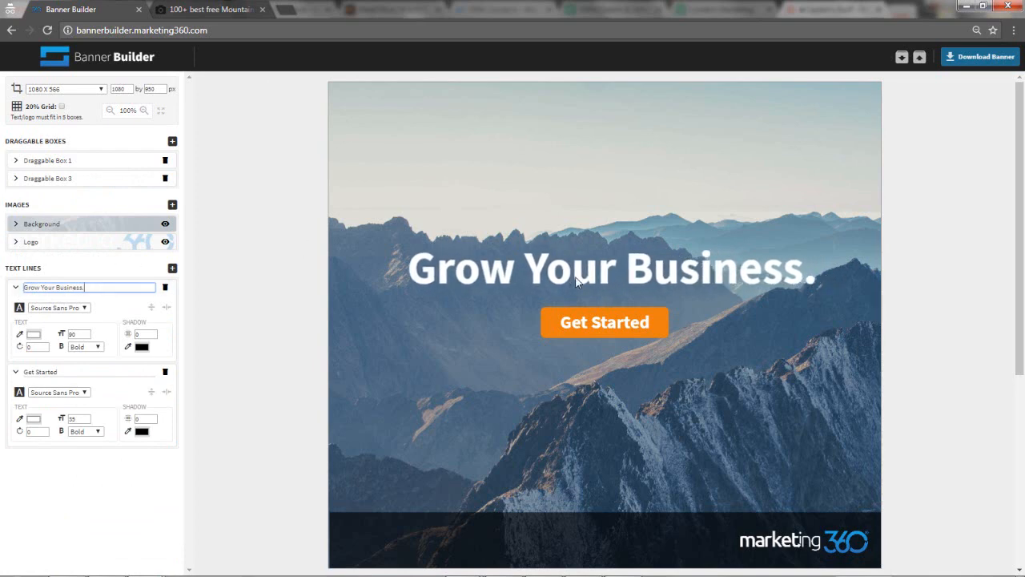
{"action": "mouse_move", "coordinate": [976, 60]}
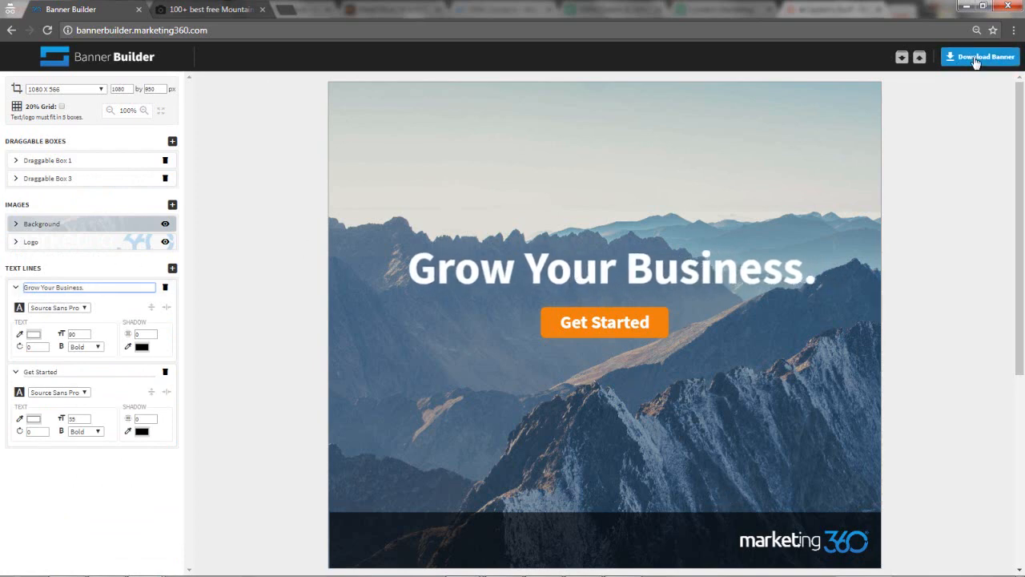
{"action": "left_click", "coordinate": [979, 57]}
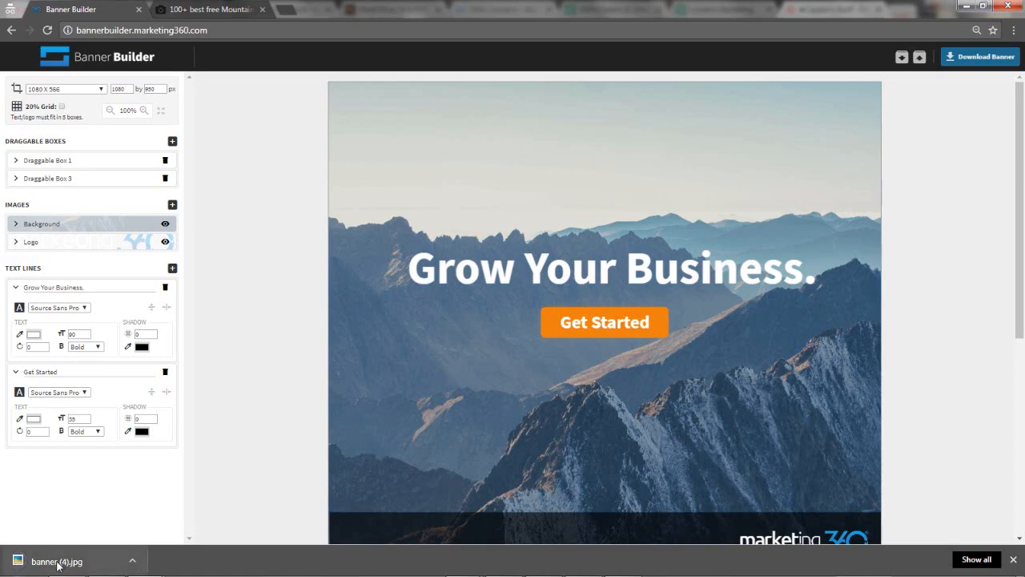
{"action": "left_click", "coordinate": [56, 560]}
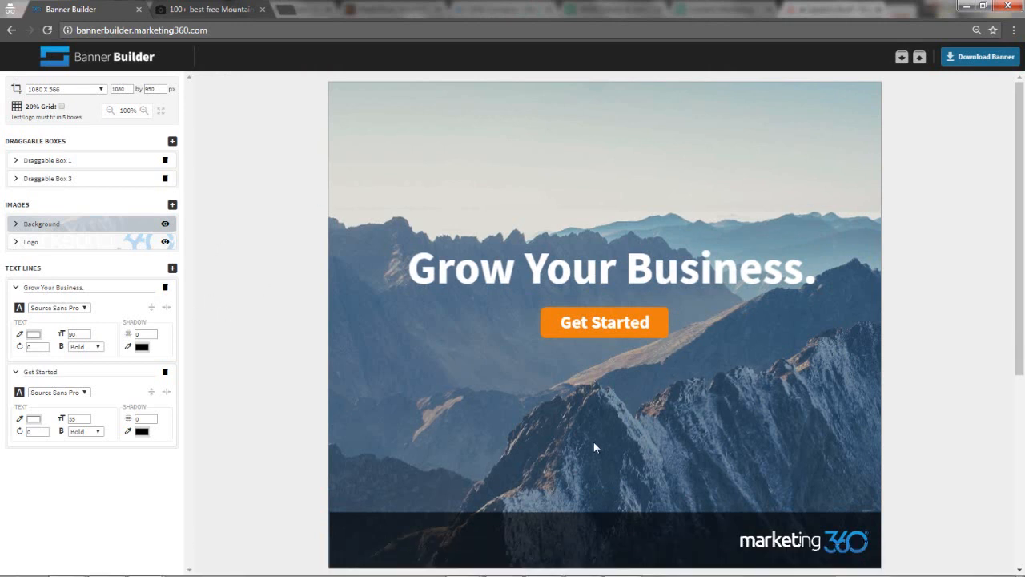
{"action": "mouse_move", "coordinate": [341, 417]}
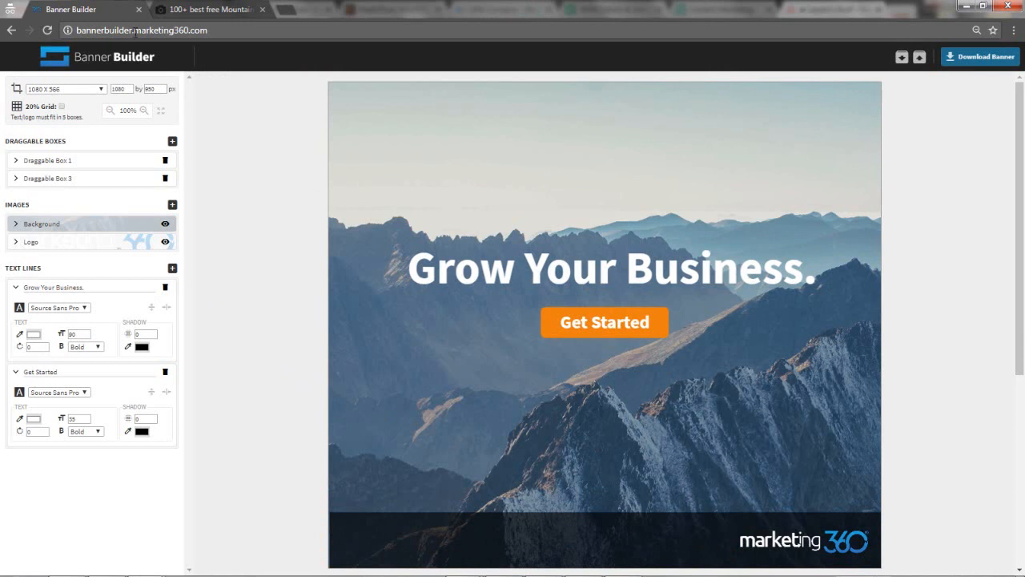
{"action": "mouse_move", "coordinate": [110, 306]}
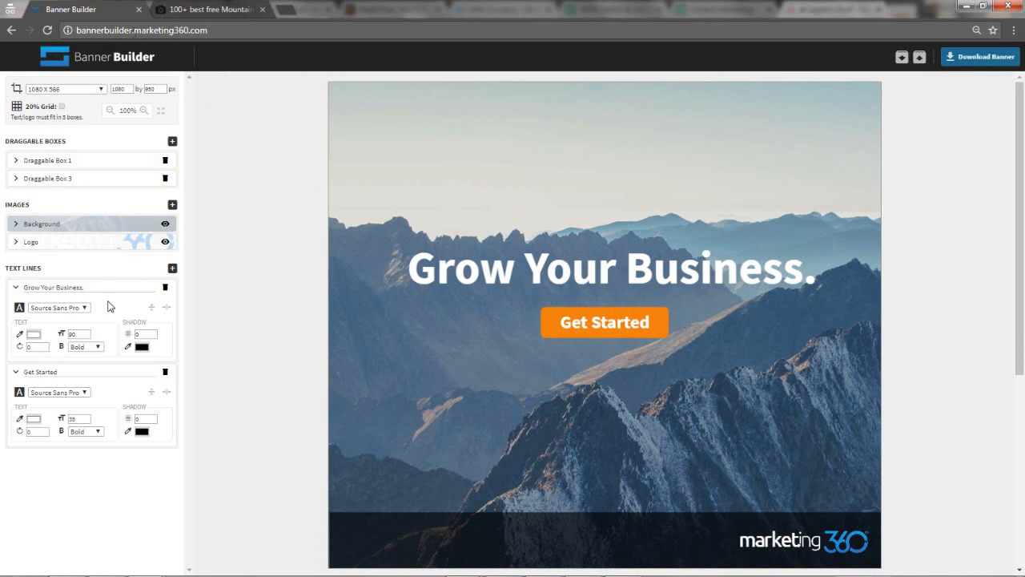
{"action": "mouse_move", "coordinate": [163, 345]}
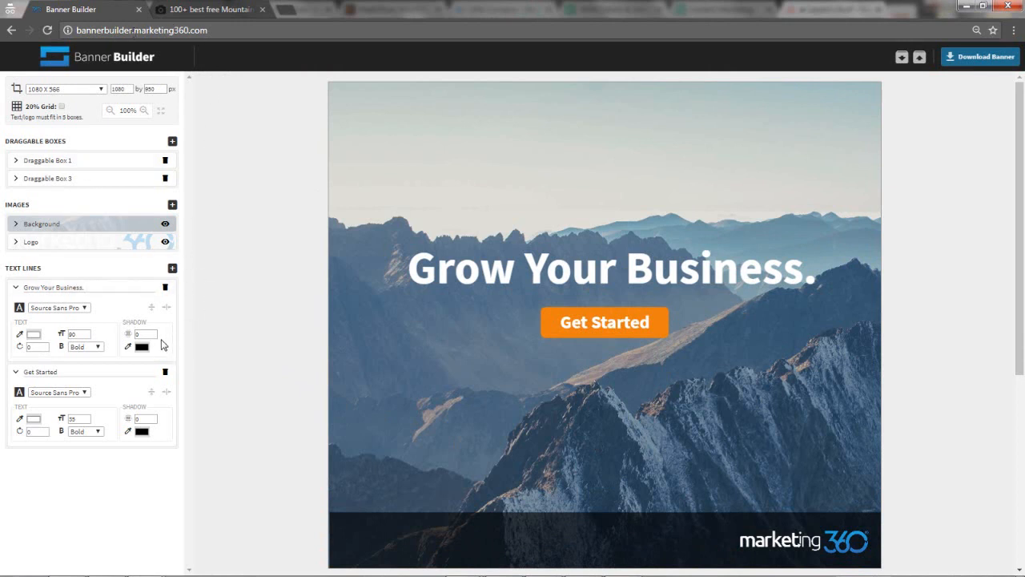
{"action": "mouse_move", "coordinate": [182, 349]}
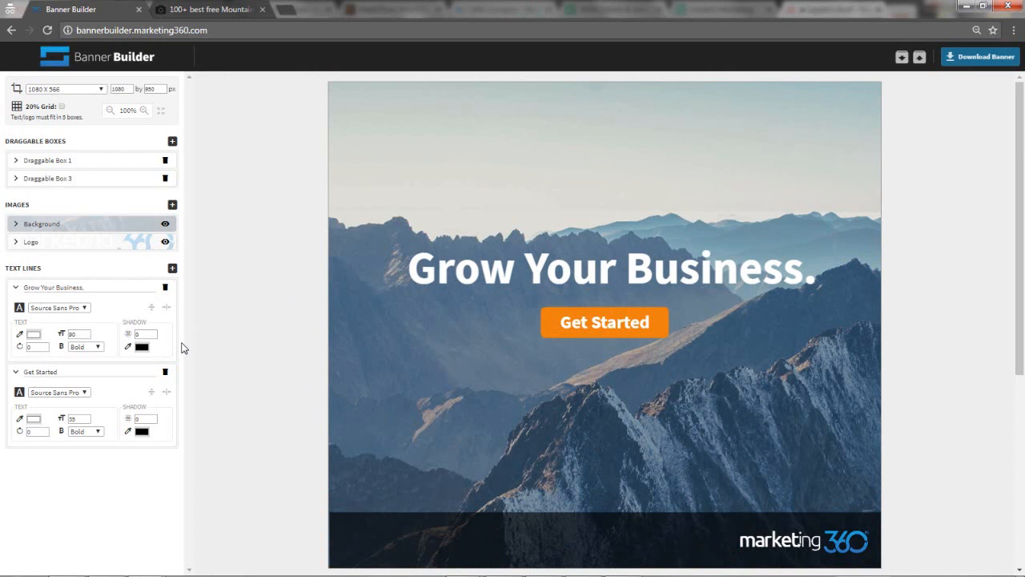
{"action": "mouse_move", "coordinate": [183, 346]}
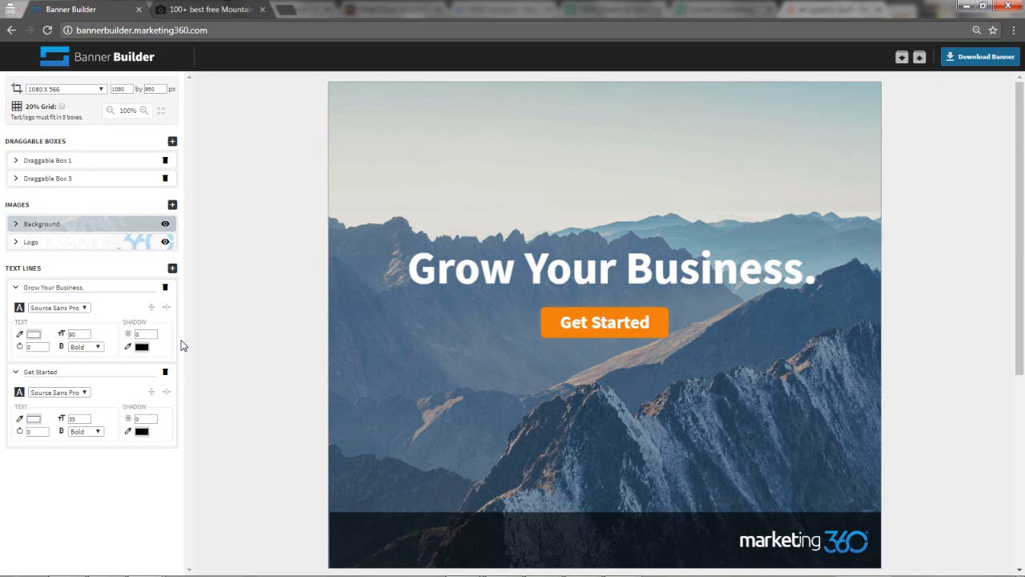
{"action": "scroll", "scroll_direction": "down", "scroll_amount": 3}
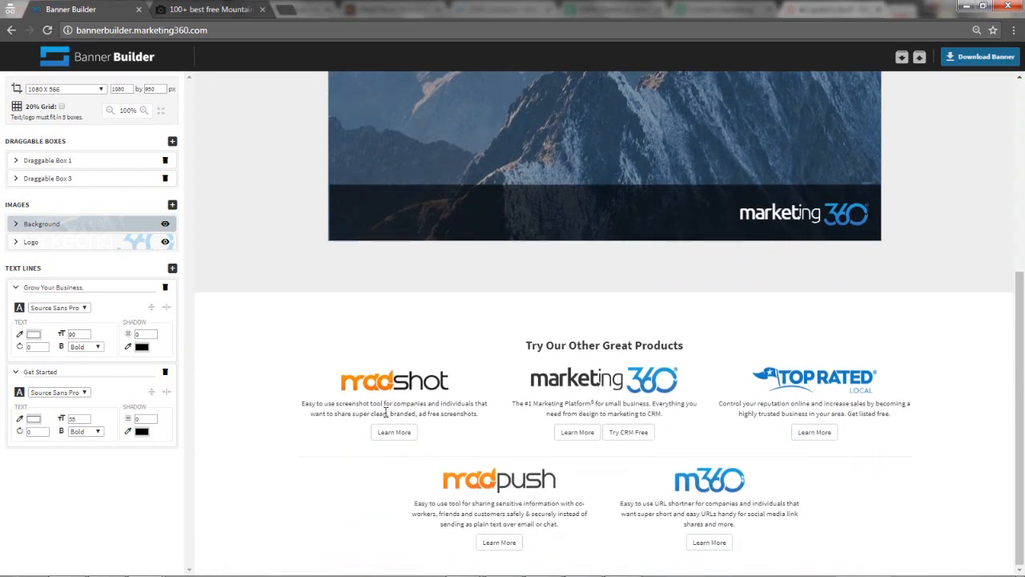
{"action": "scroll", "scroll_direction": "up", "scroll_amount": 3}
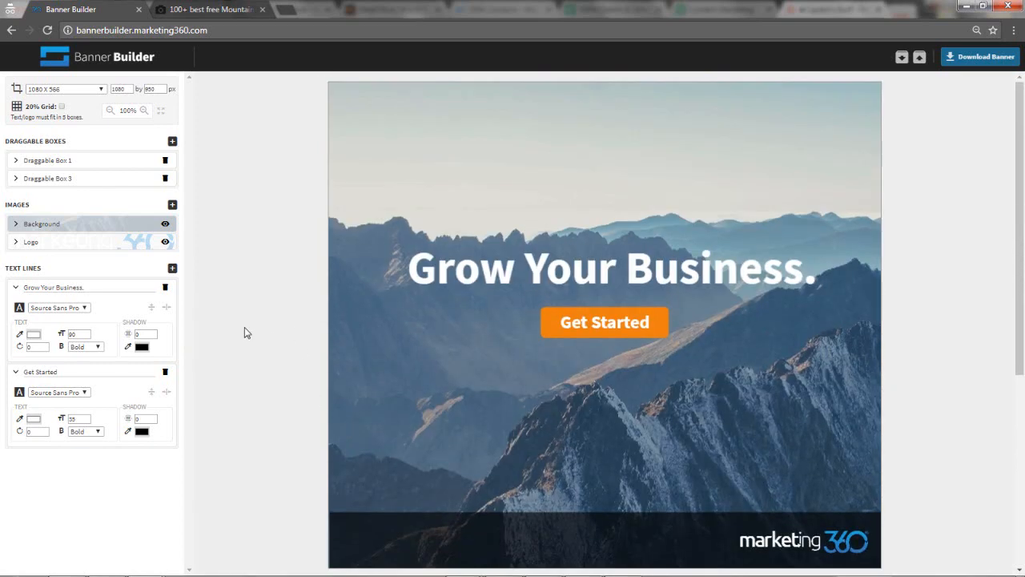